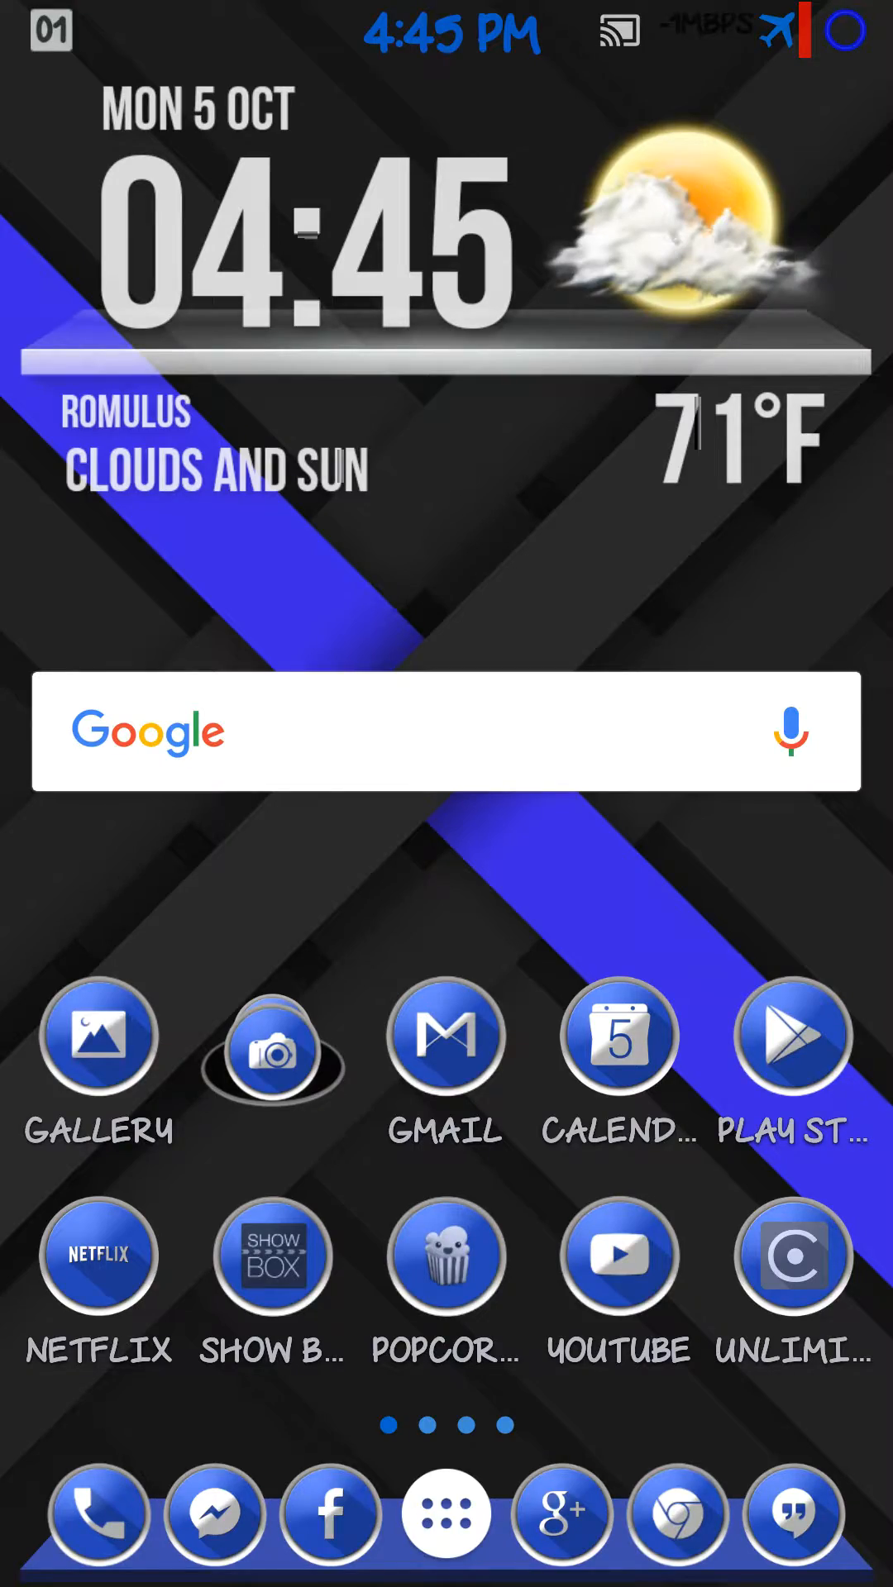
Launch the Smooth System Progress Bars app from the next home screen page.
scroll(left, 3)
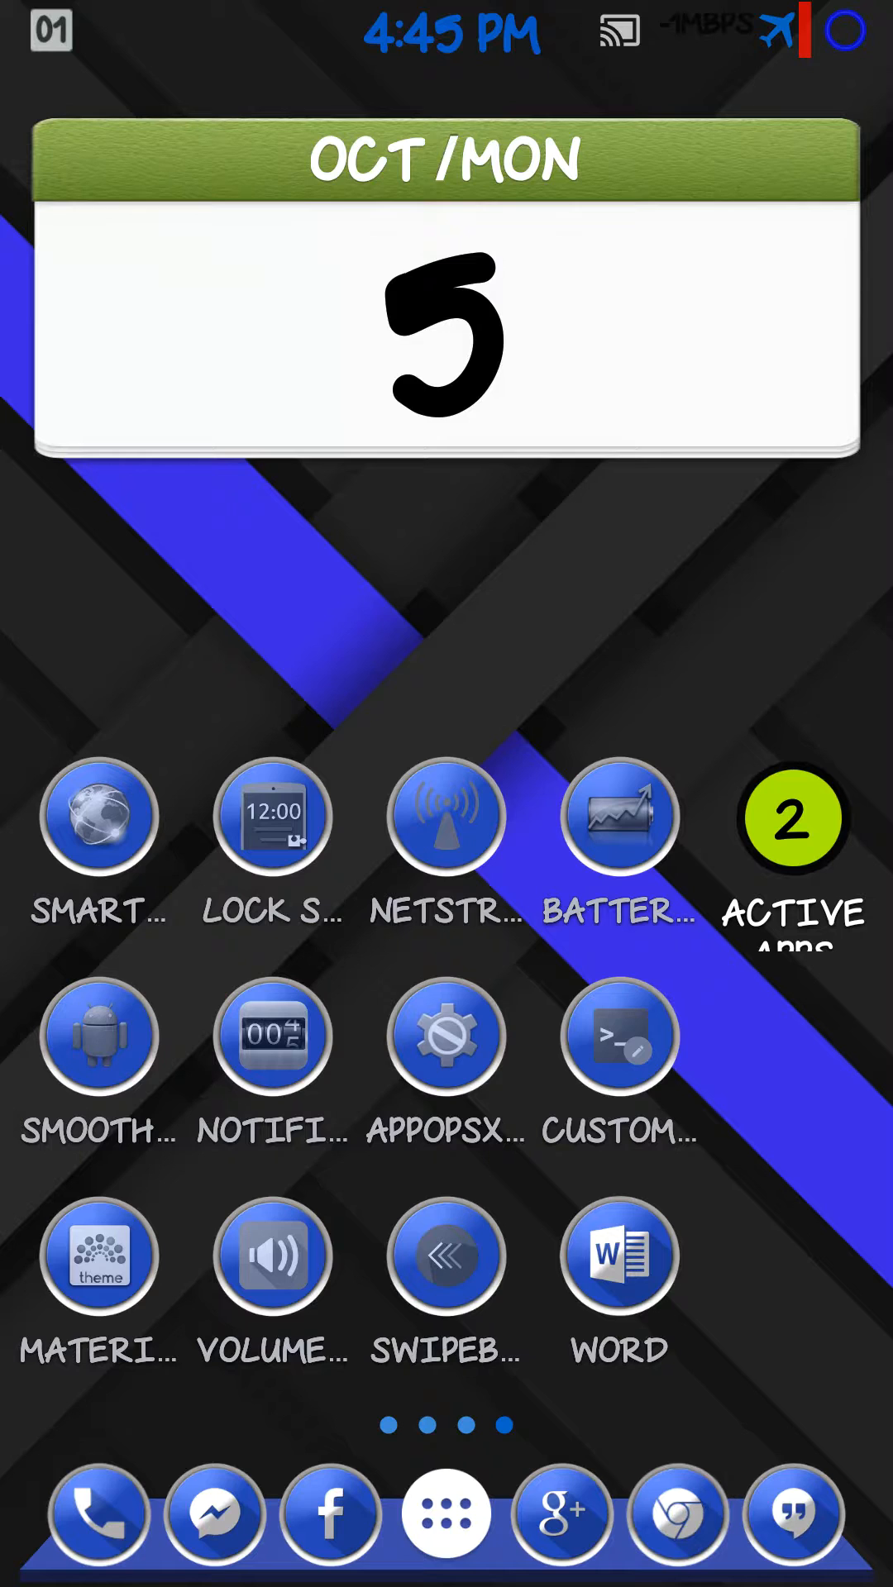
click(97, 1036)
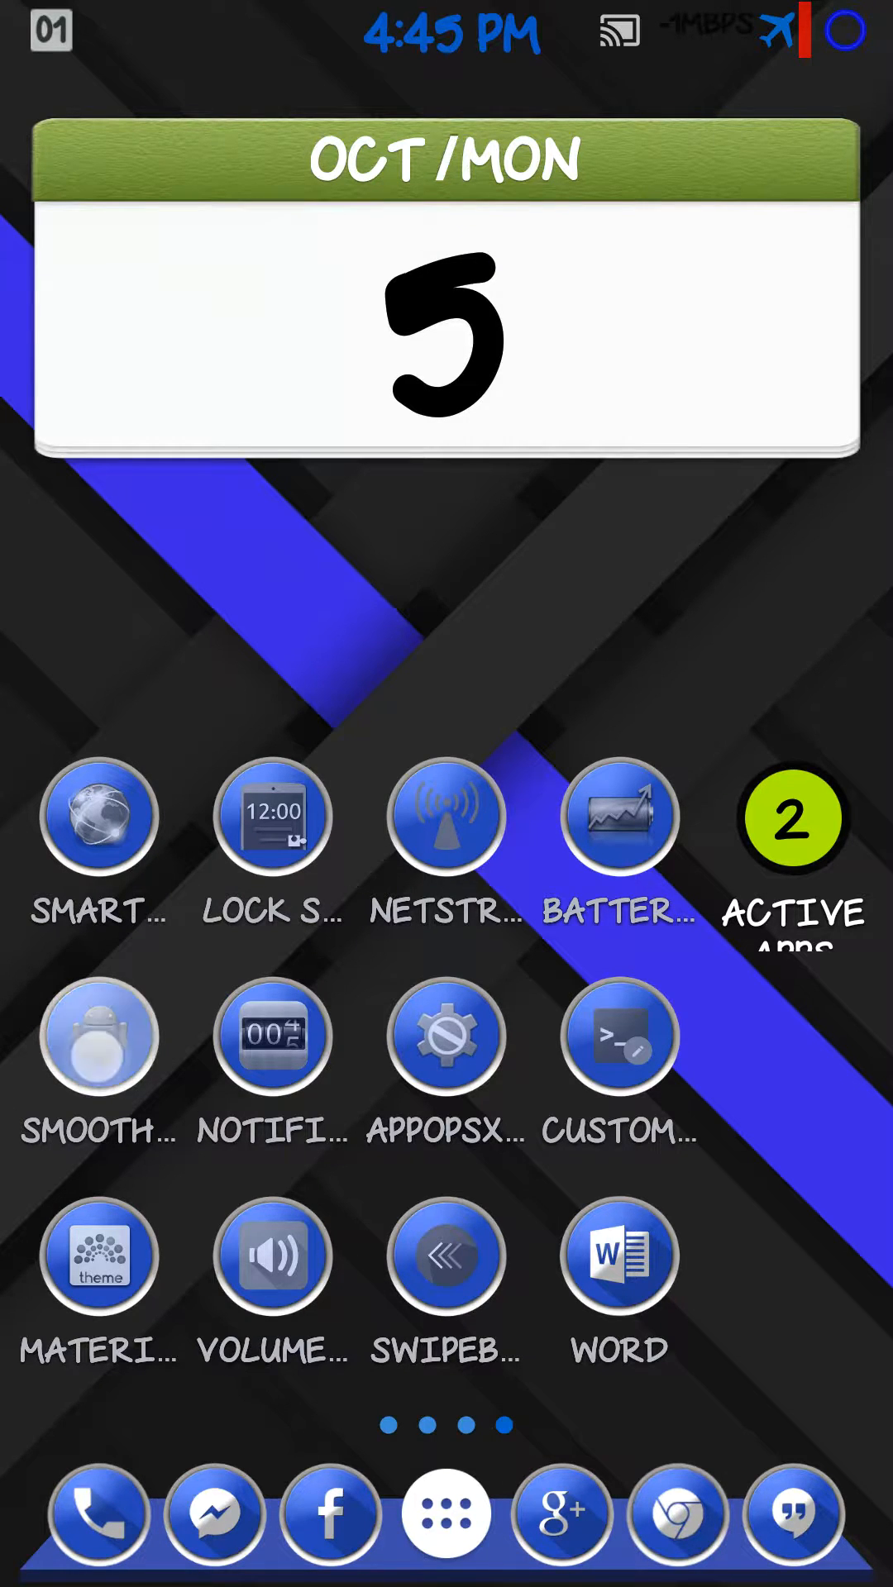
click(98, 1036)
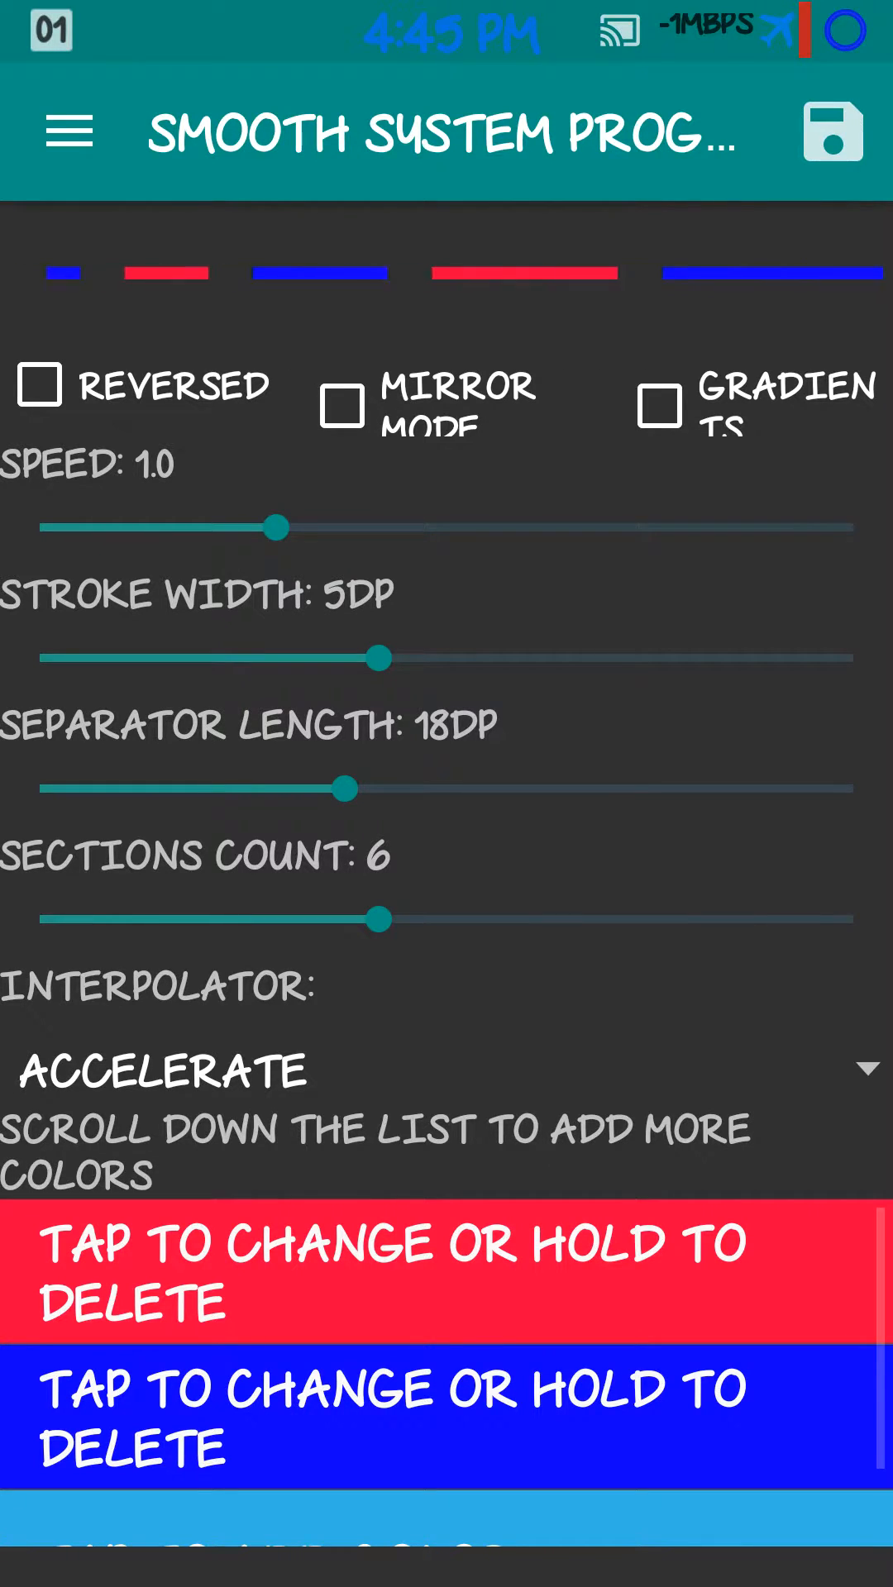
click(68, 129)
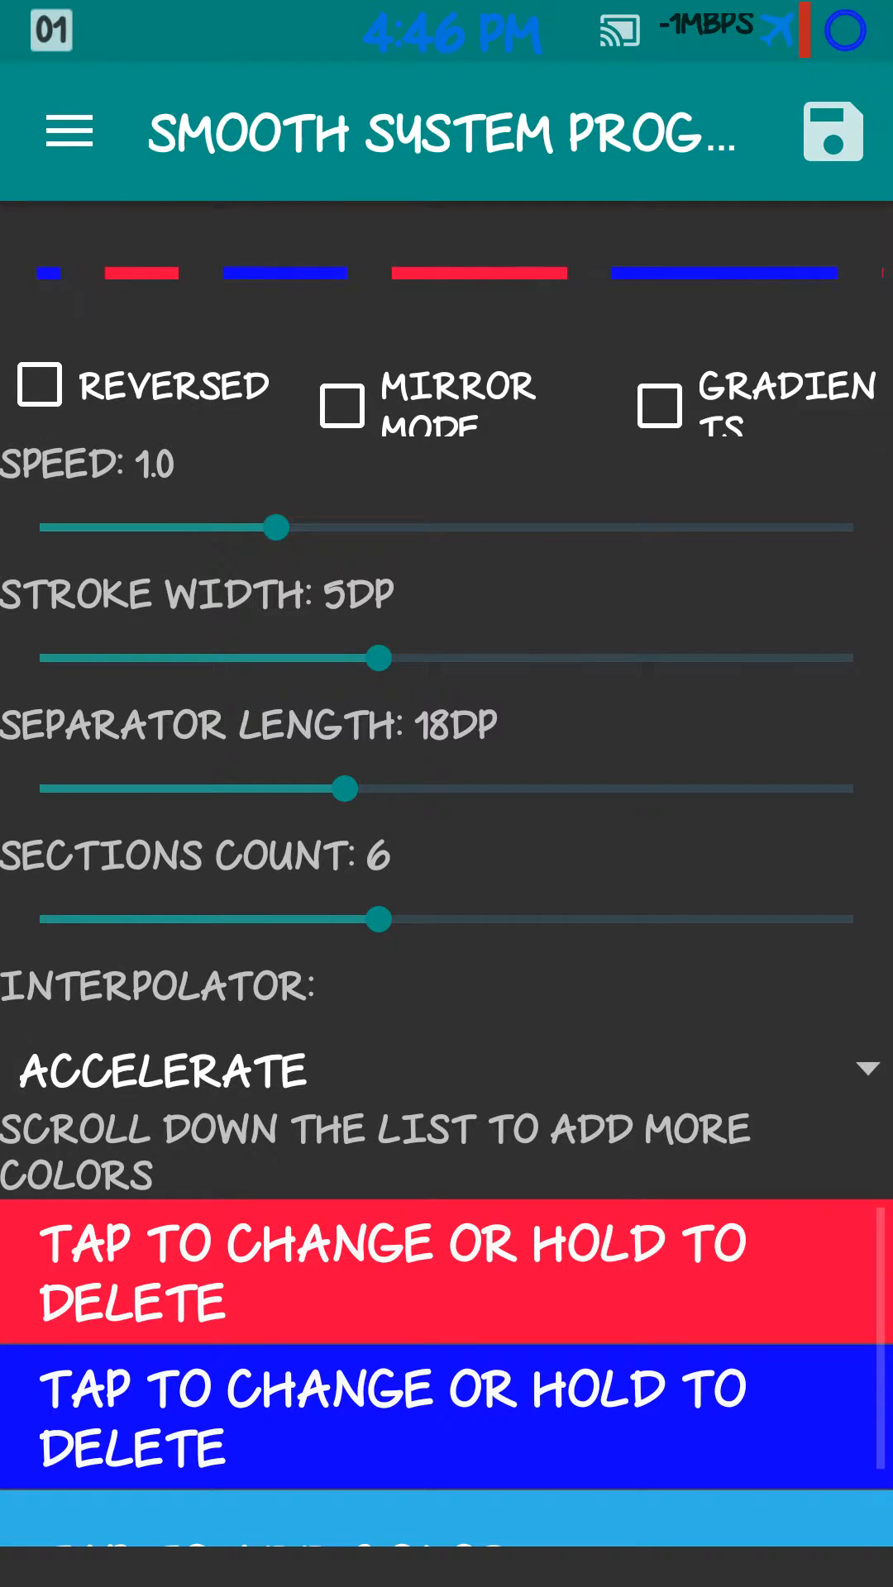
click(38, 384)
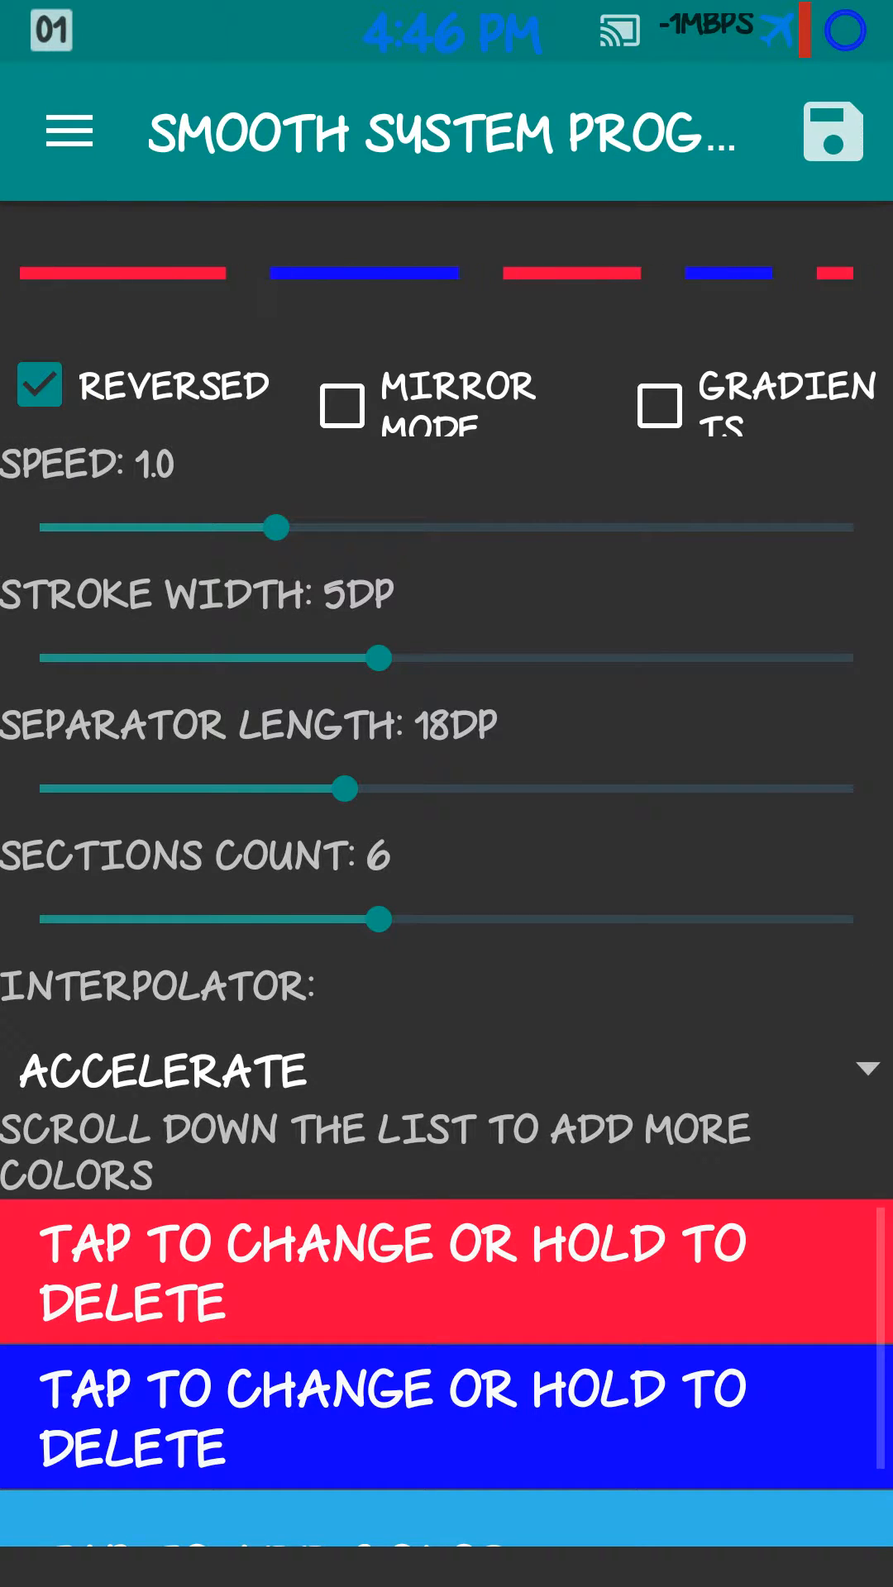
click(38, 384)
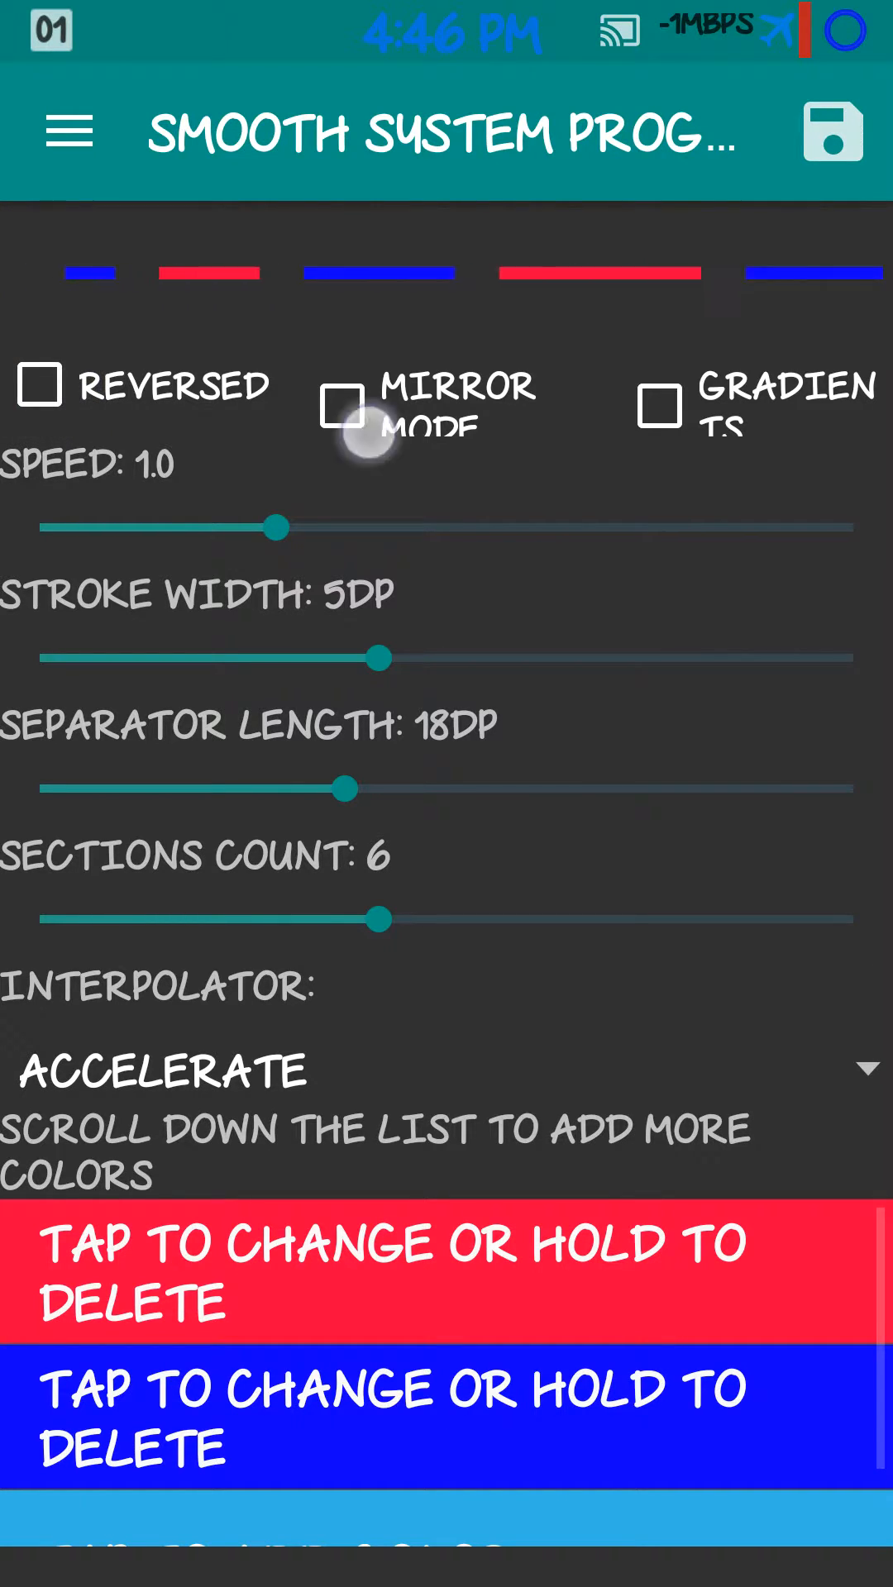
click(343, 406)
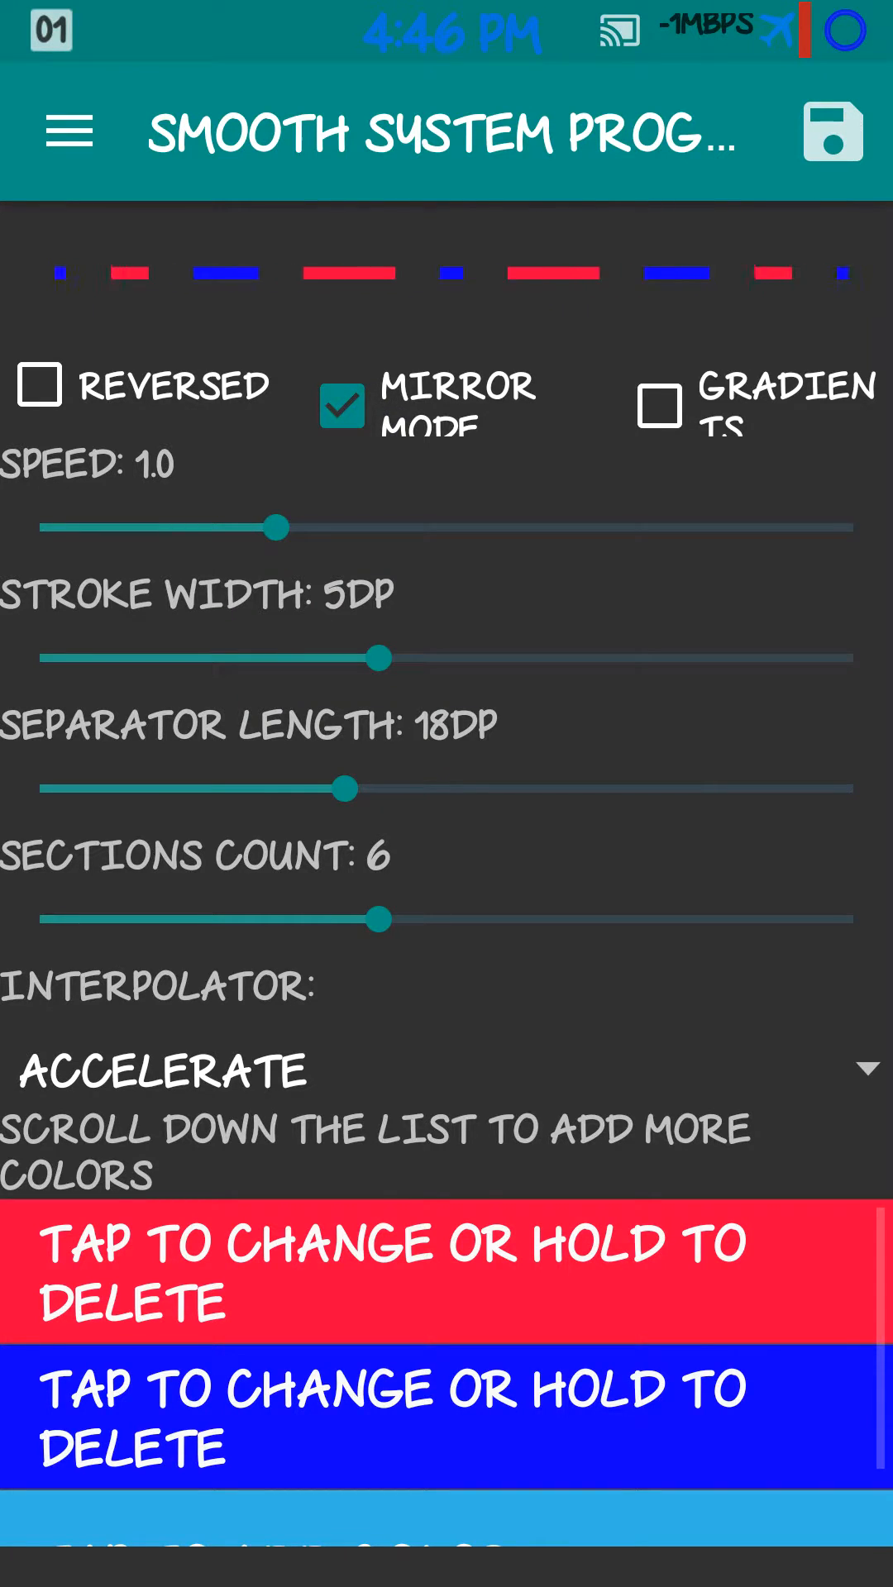
click(343, 407)
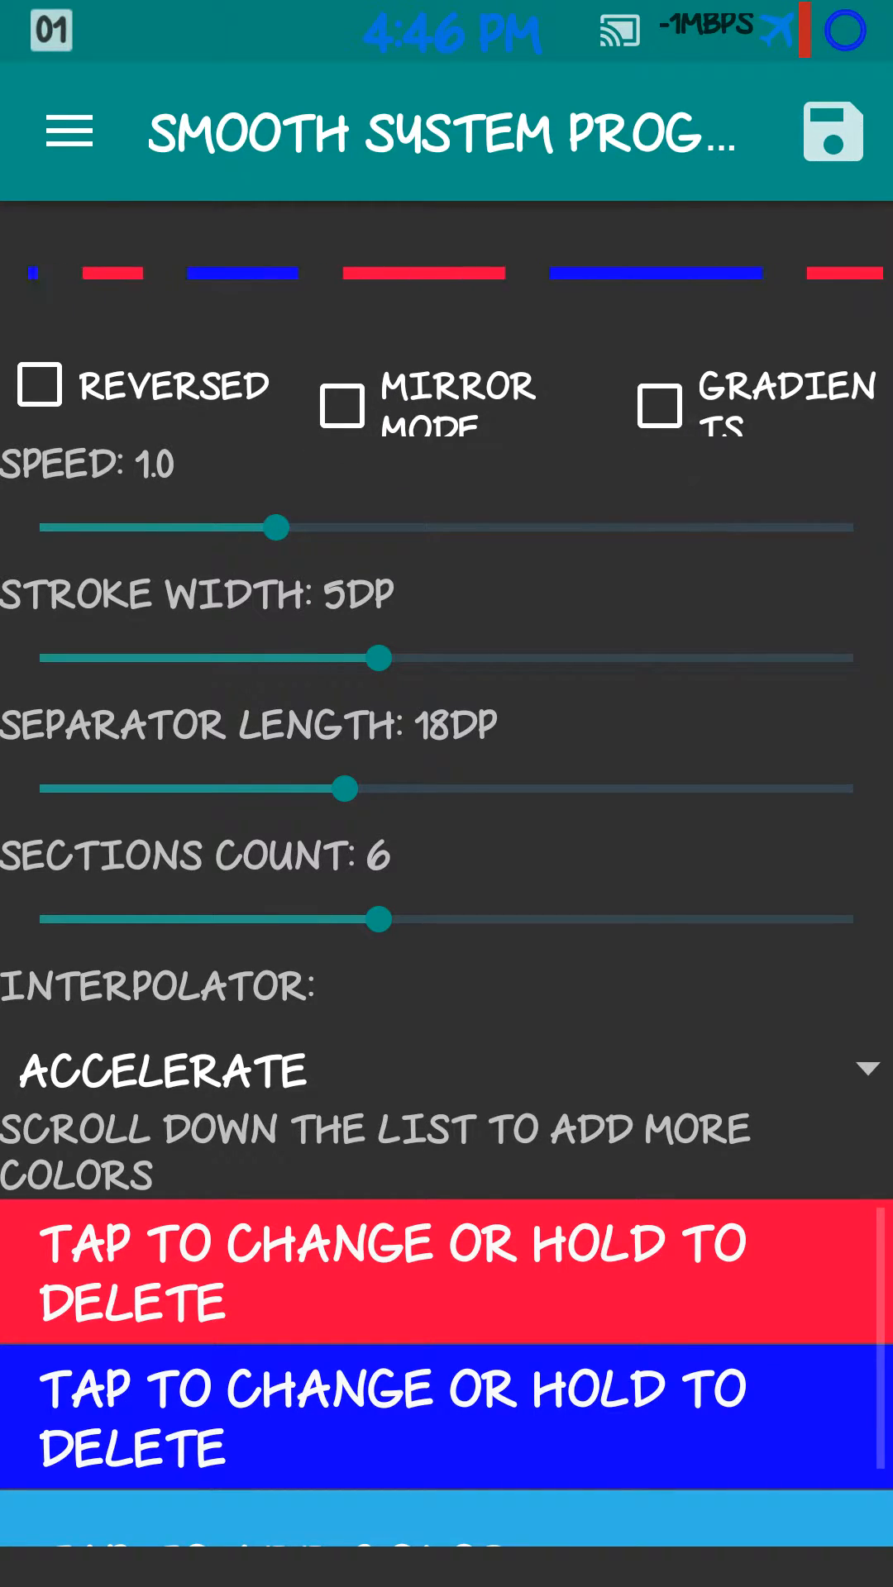
click(659, 403)
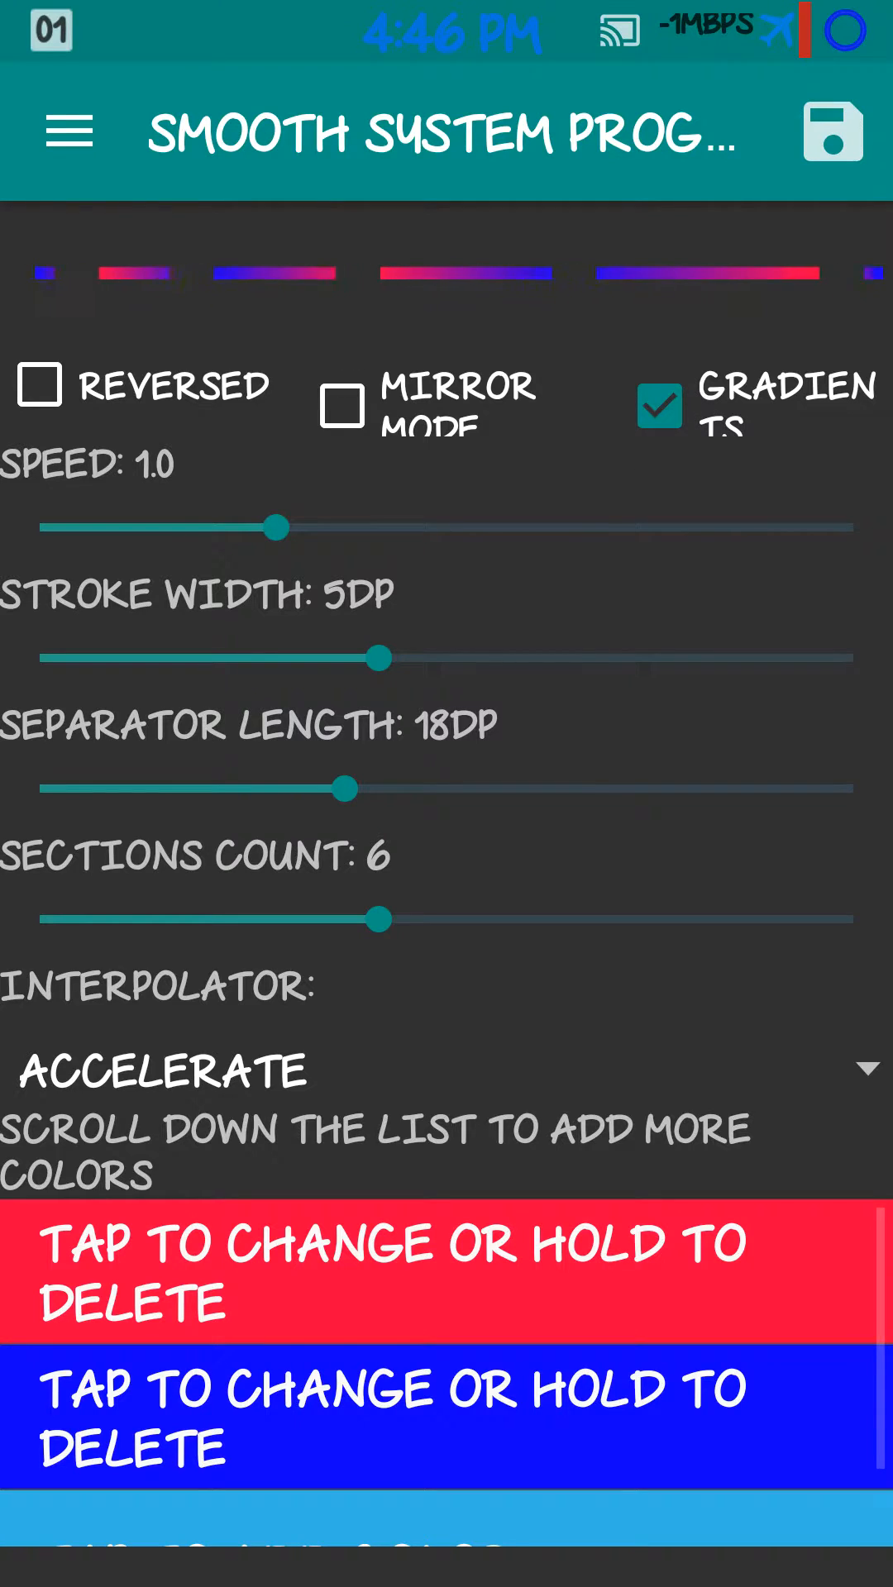
click(344, 405)
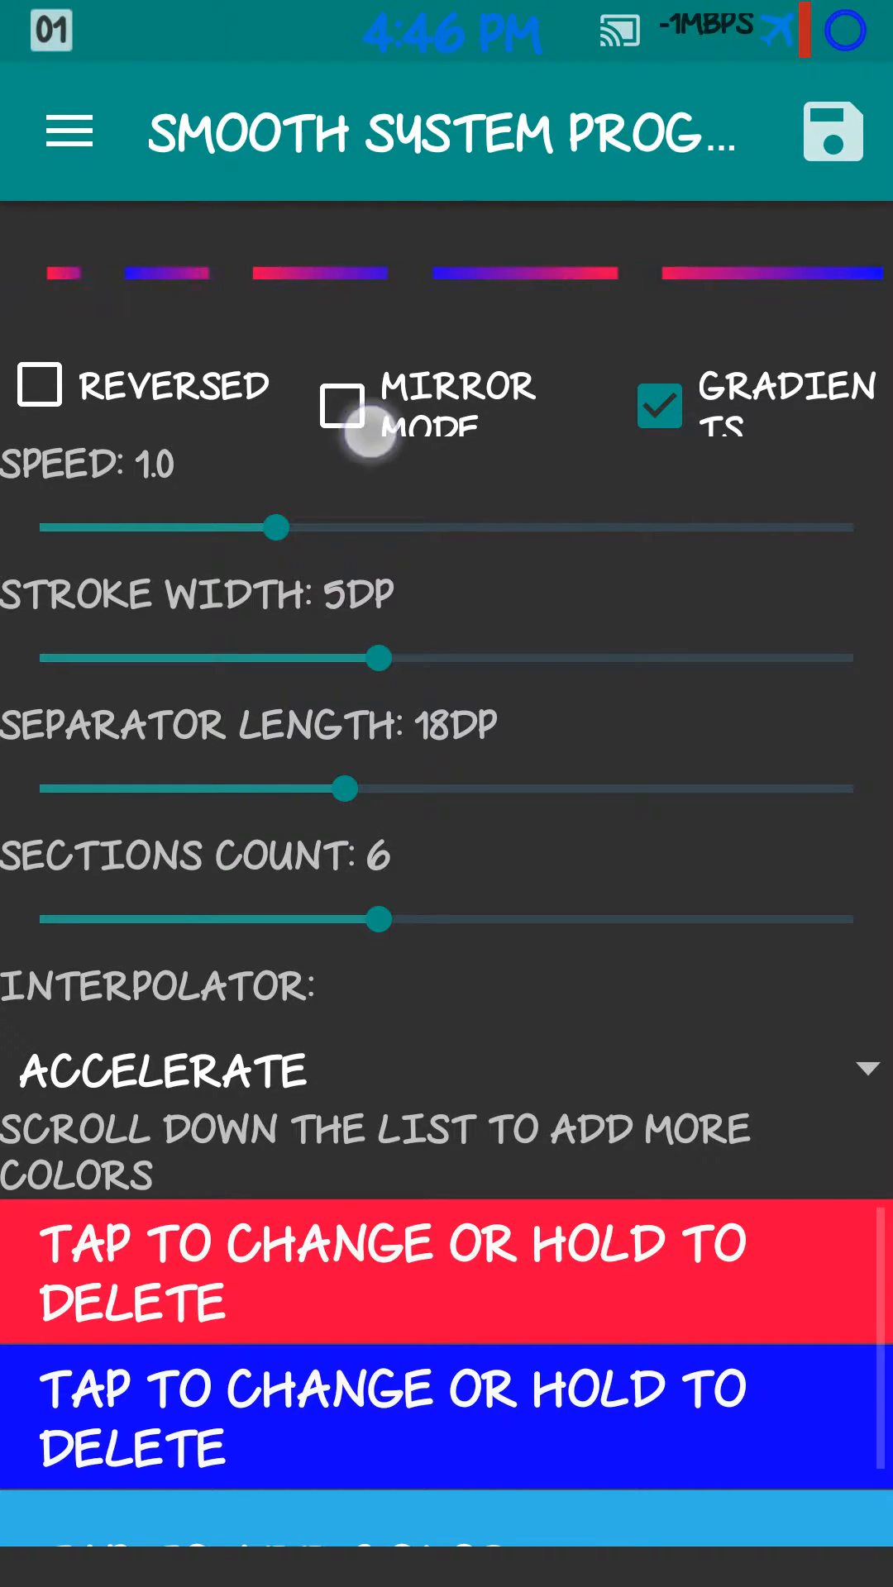
click(342, 405)
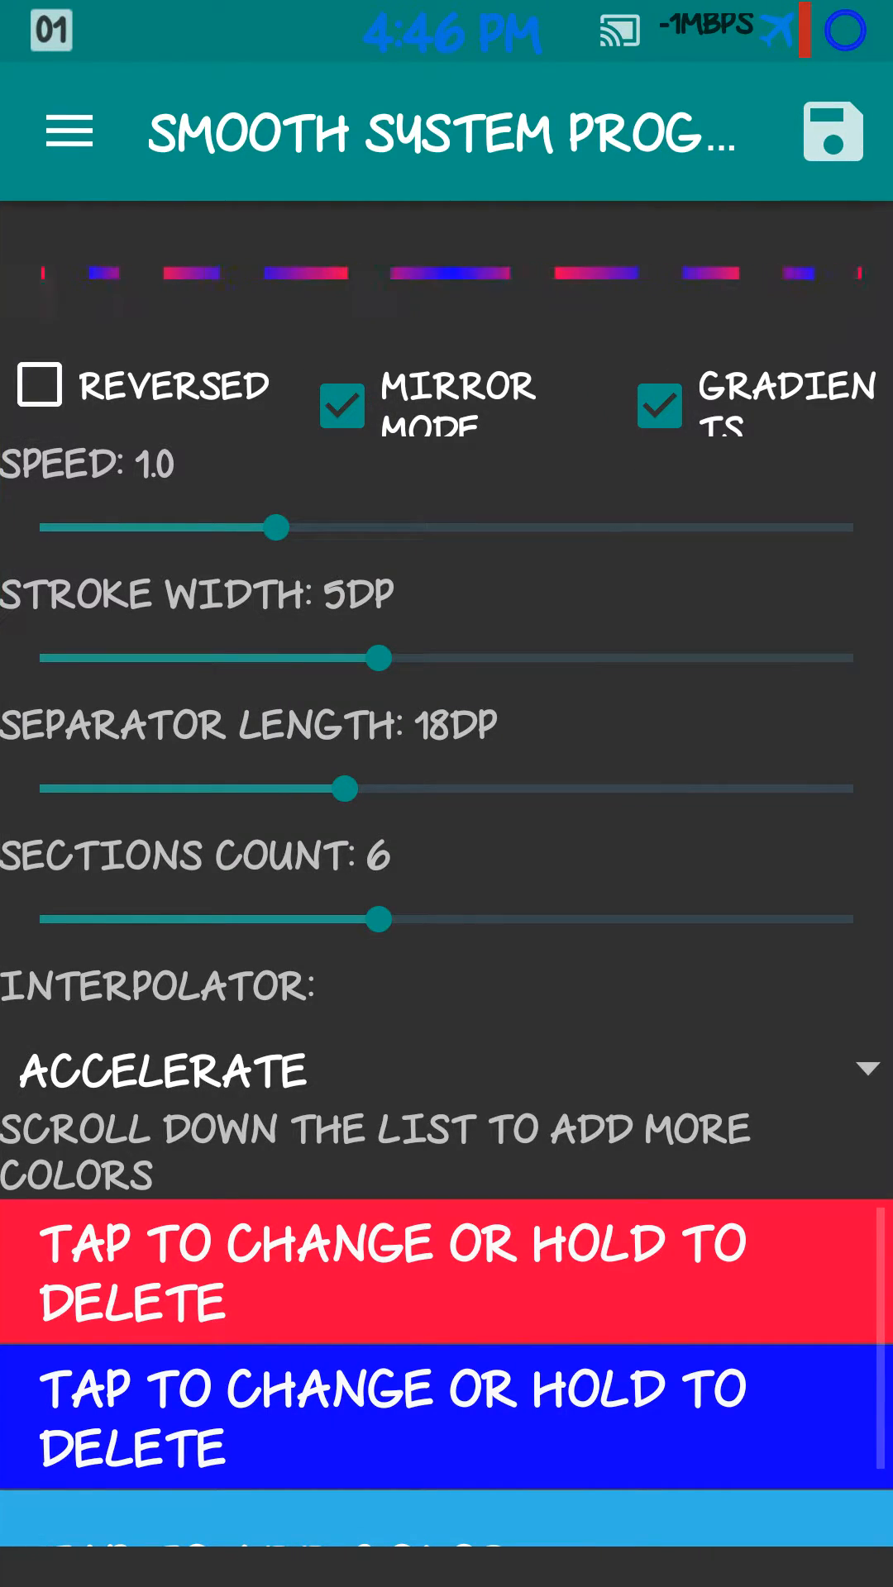
click(40, 386)
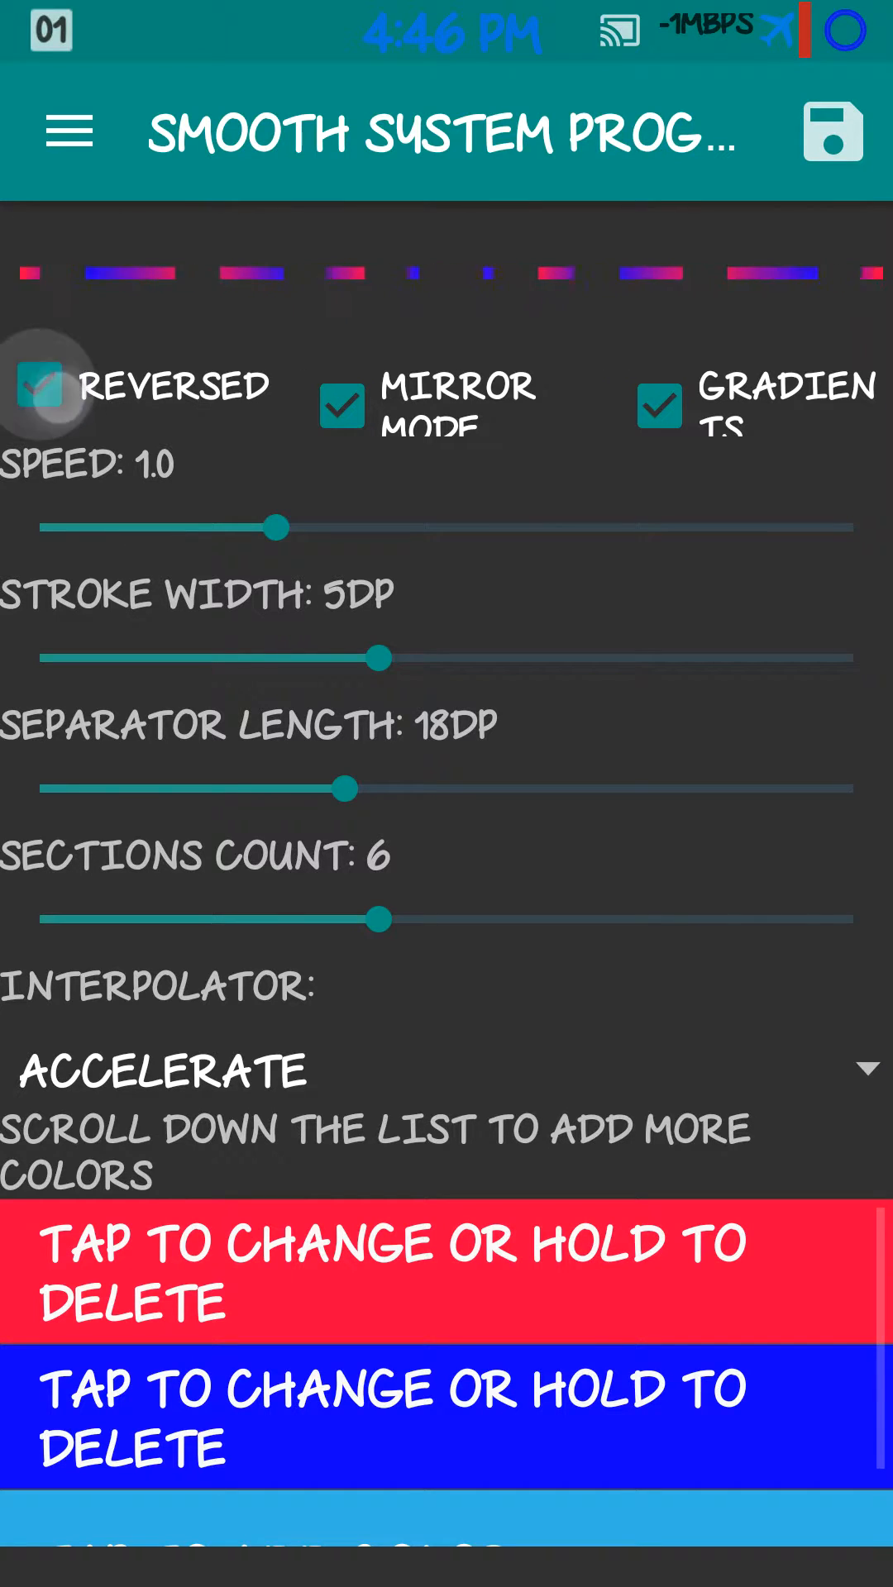
click(39, 385)
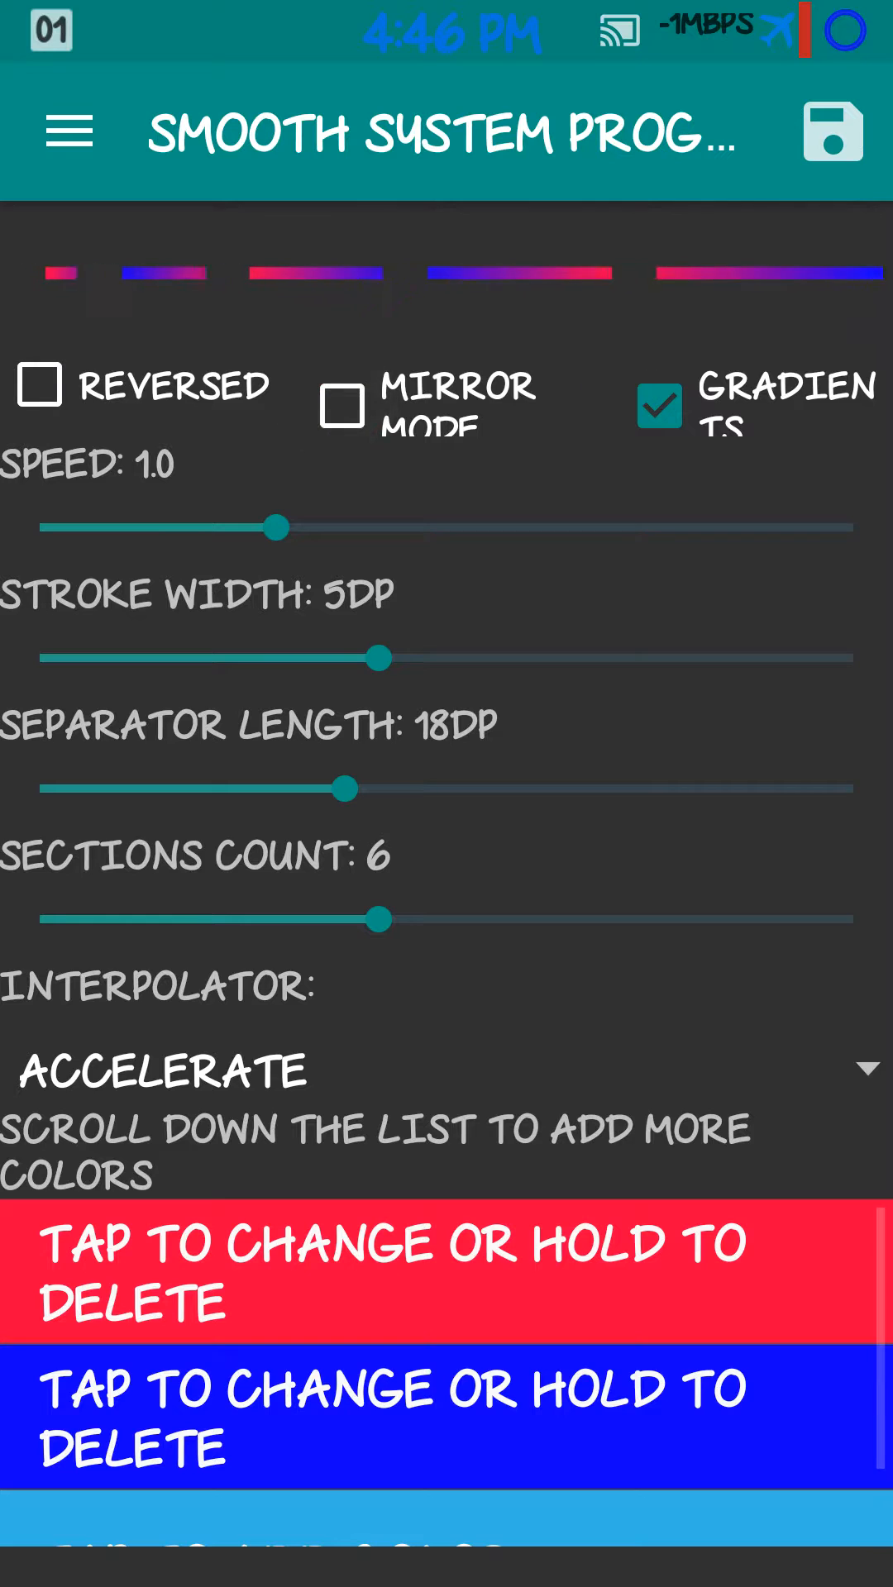
click(660, 403)
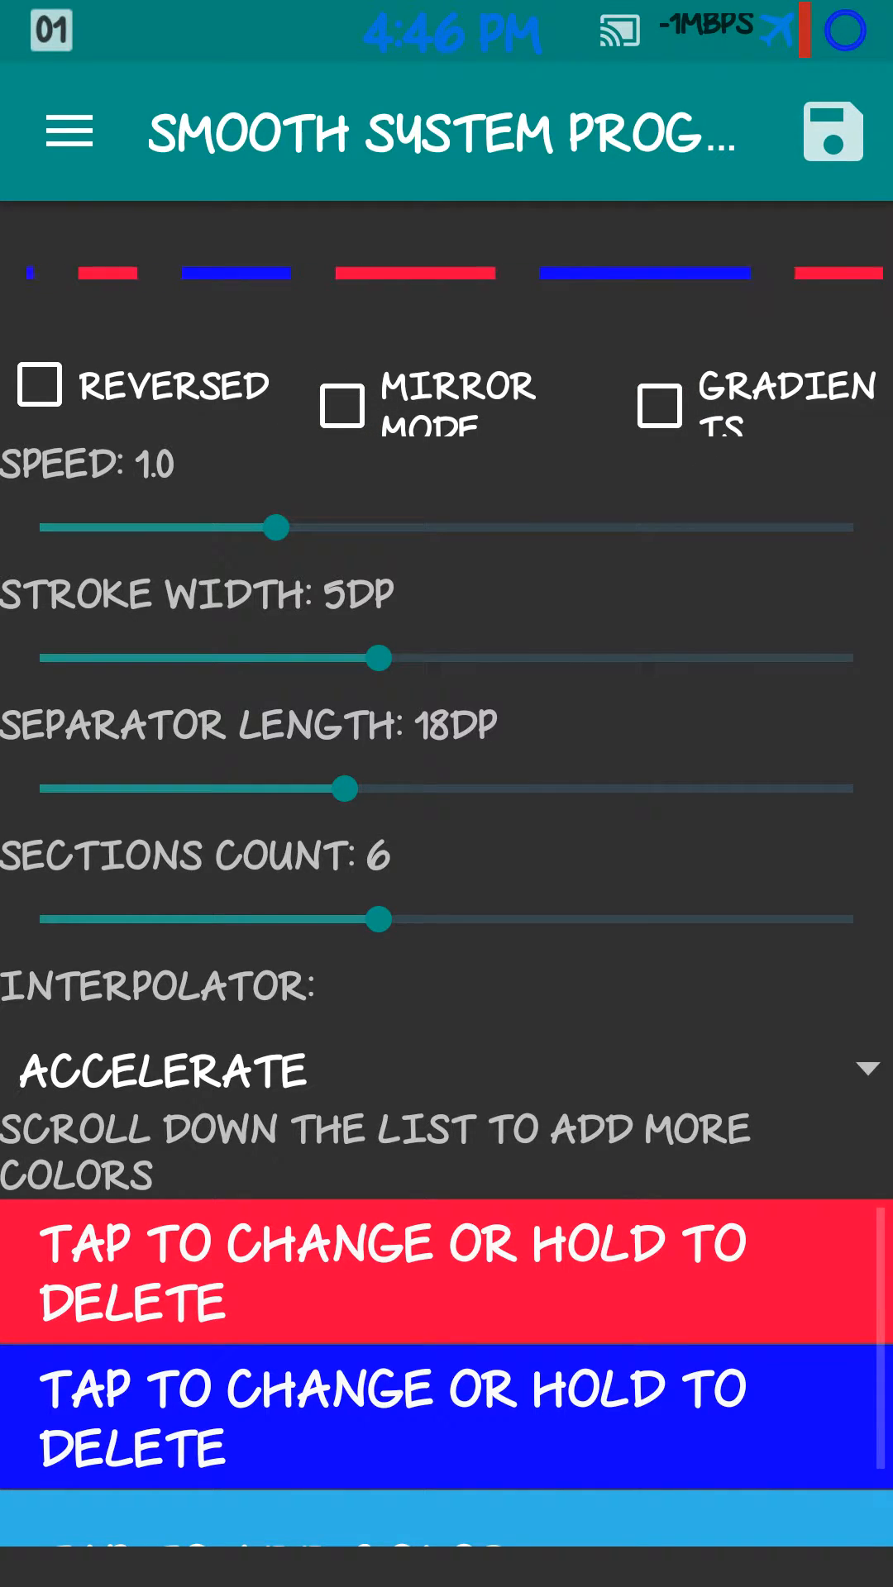
drag(277, 527, 721, 528)
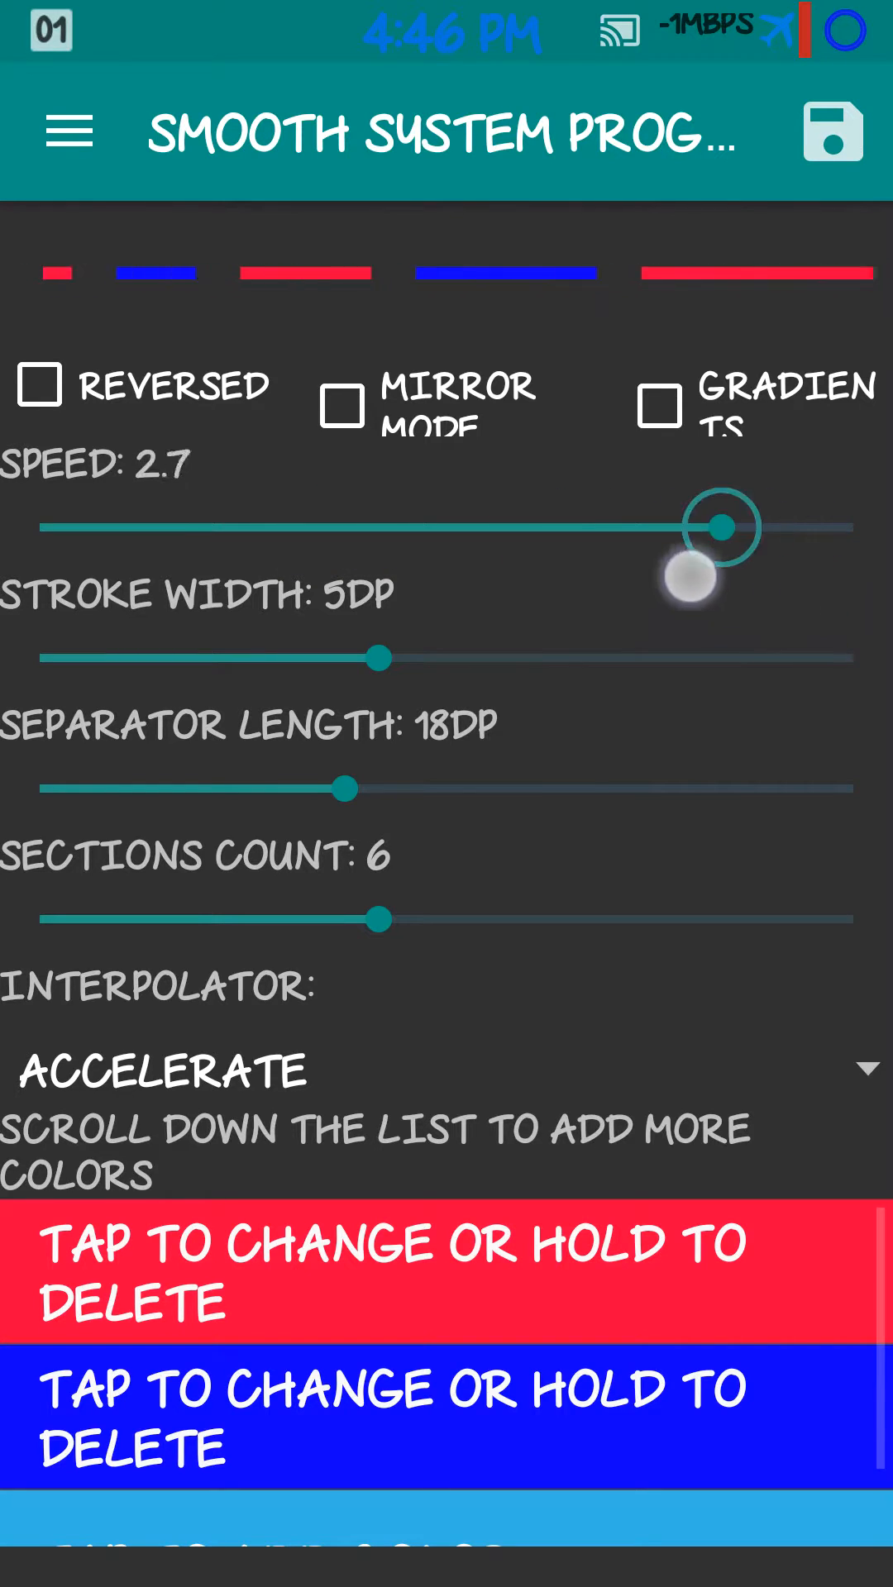
drag(721, 528, 91, 527)
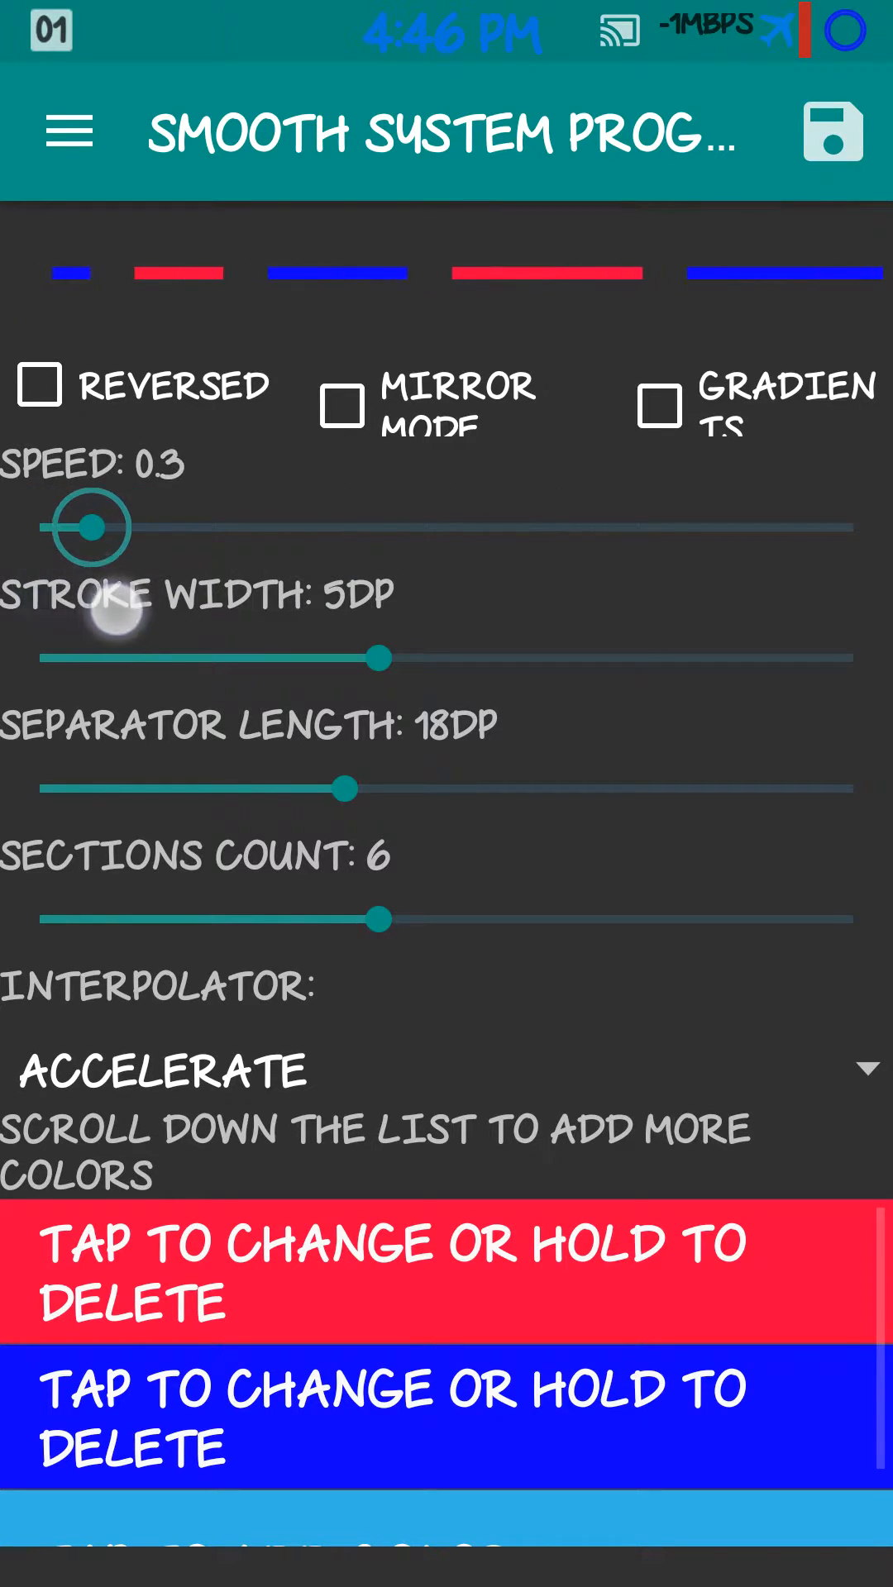
drag(89, 526, 278, 527)
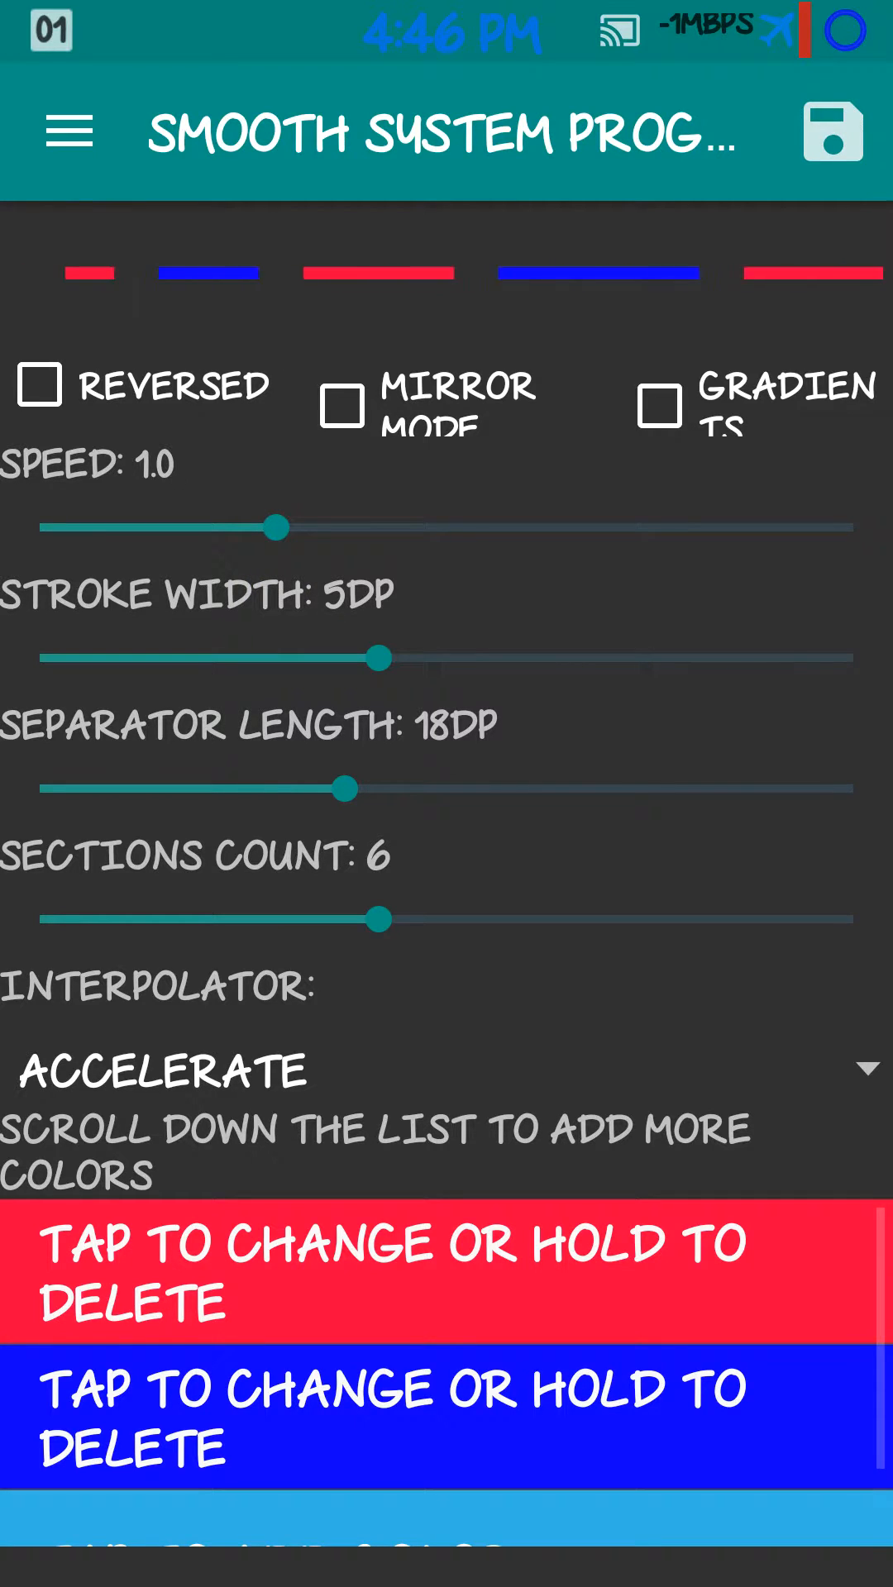
drag(377, 658, 853, 659)
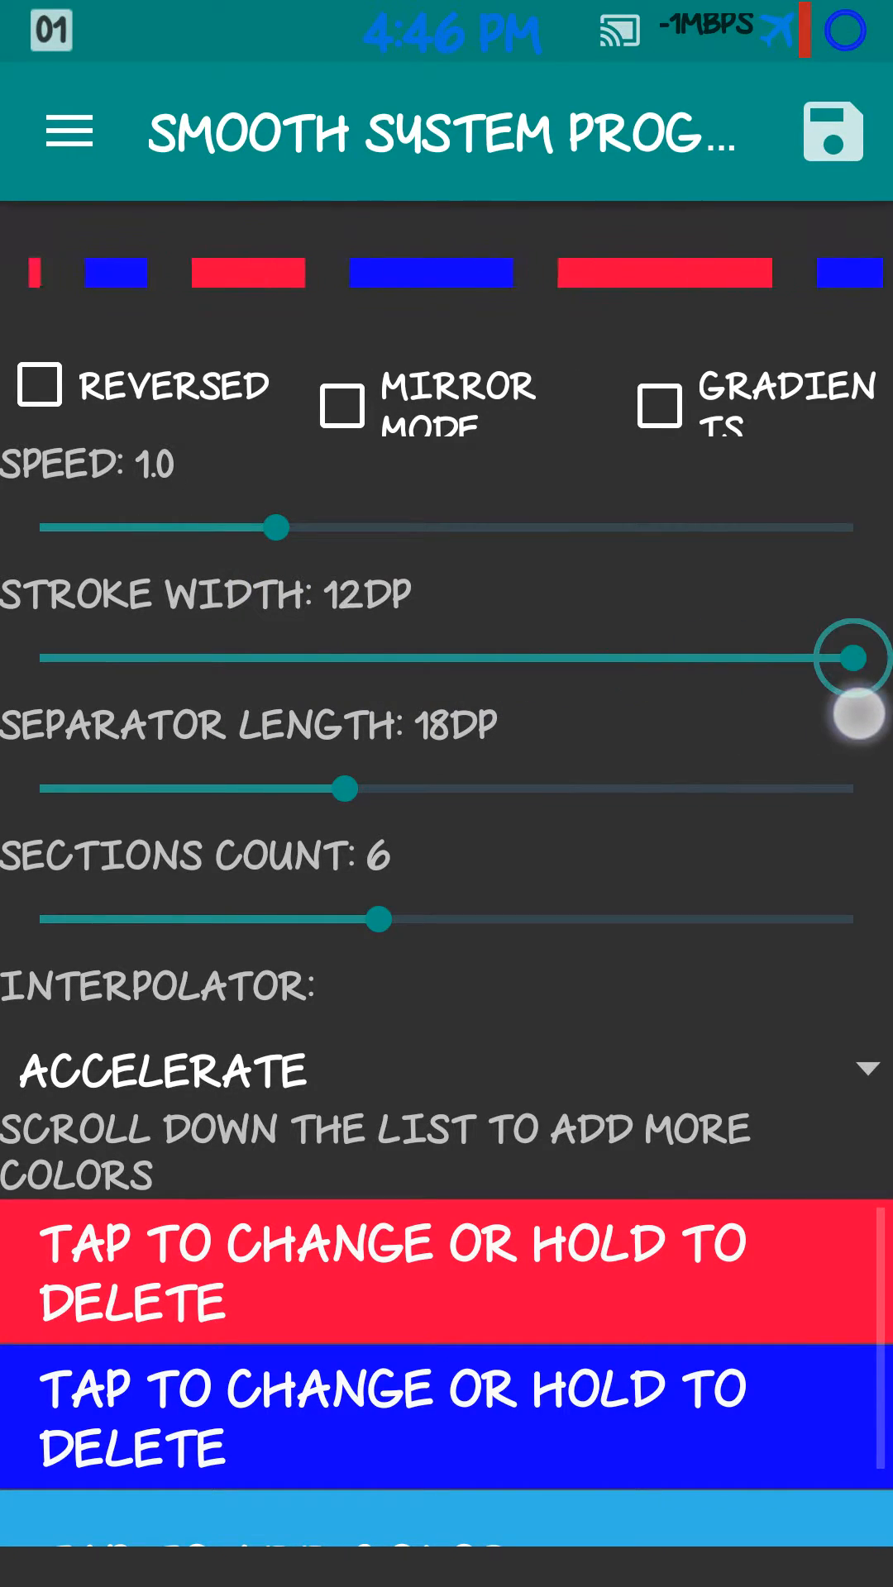
drag(854, 656, 40, 656)
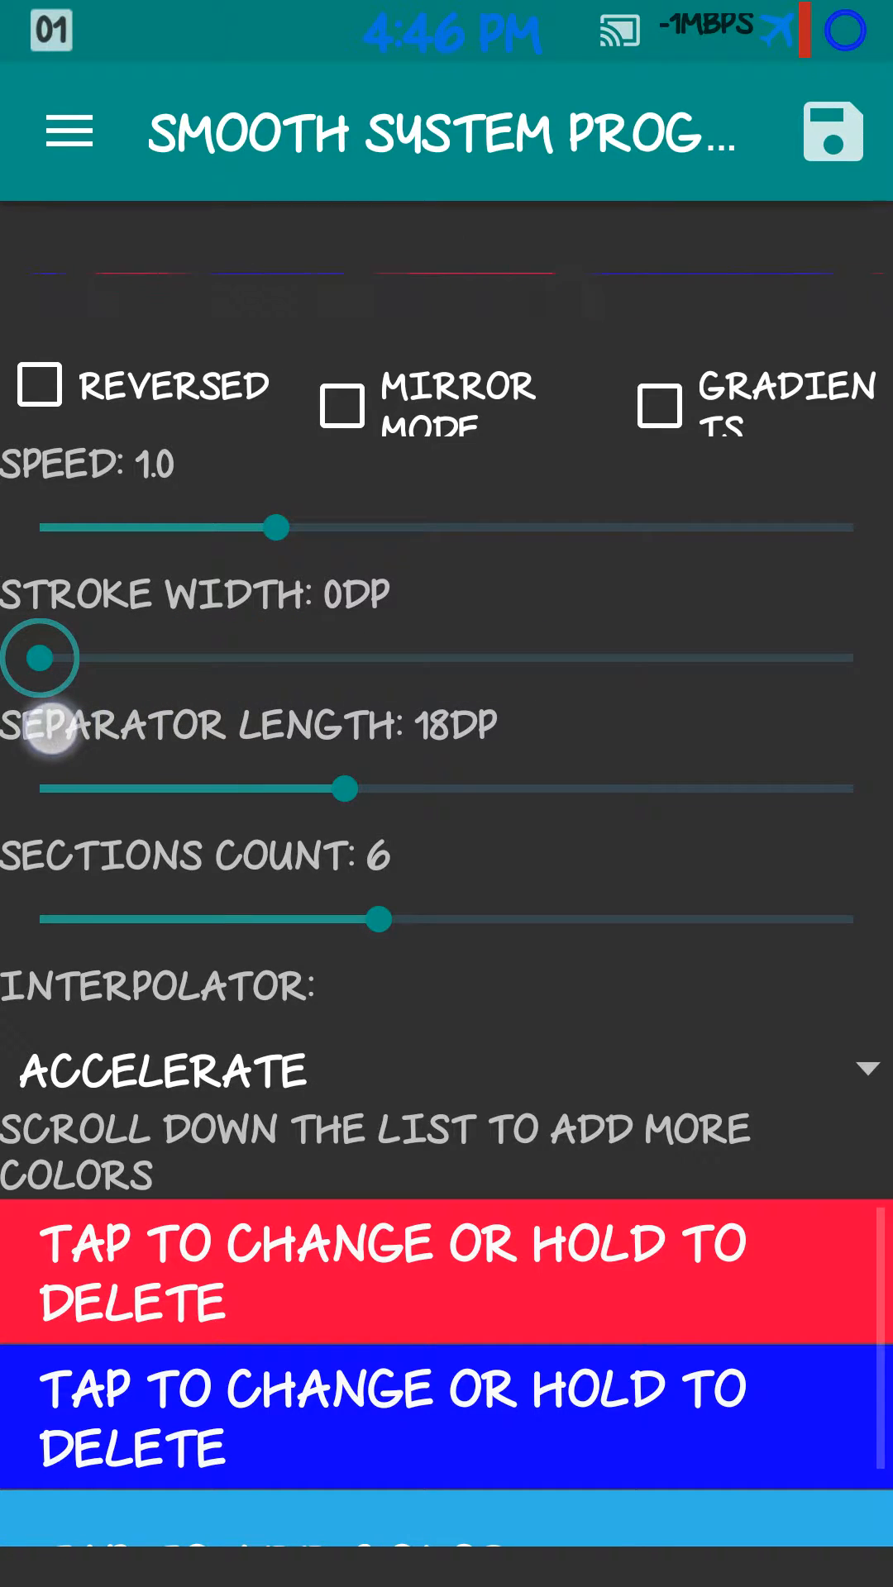
drag(43, 657, 309, 657)
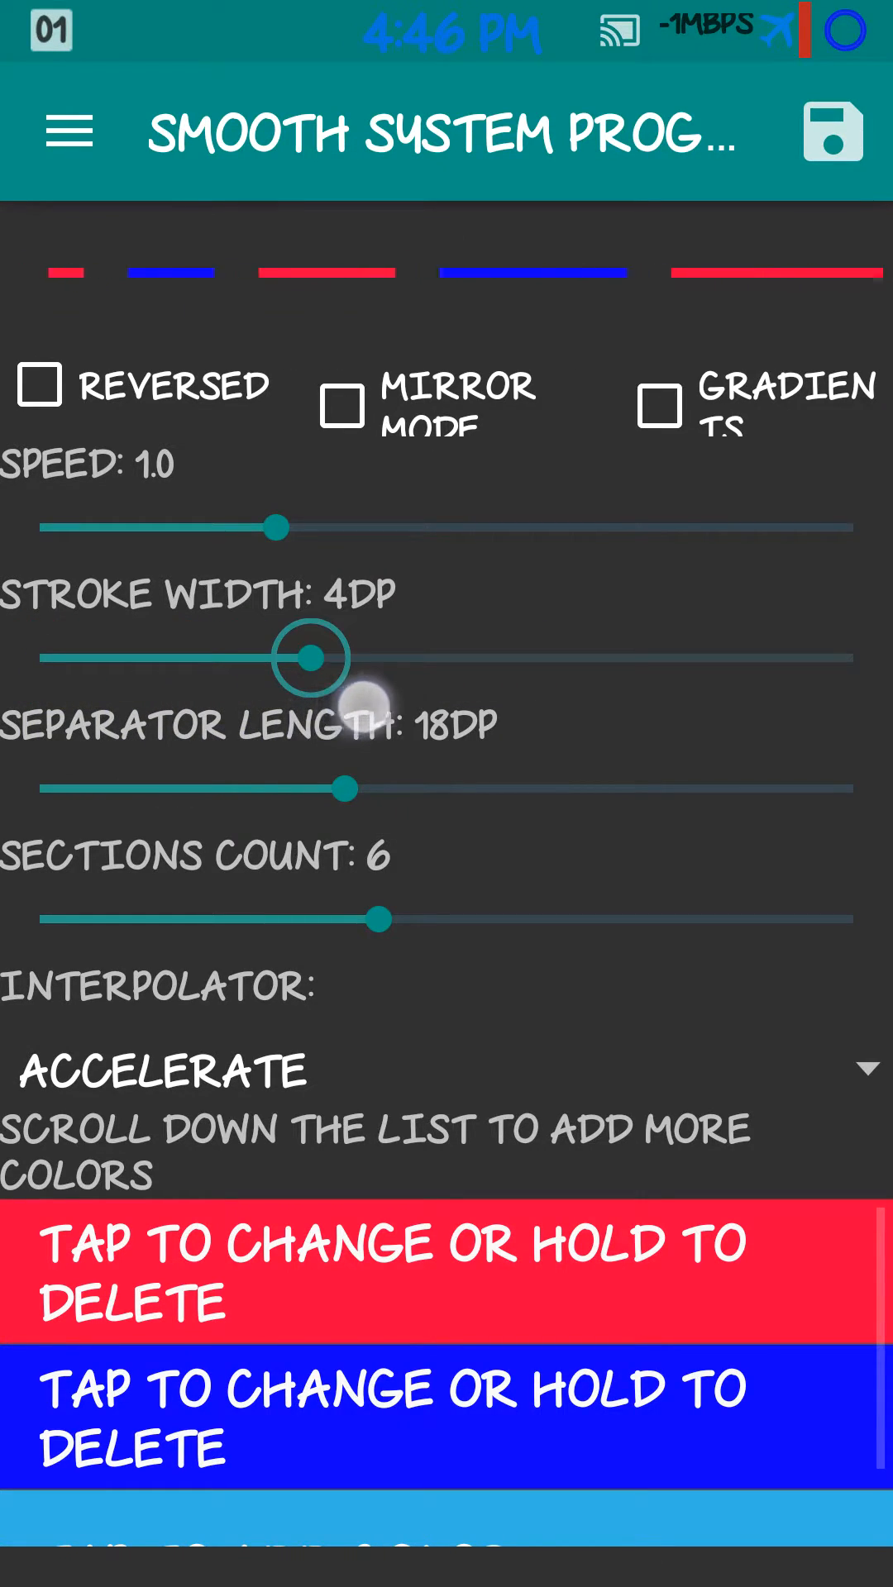
drag(309, 658, 381, 658)
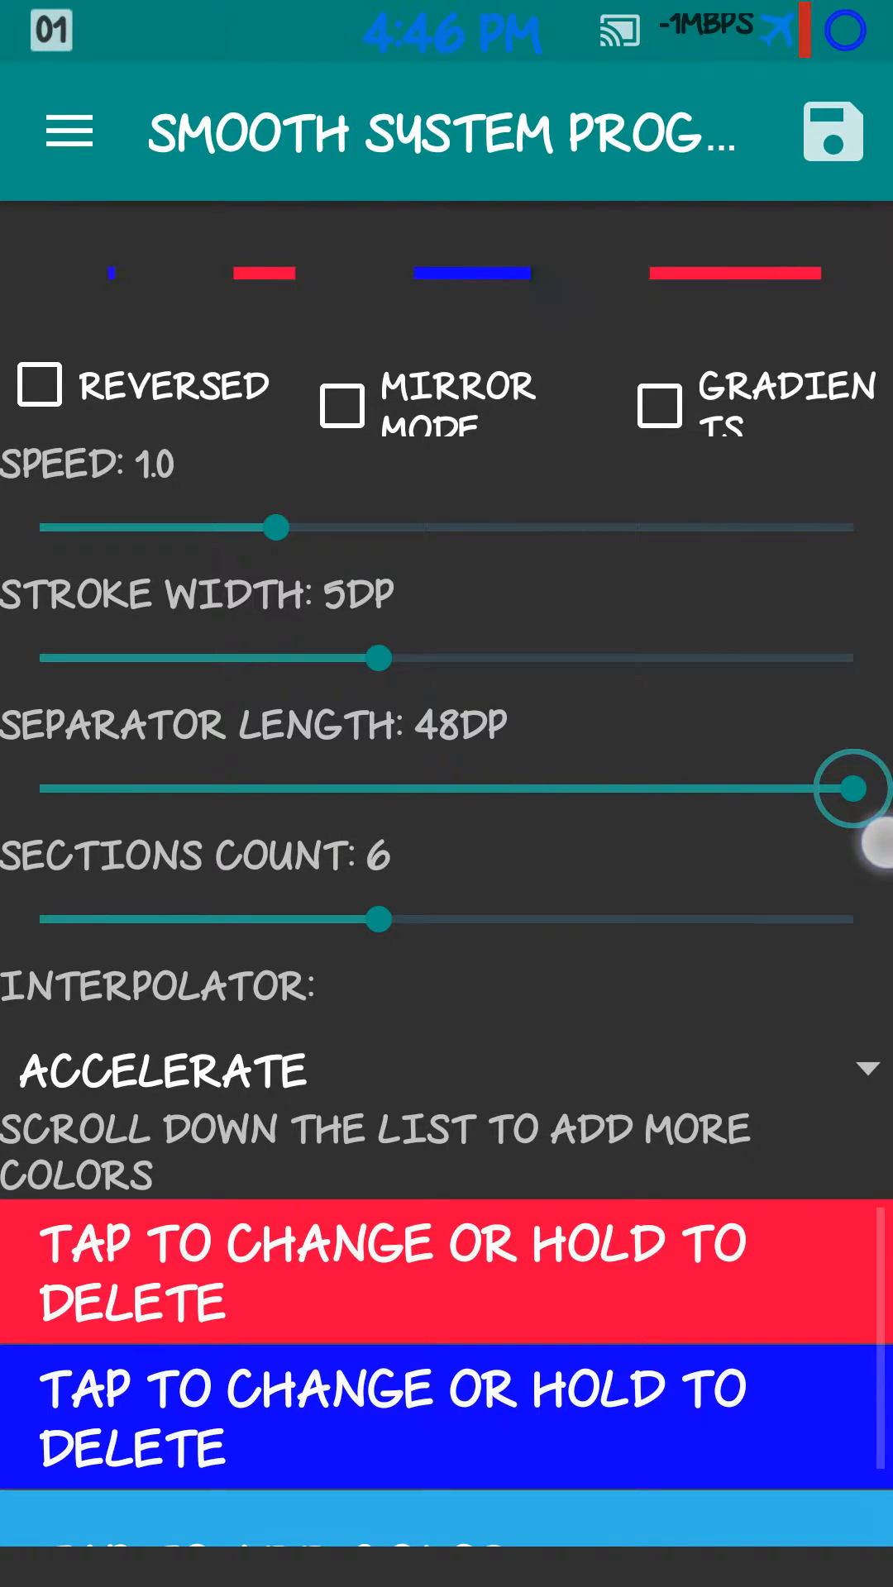
drag(850, 787, 106, 787)
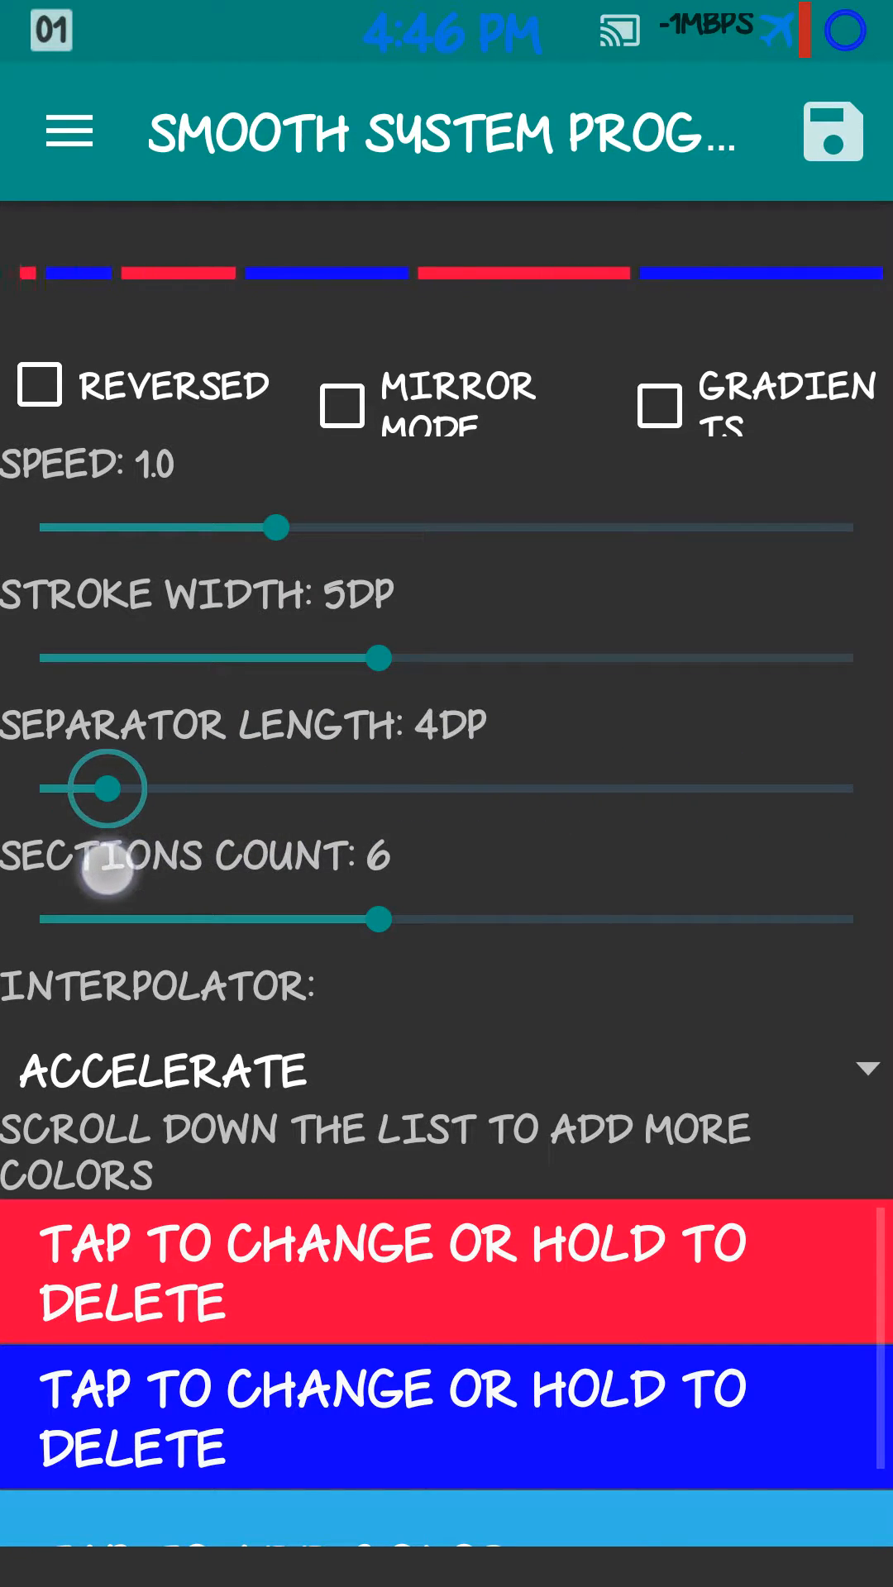
drag(105, 788, 855, 789)
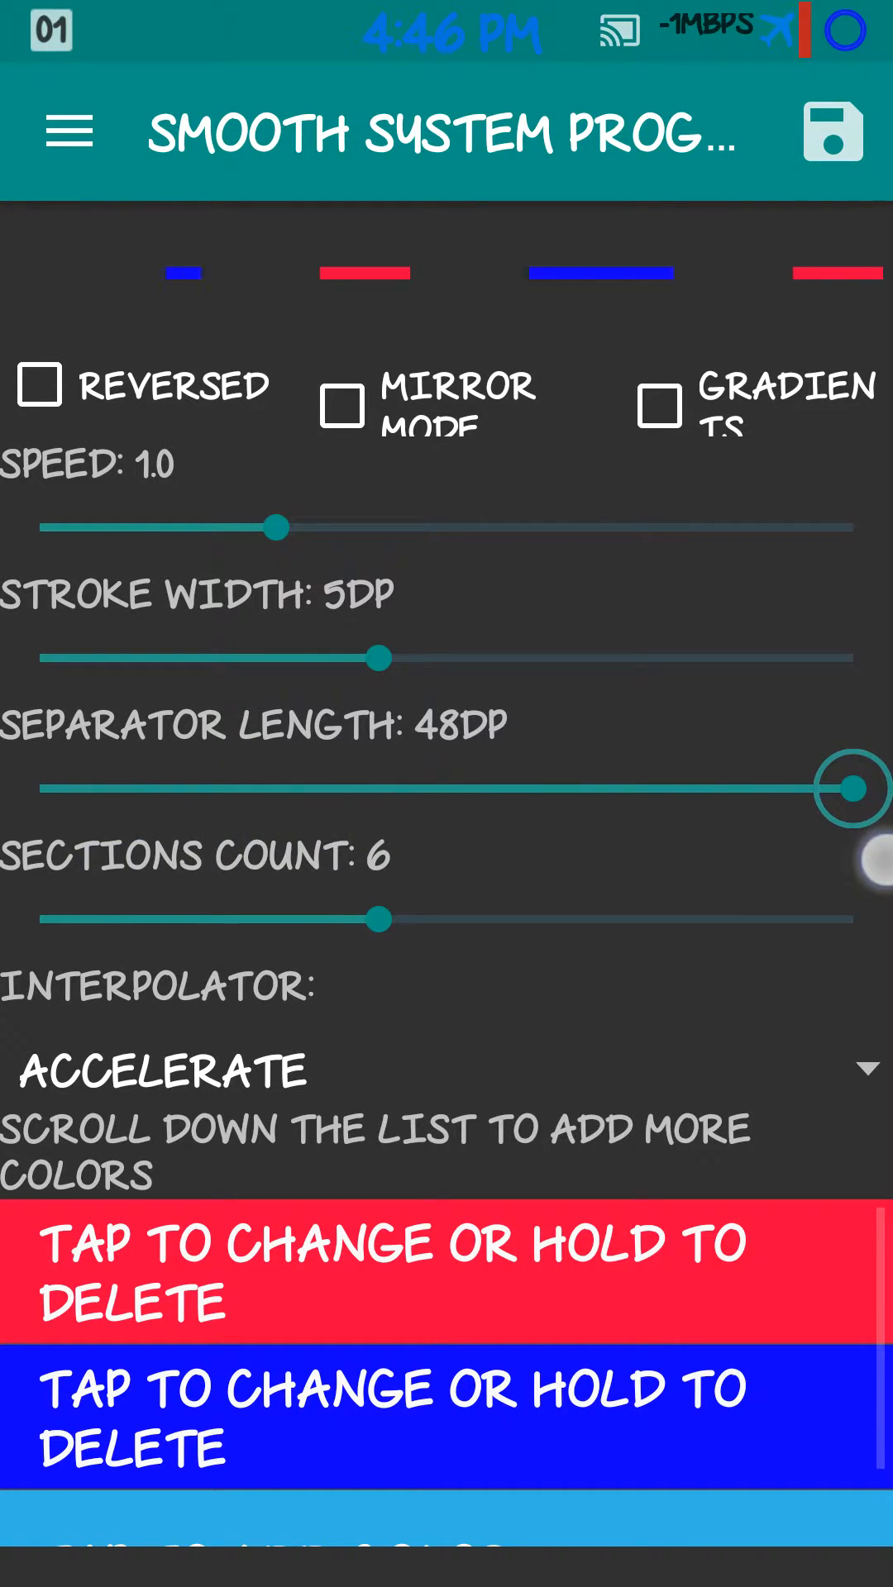
drag(853, 787, 310, 787)
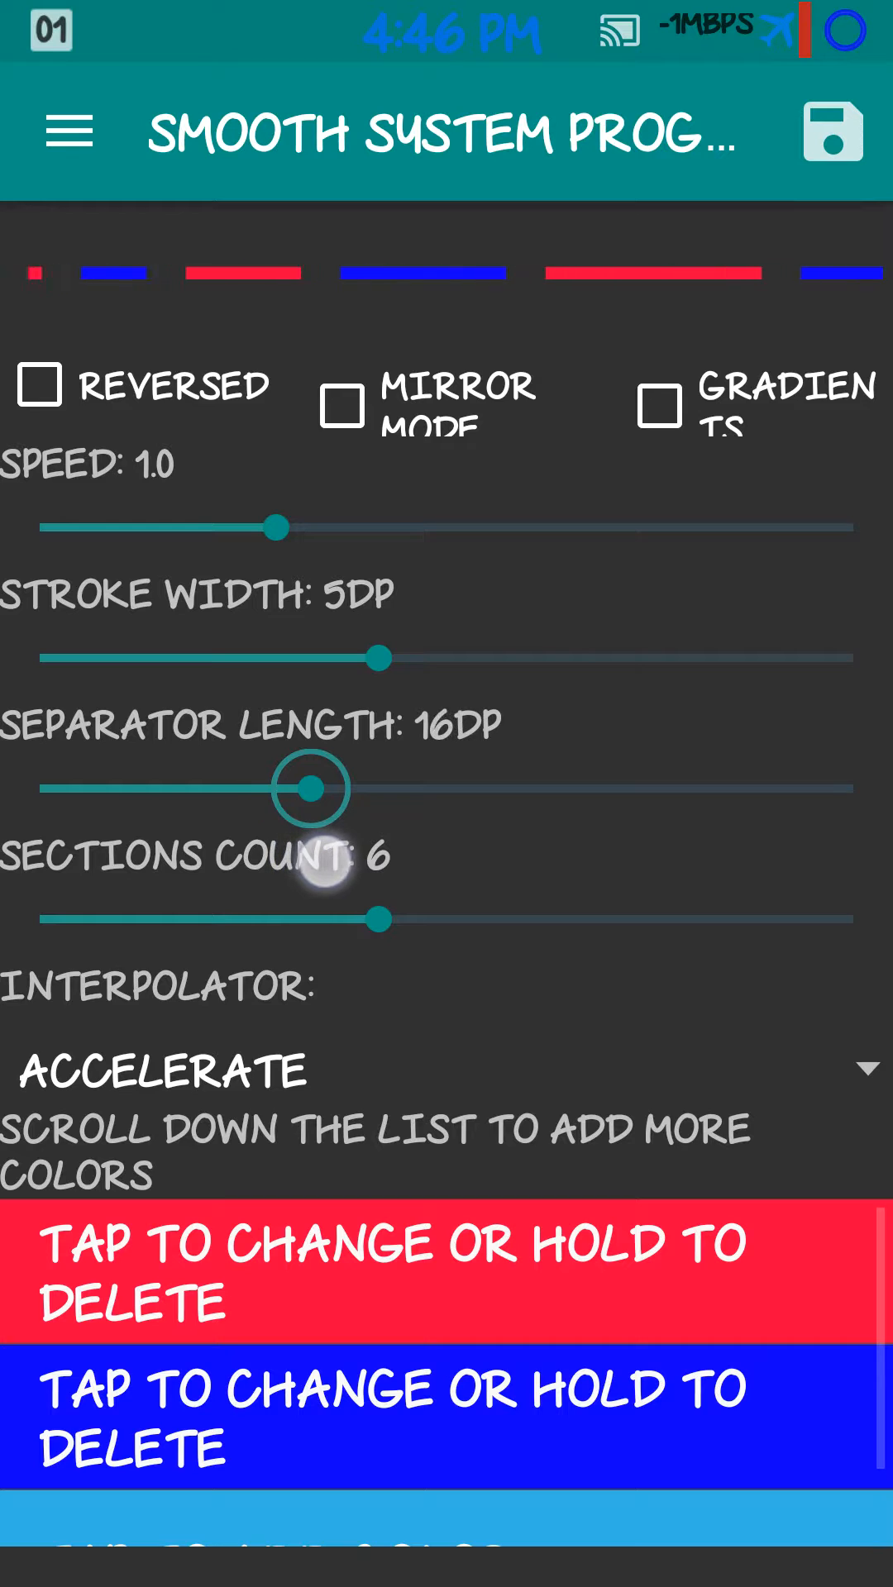
drag(310, 787, 343, 788)
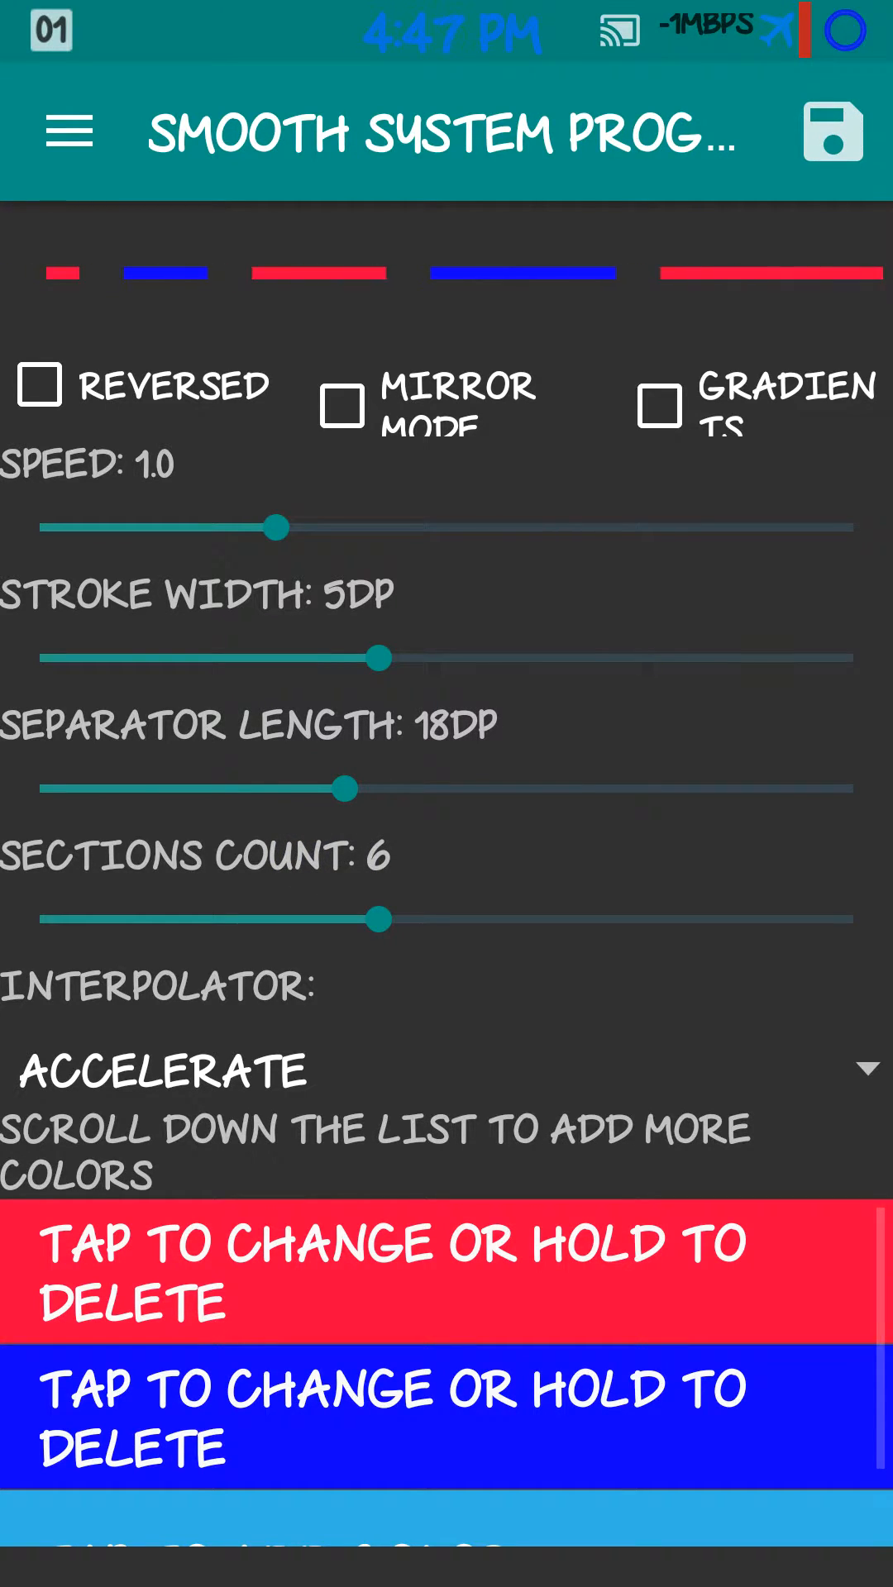
drag(377, 920, 745, 920)
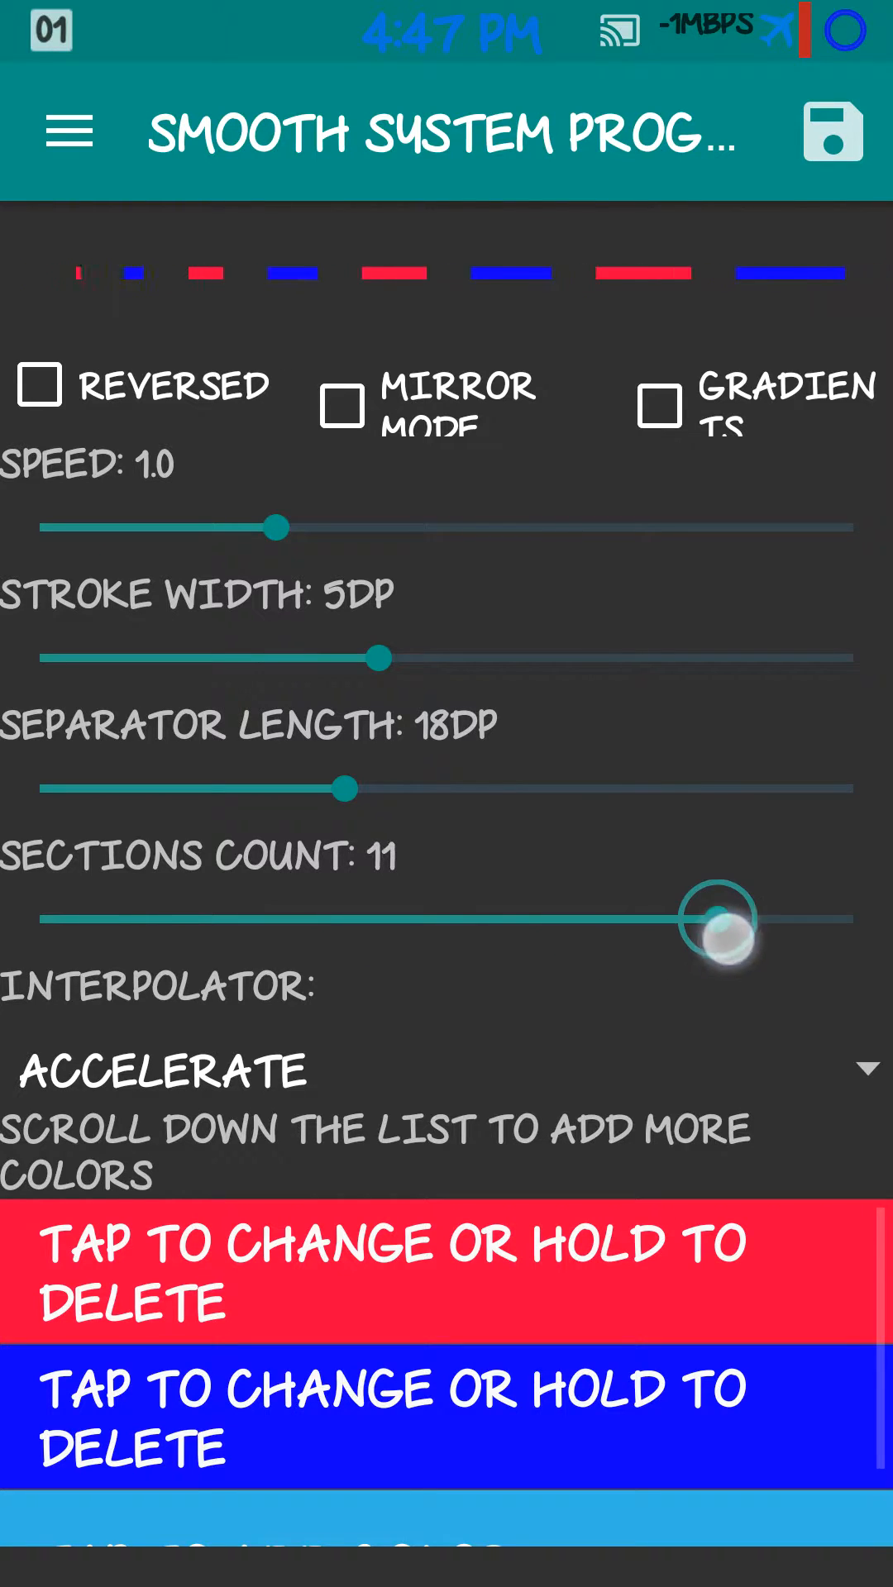
drag(744, 921, 784, 921)
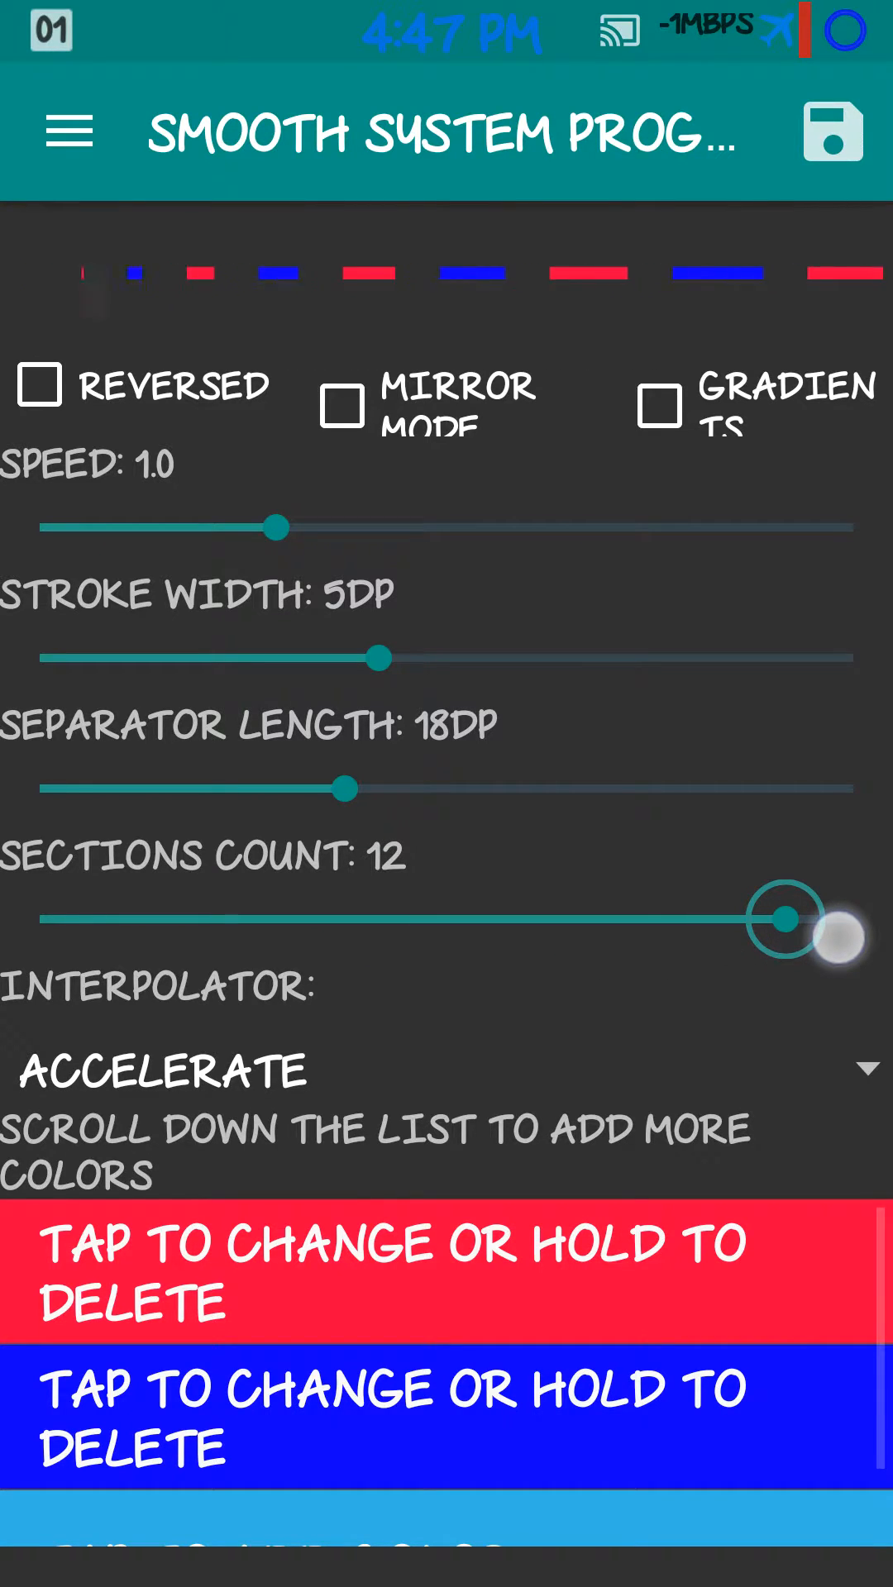
drag(791, 918, 376, 918)
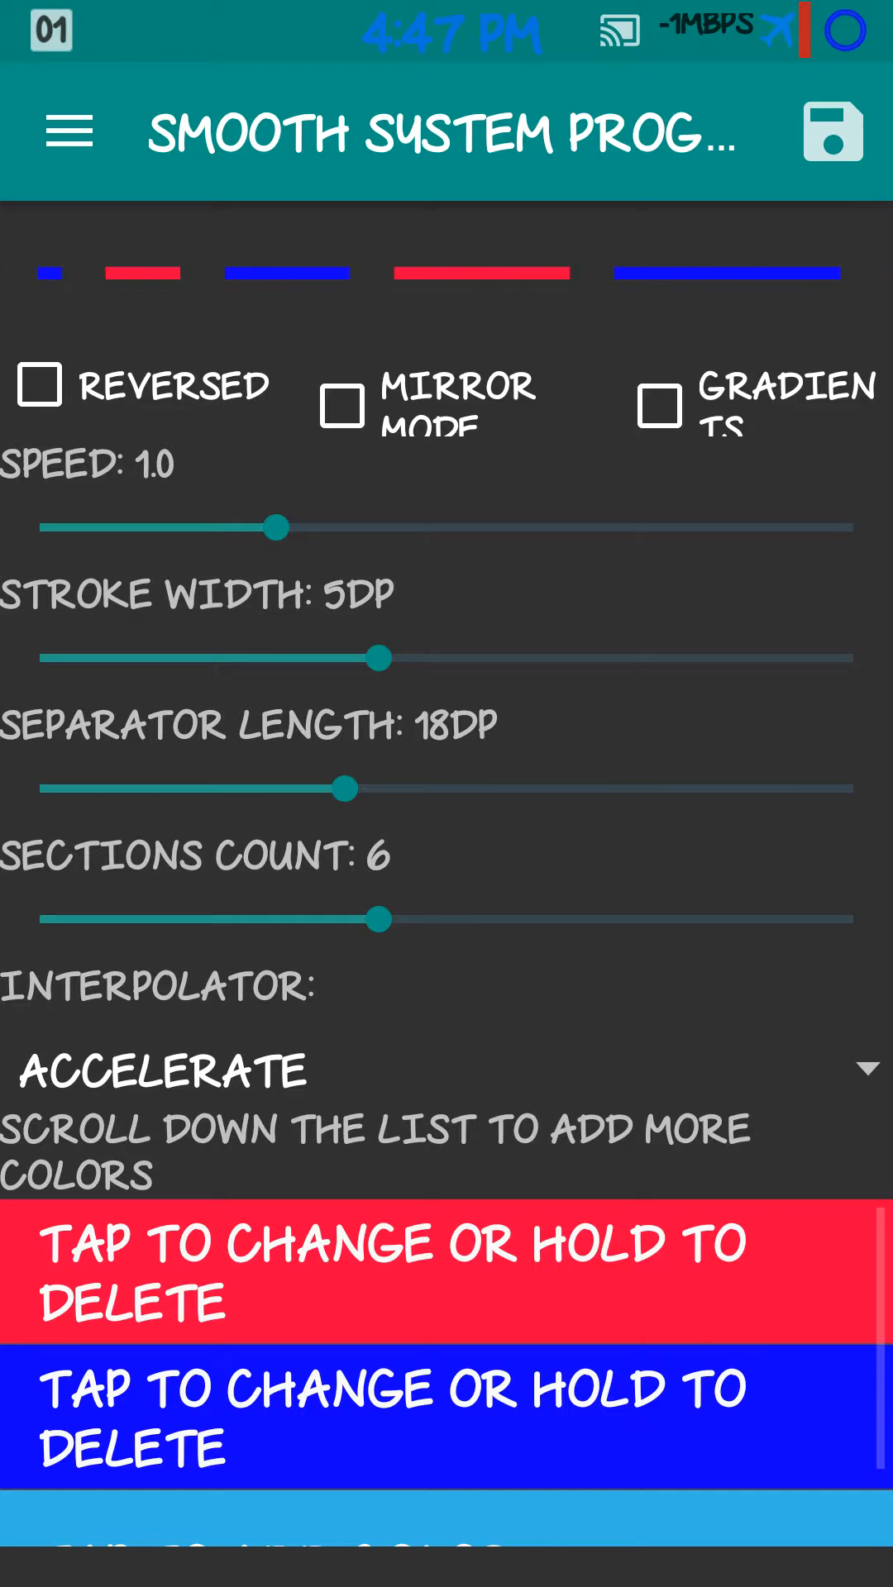
click(159, 1071)
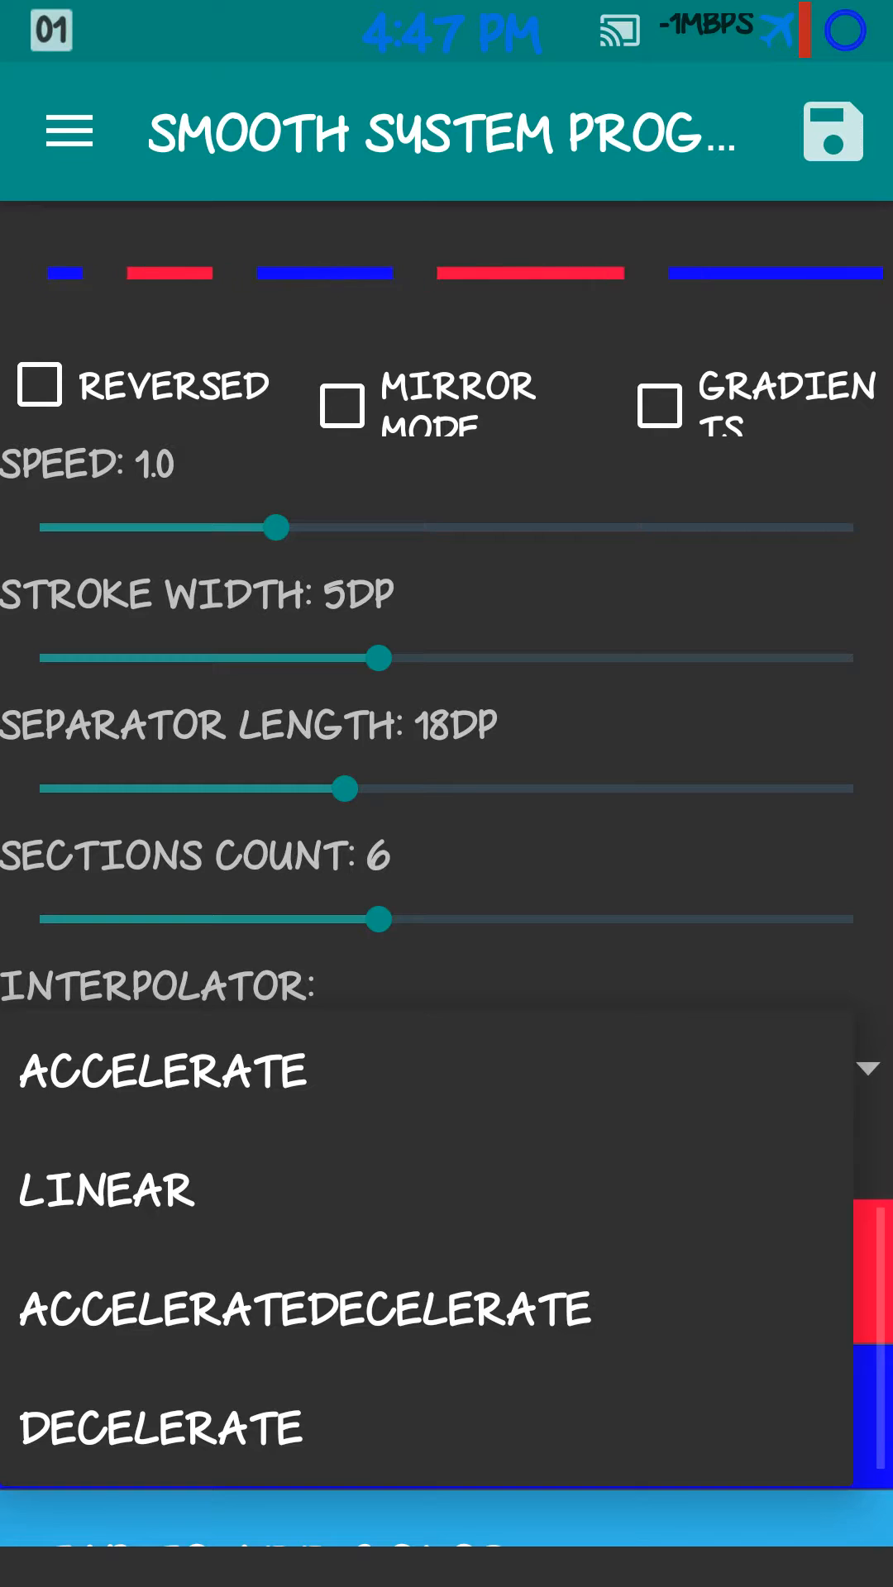
click(106, 1189)
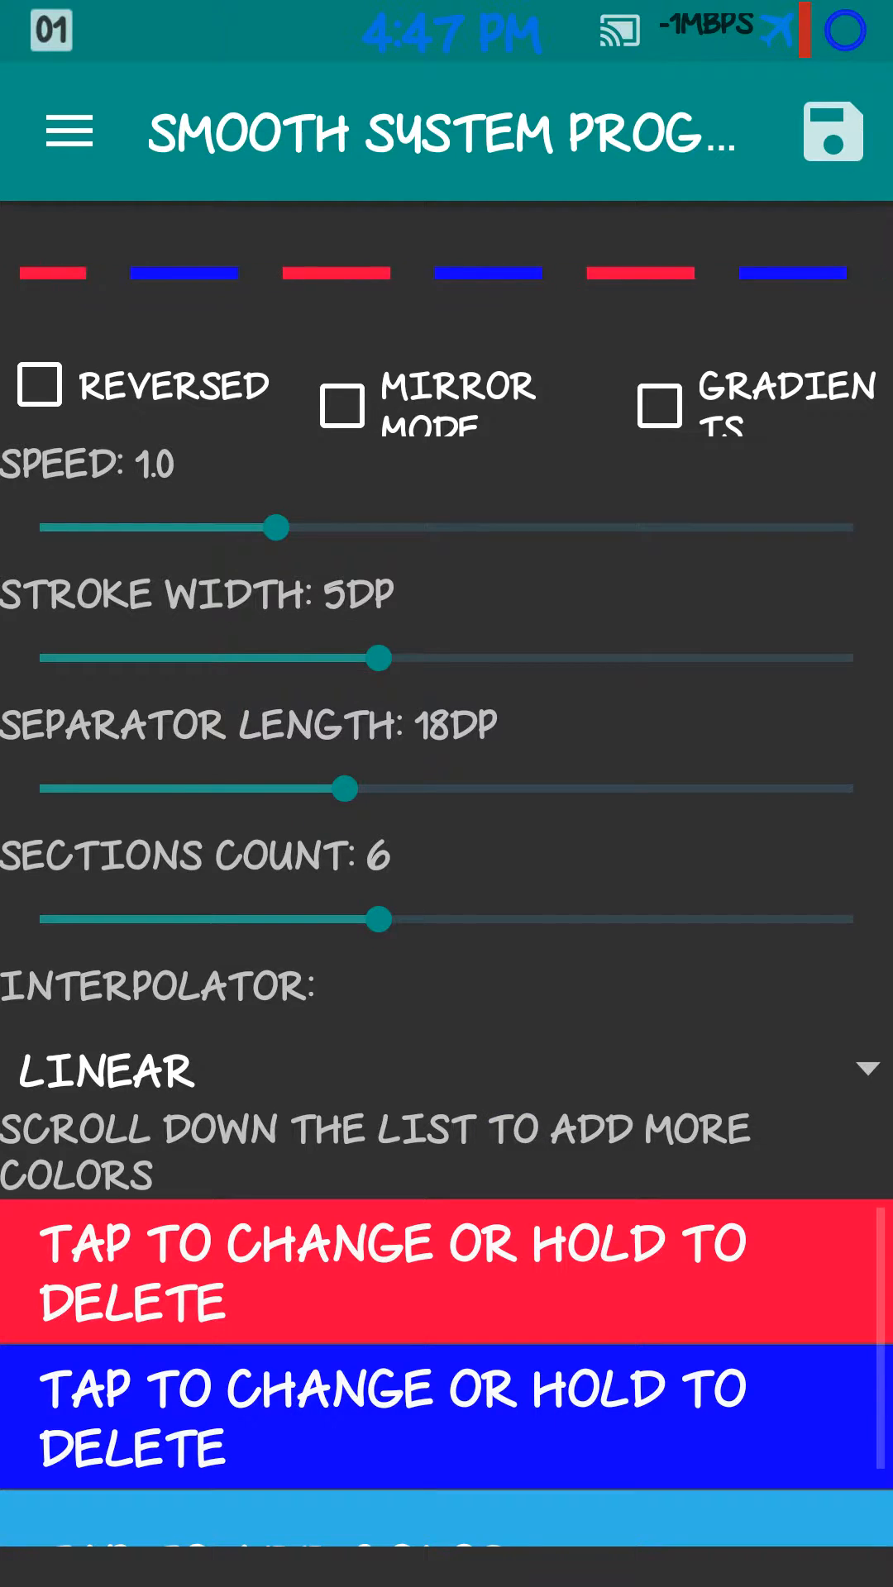
click(860, 1088)
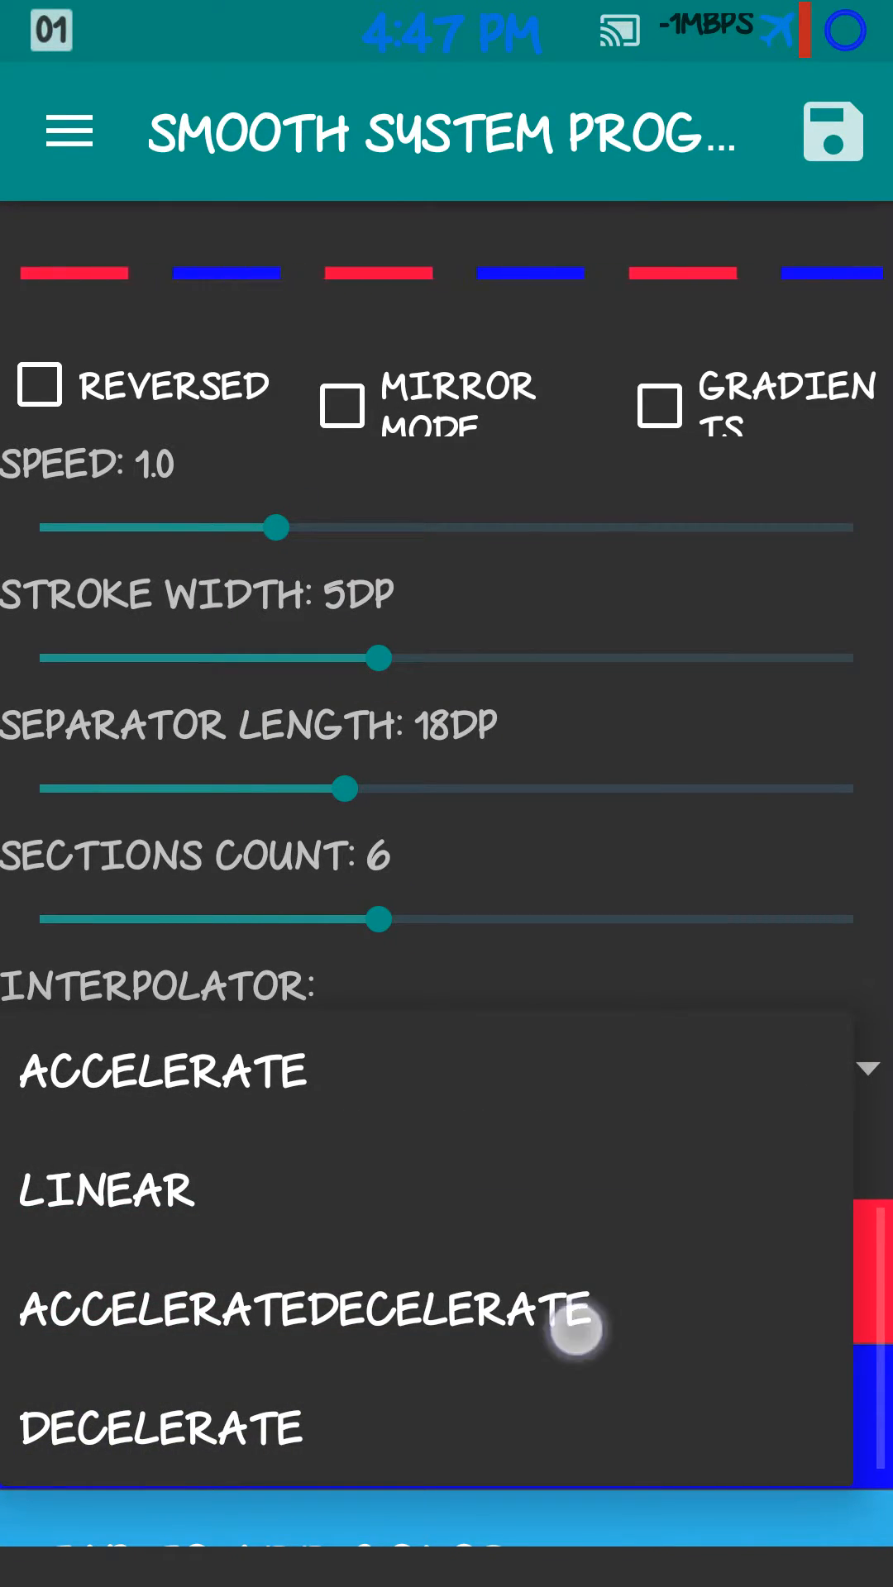
click(304, 1311)
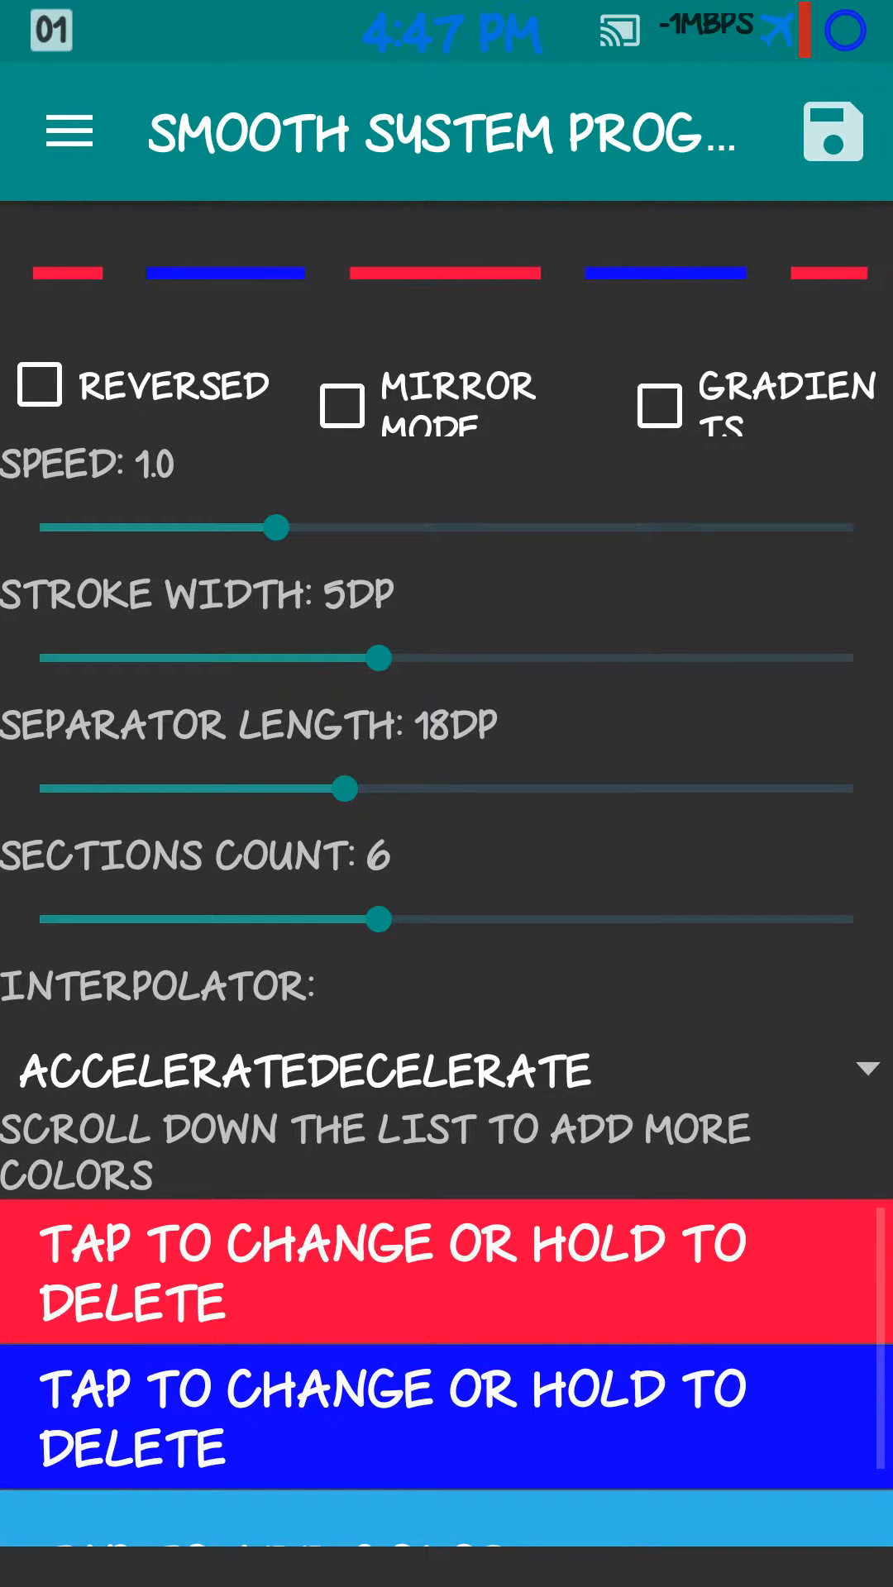
click(443, 1070)
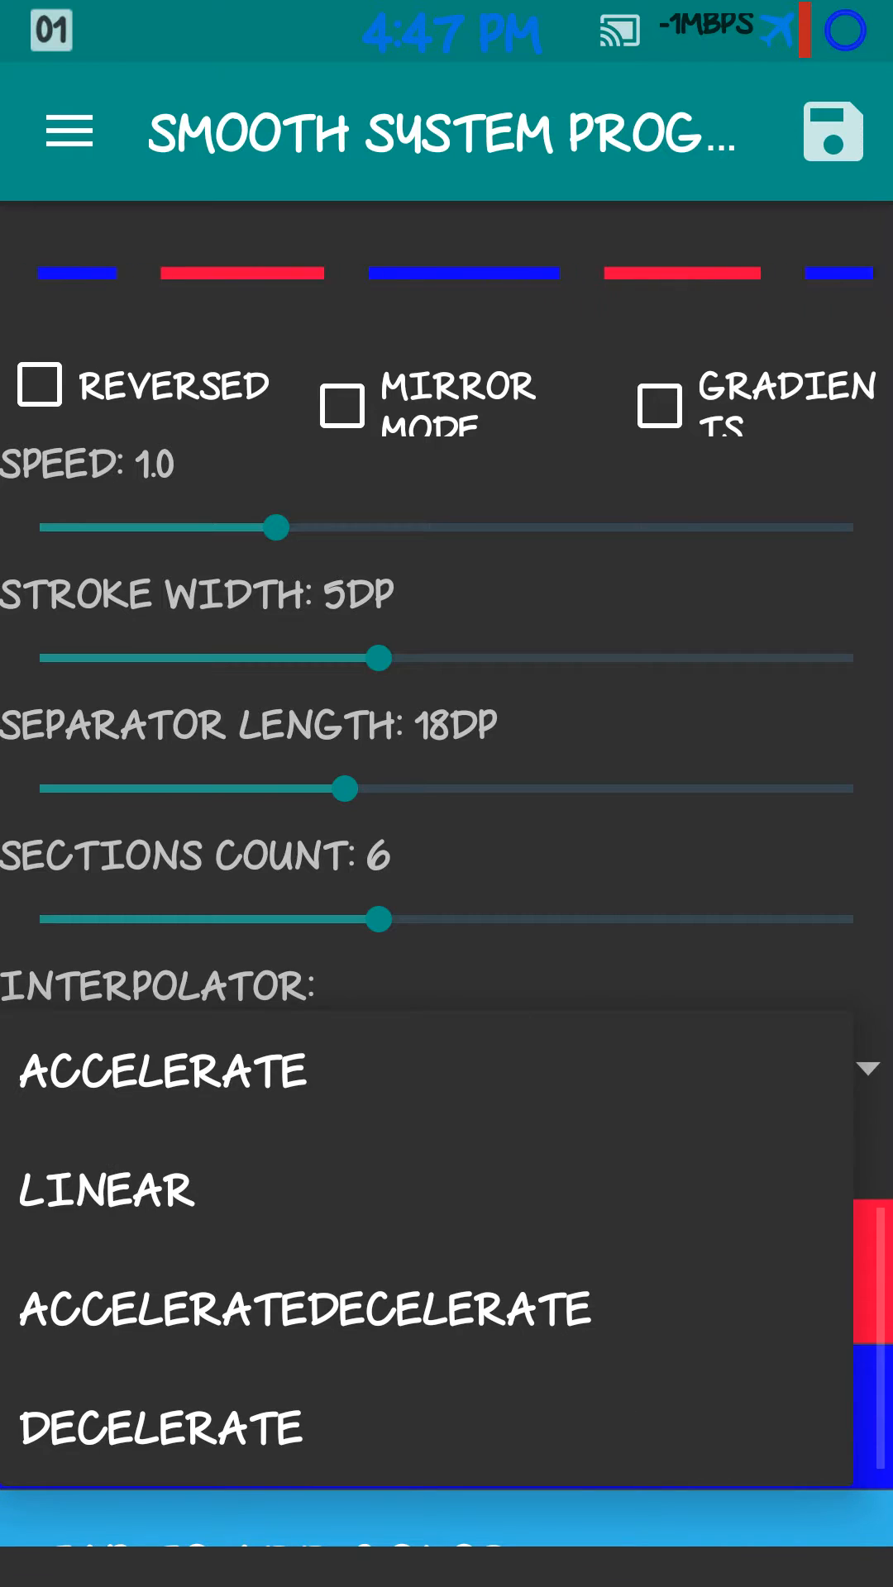
click(160, 1429)
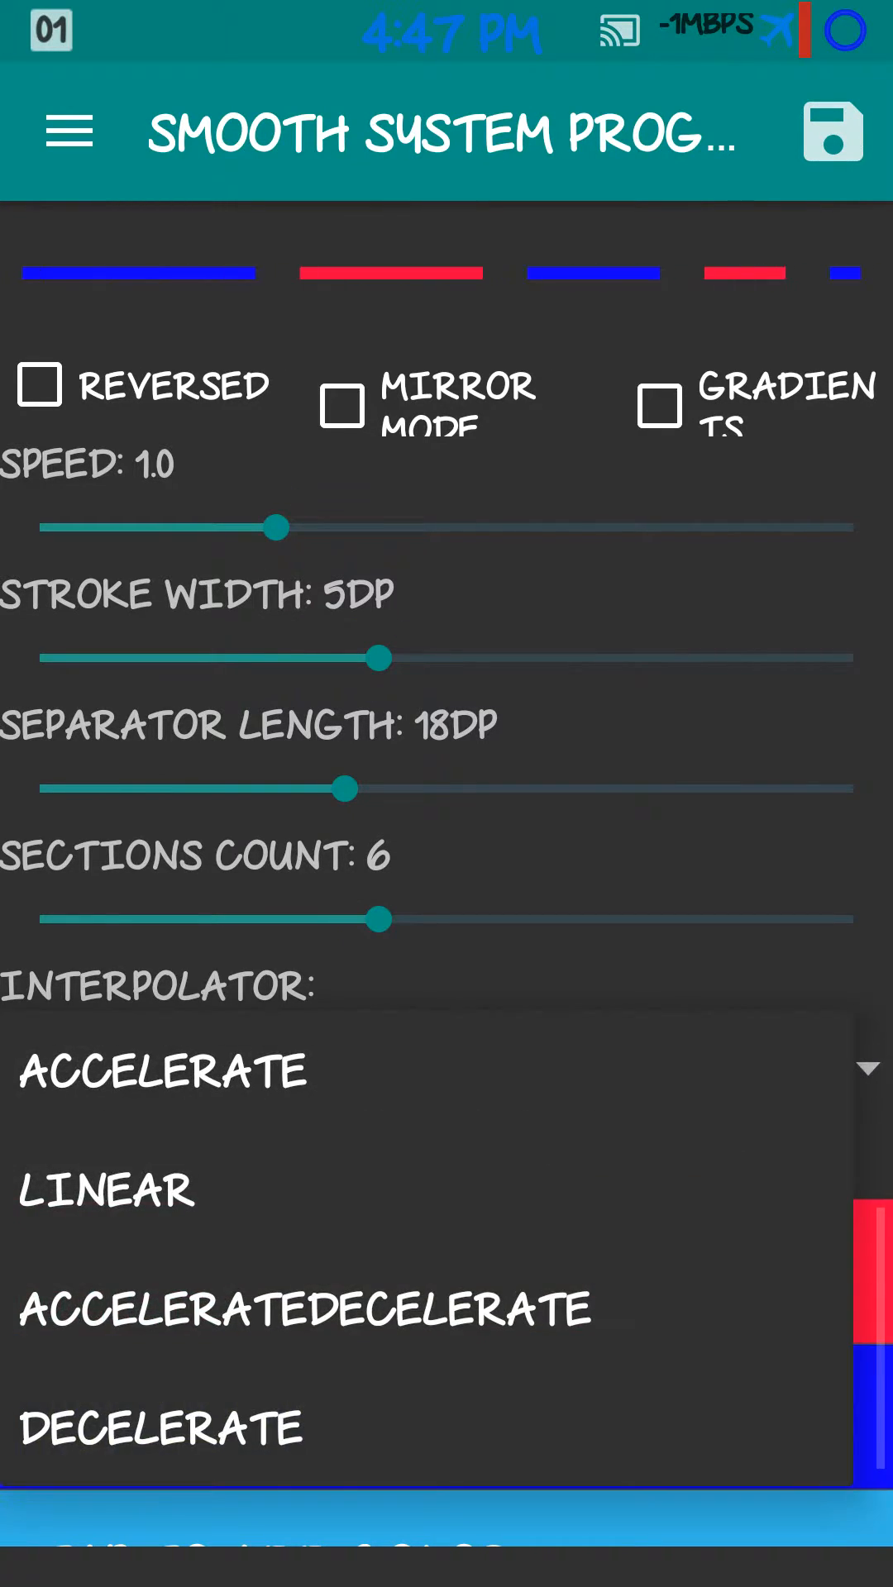
click(162, 1070)
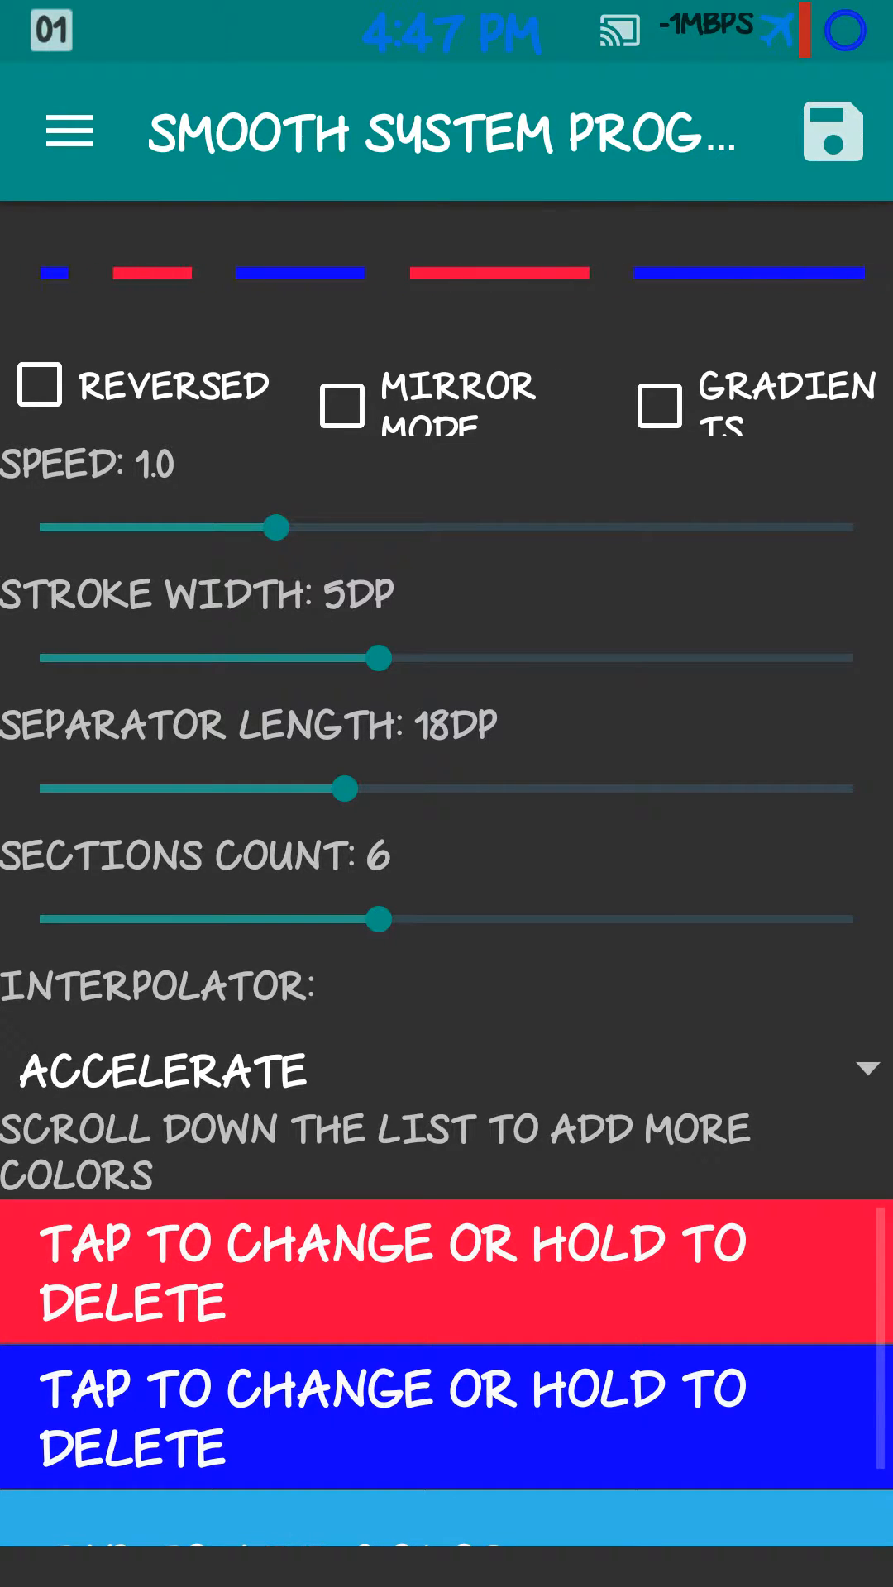
click(445, 1274)
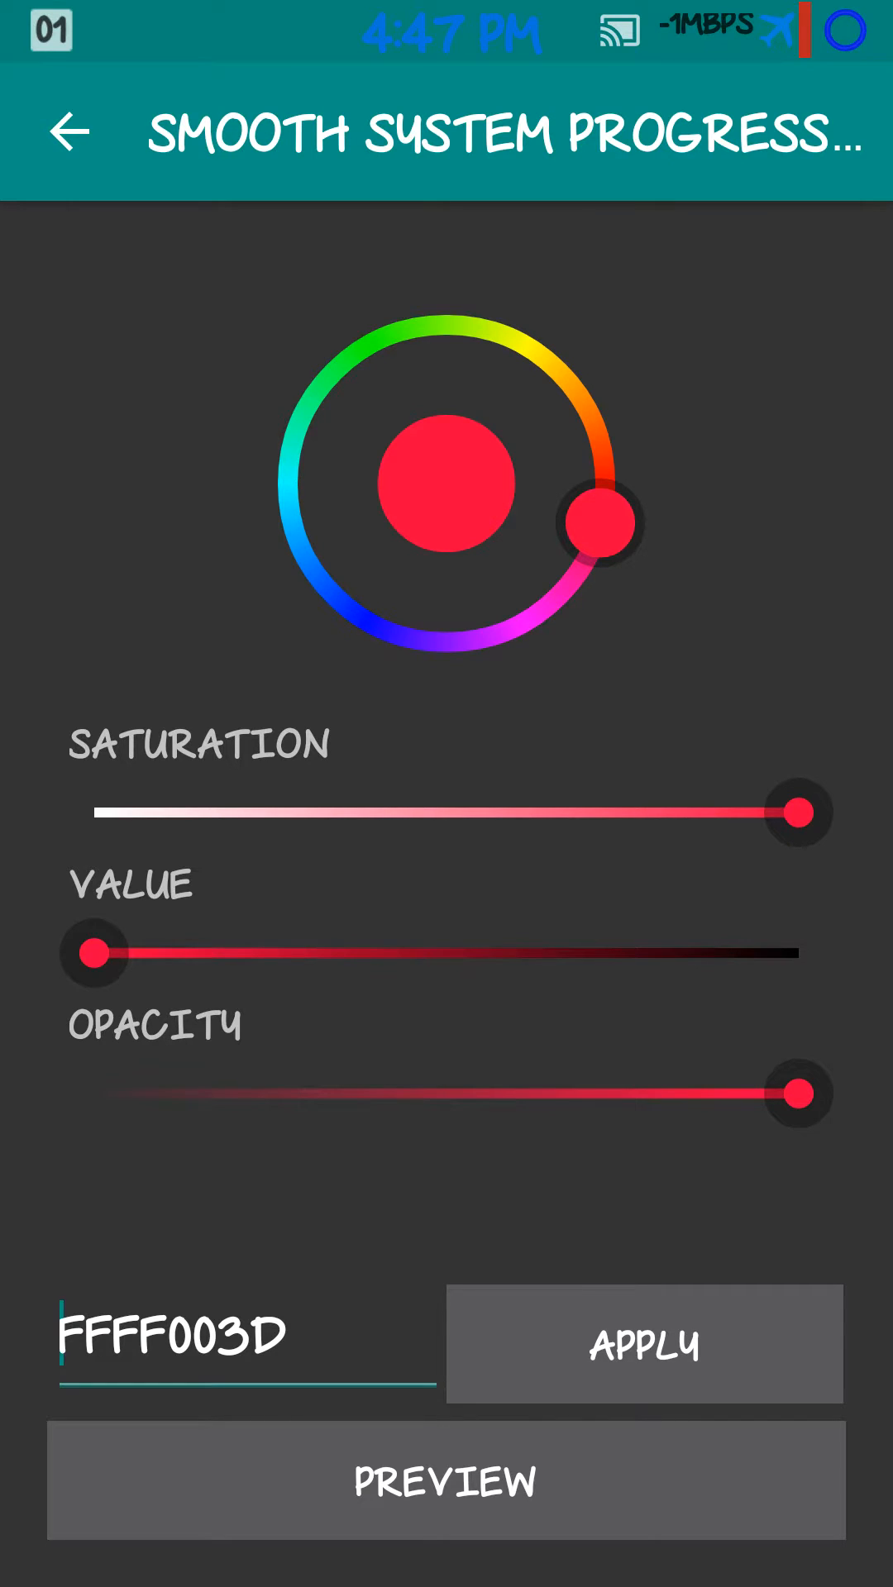
Change the bar's red colour to green on the hue ring and preview it.
drag(599, 524, 557, 372)
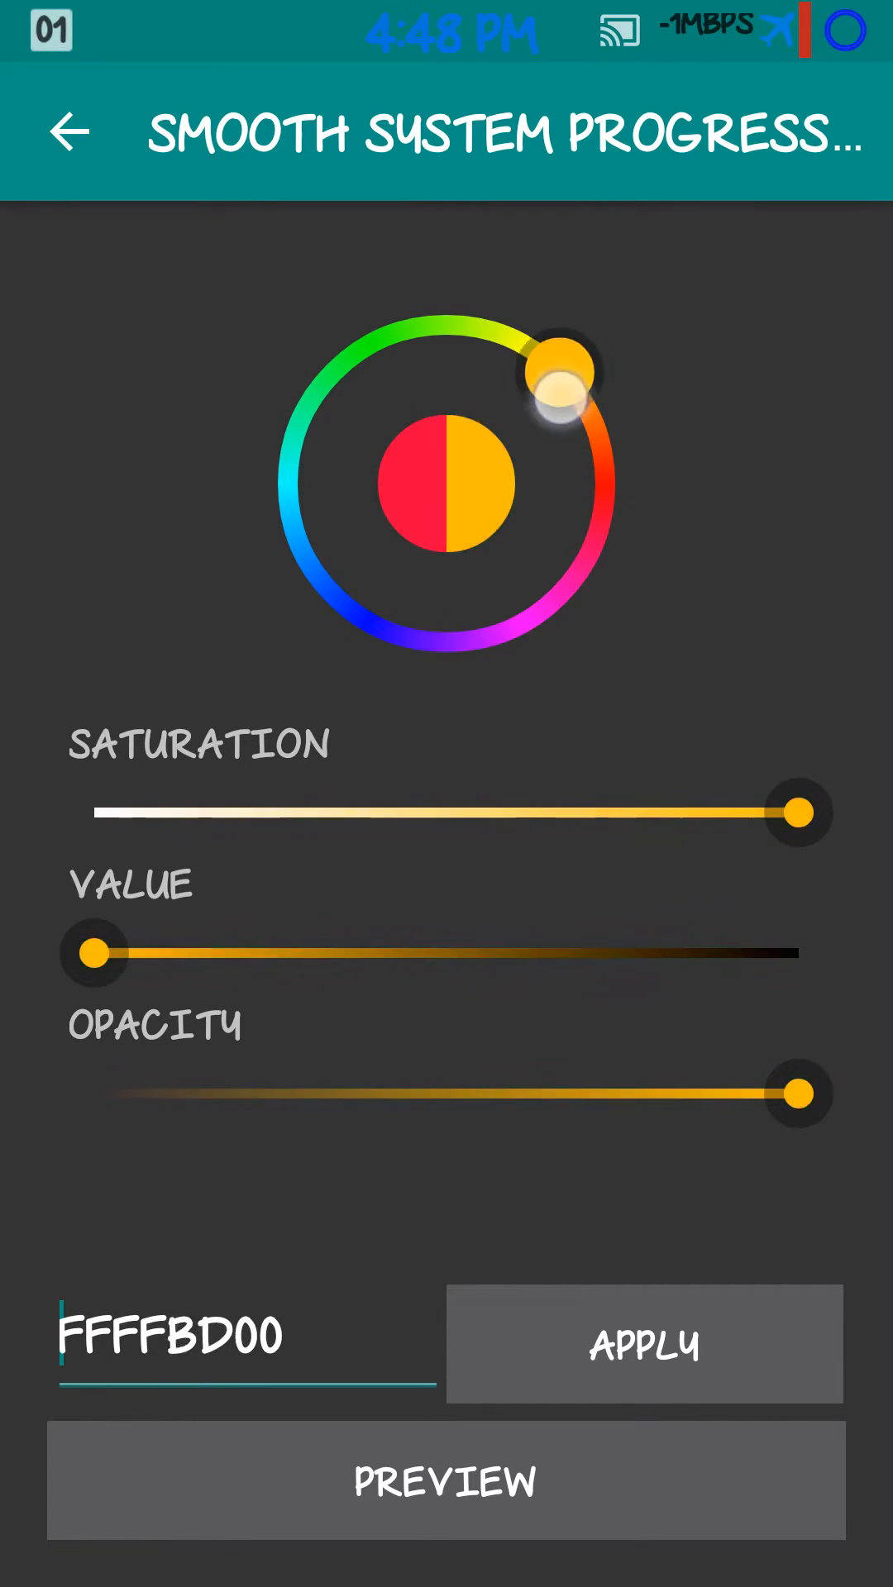
drag(557, 375, 382, 339)
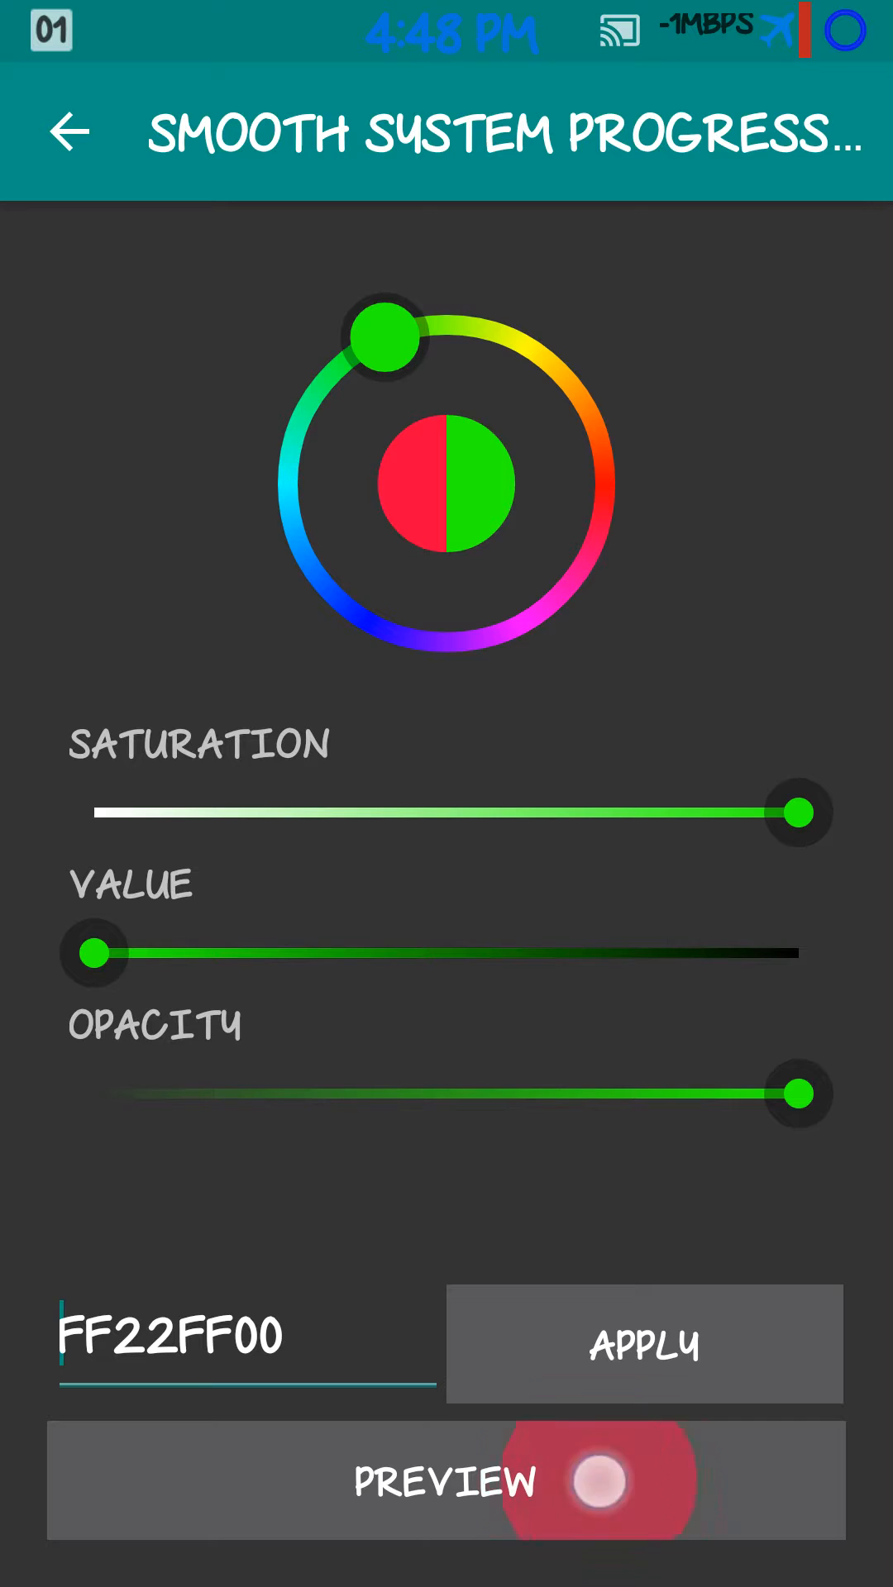
click(597, 1481)
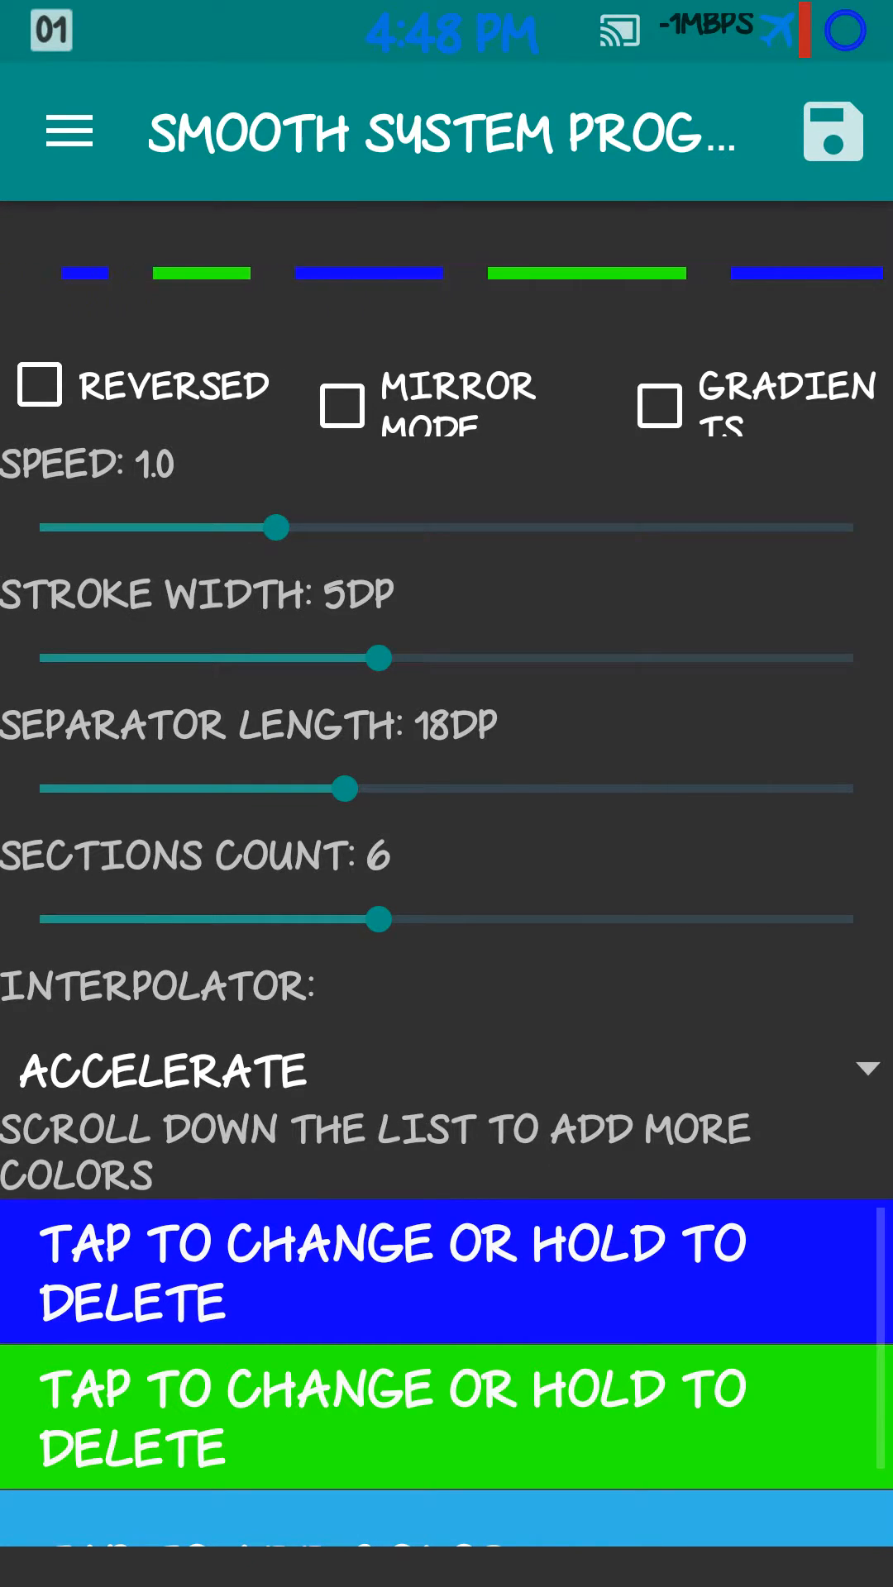
Change the bar's blue colour to yellow, preview it and keep it.
click(445, 1273)
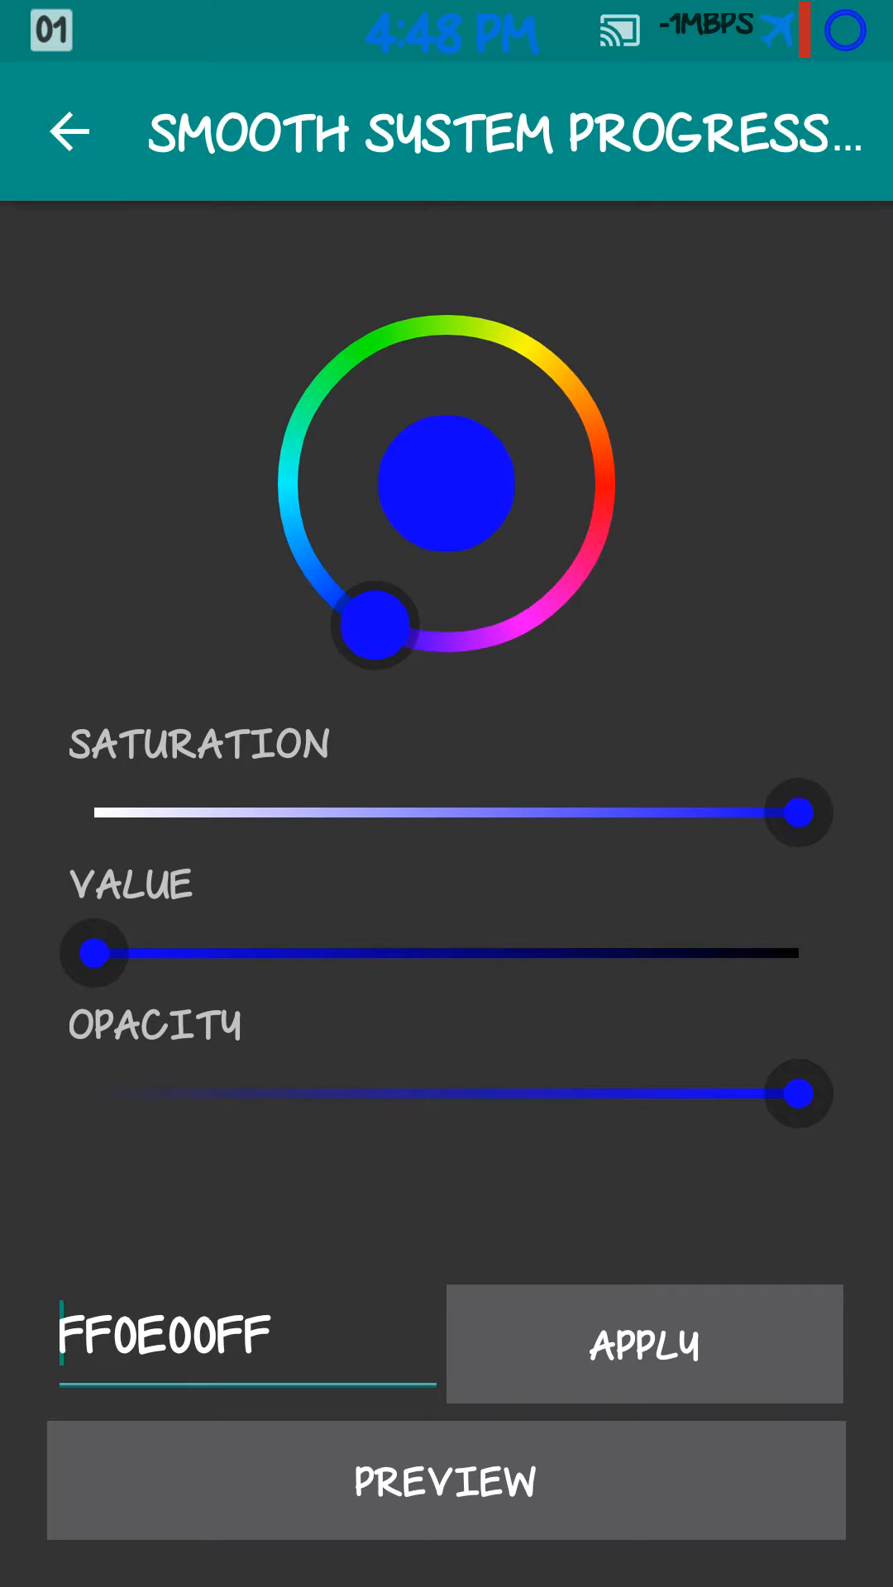
drag(372, 625, 552, 381)
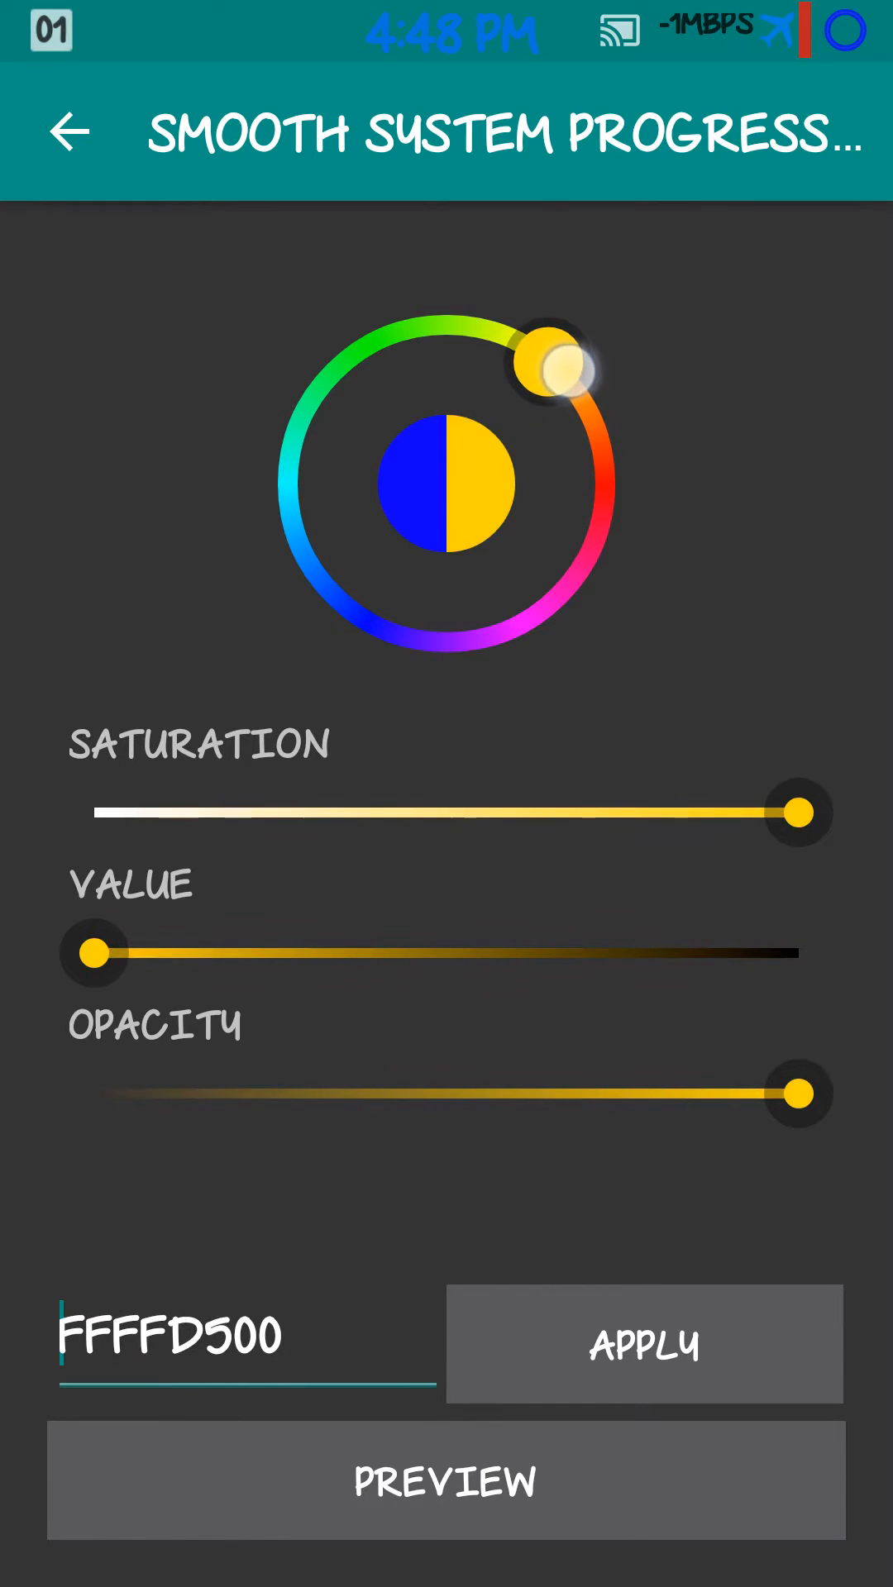
drag(563, 380, 553, 364)
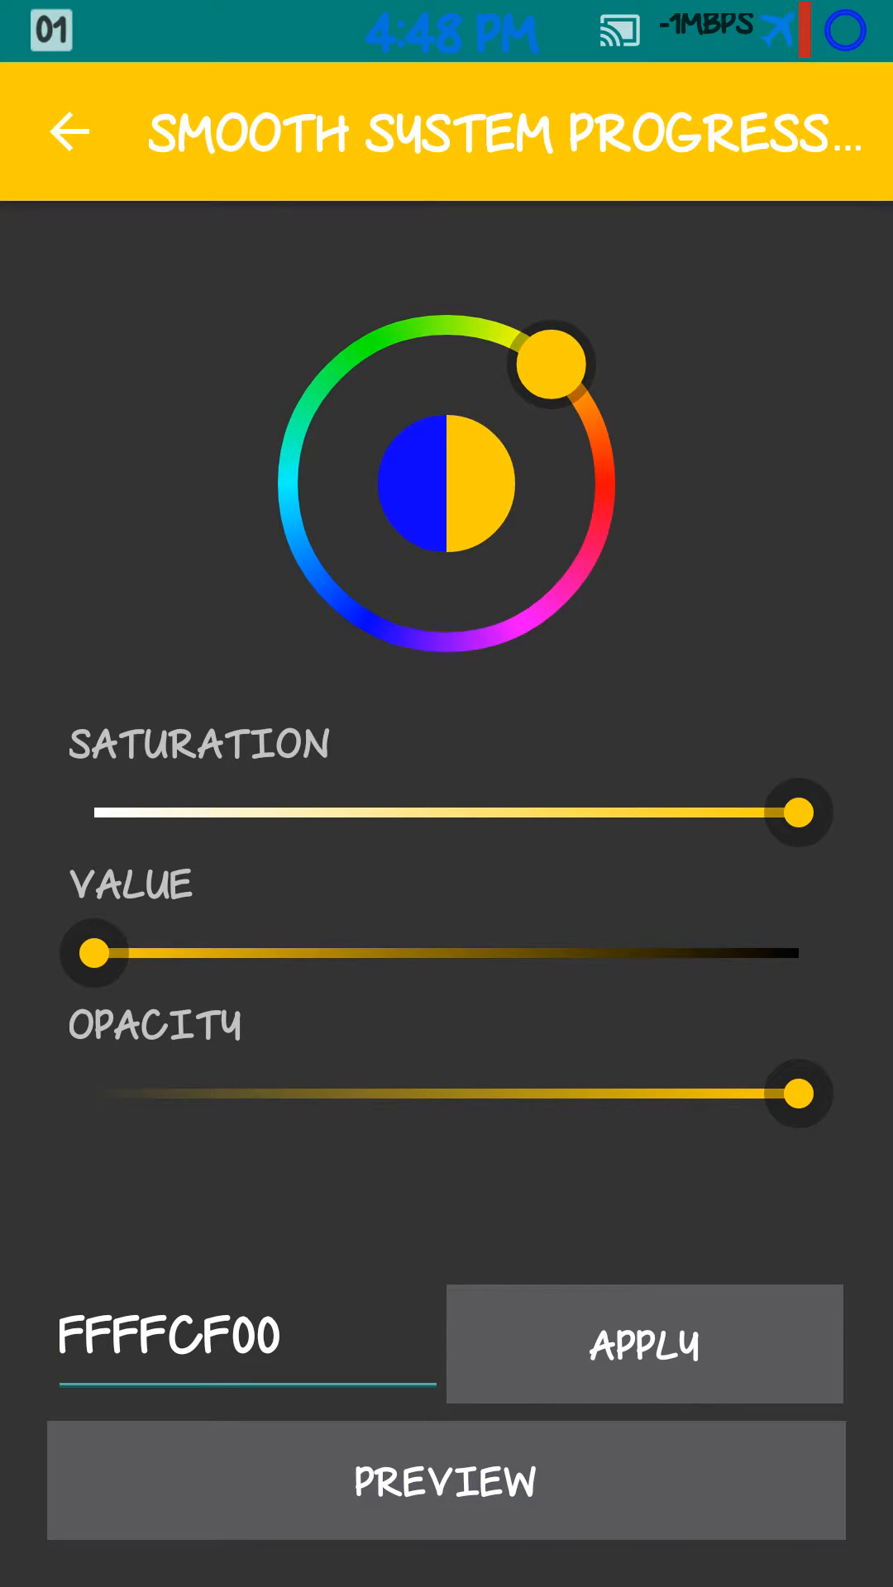
click(641, 1342)
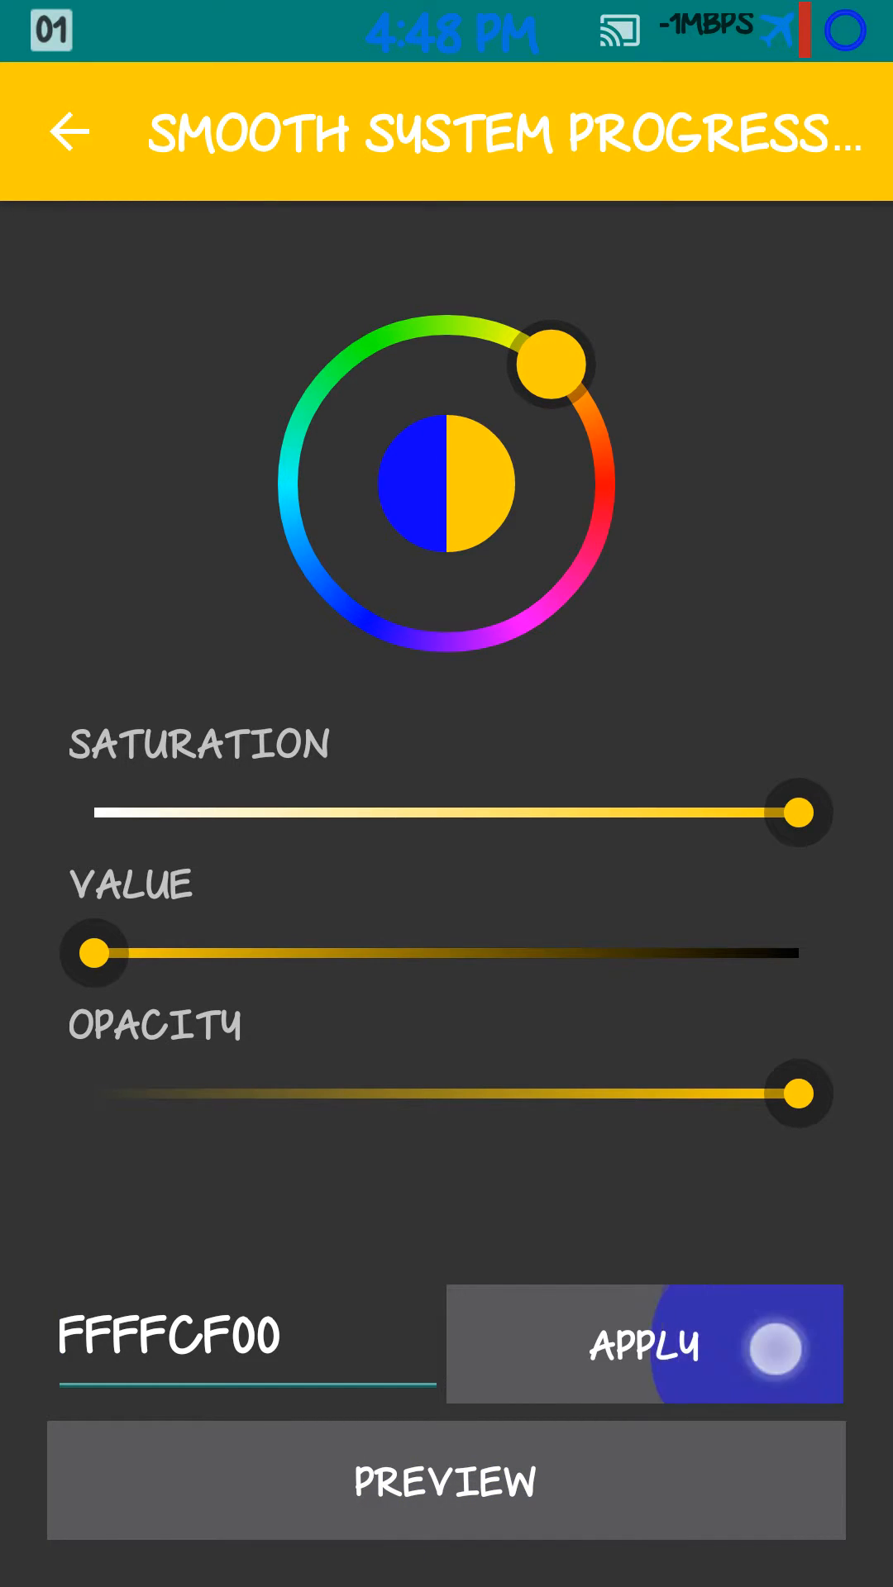
click(71, 133)
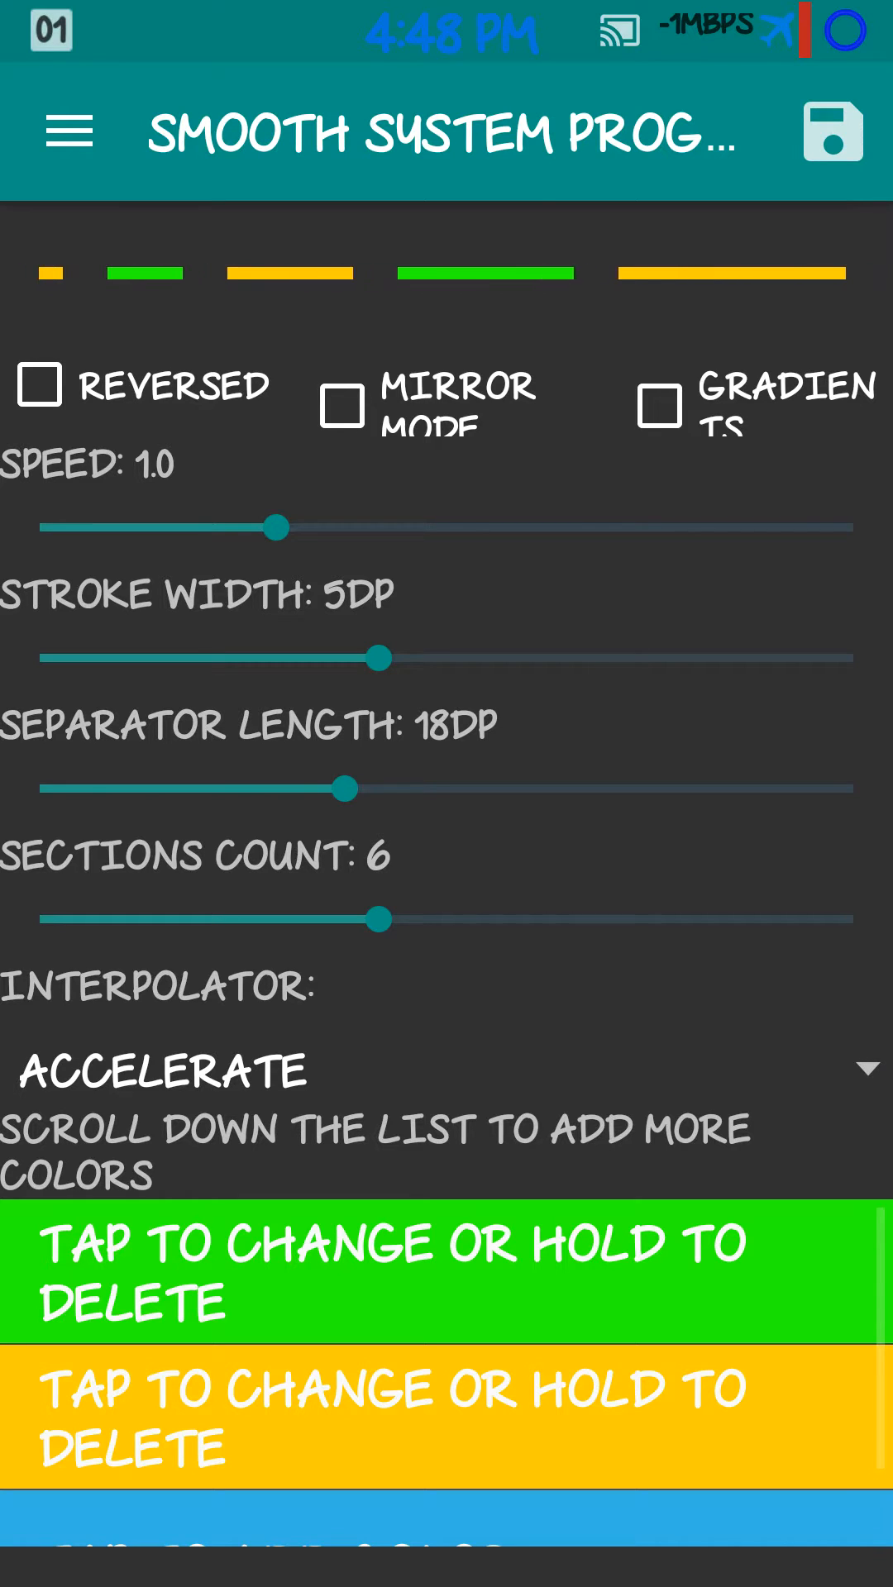
Replace the yellow colour with red, then start editing the green colour.
click(435, 1263)
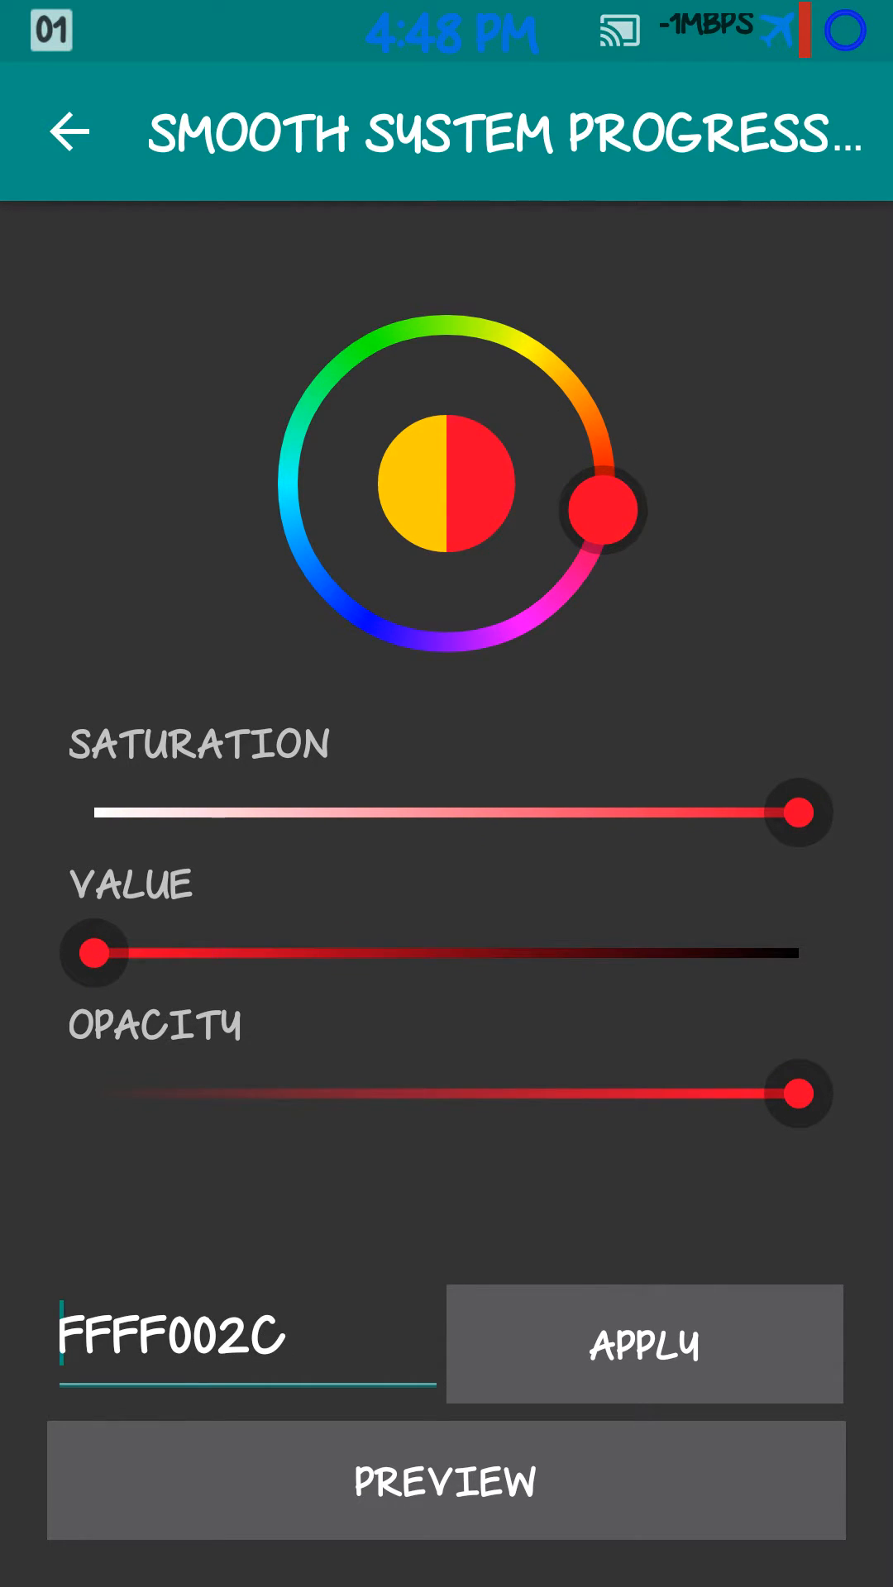
click(643, 1343)
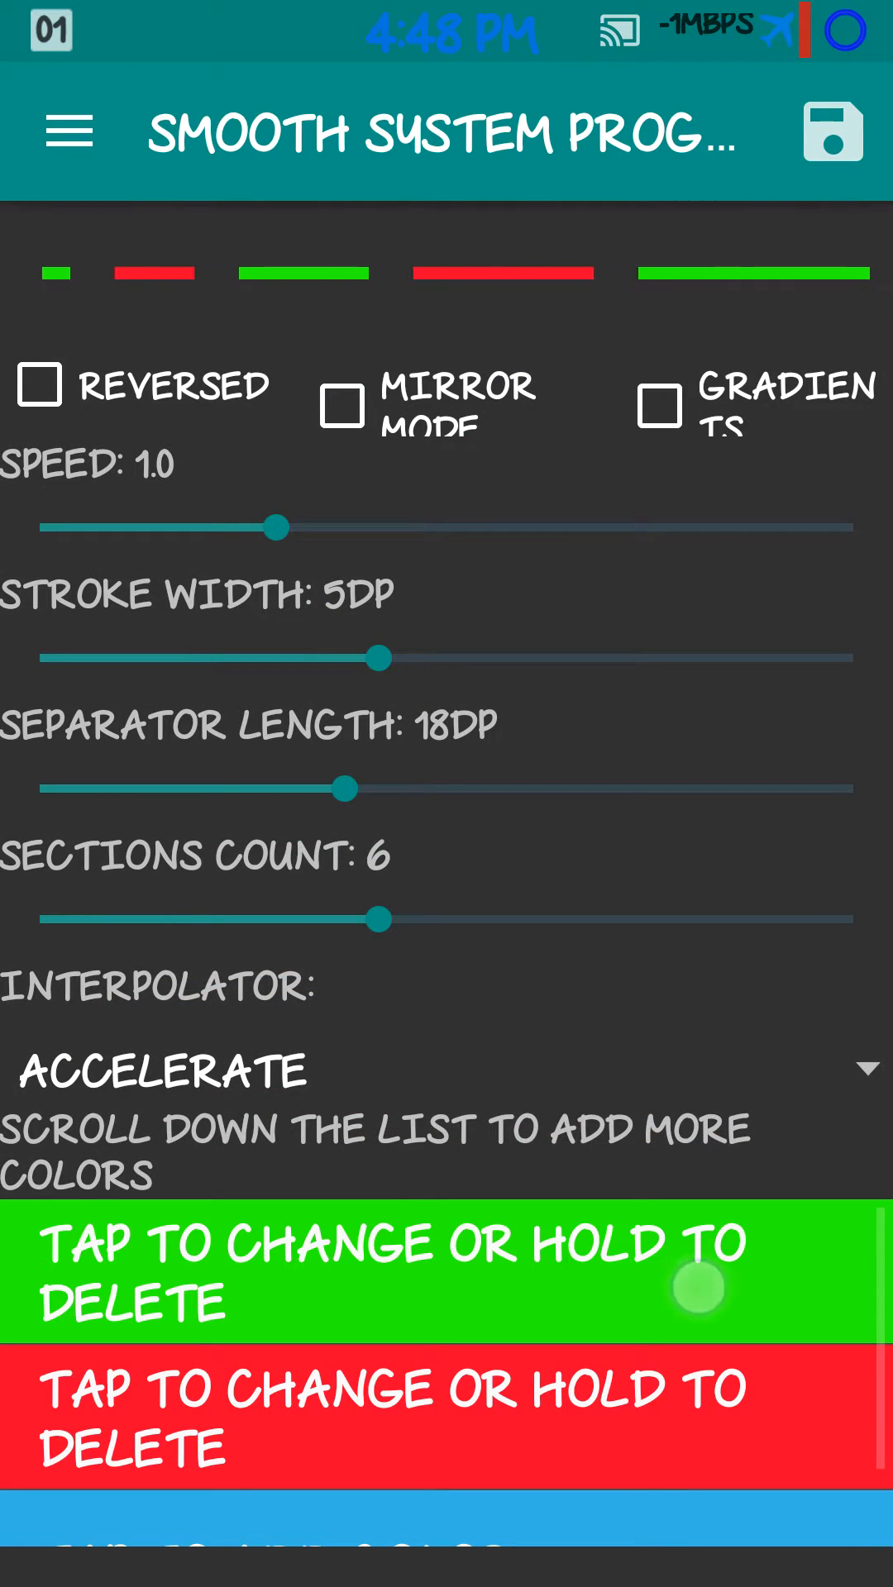
click(445, 1274)
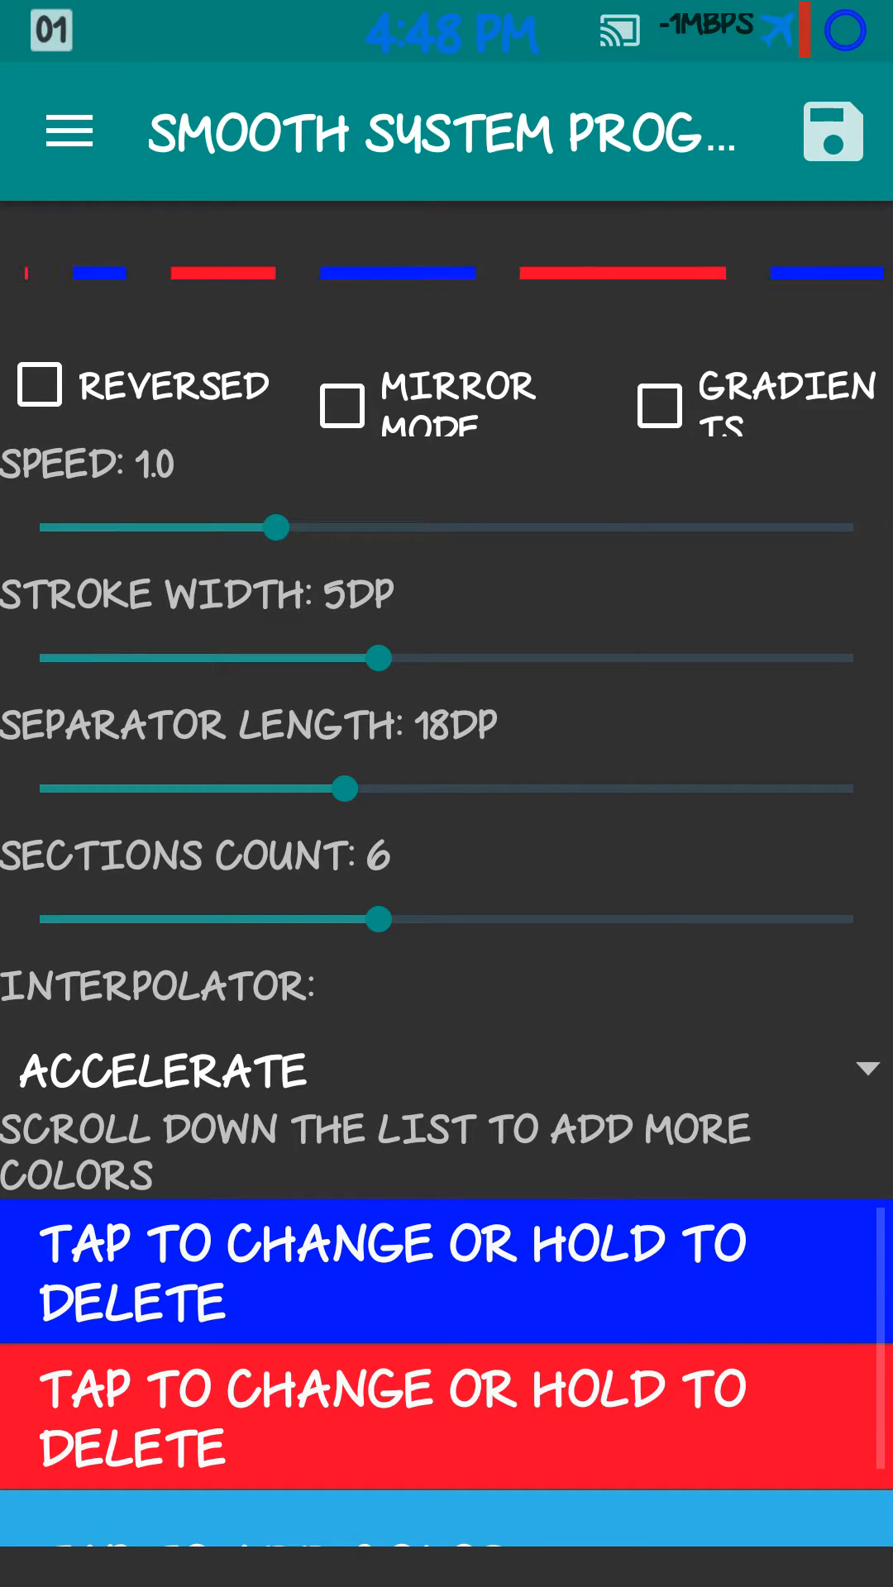
Switch from the horizontal bar to the circular progress bar settings screen.
click(832, 130)
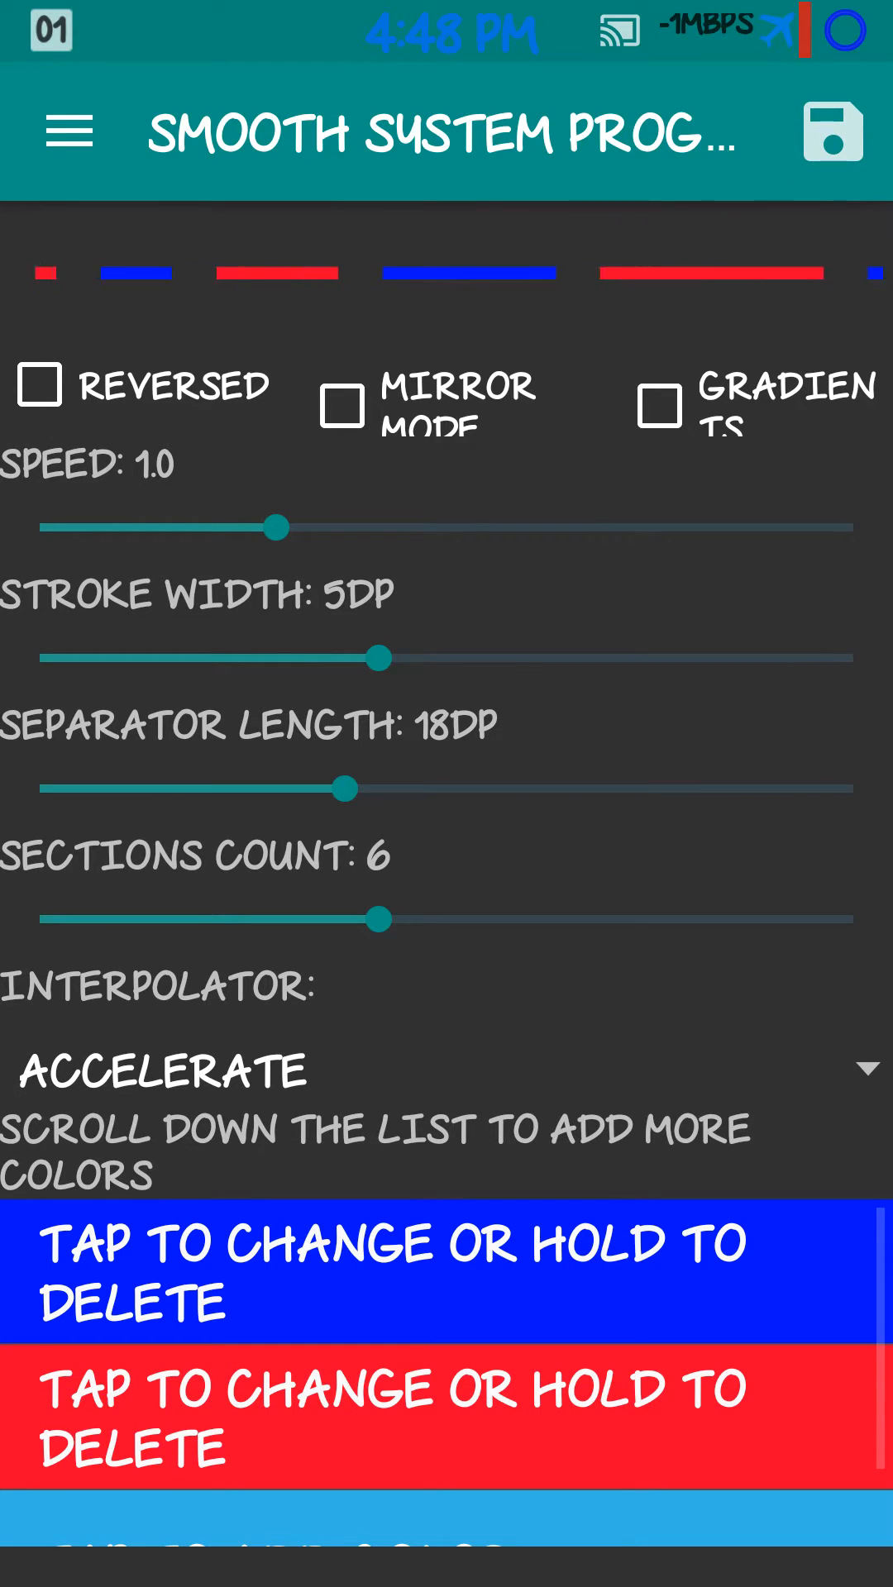
click(68, 130)
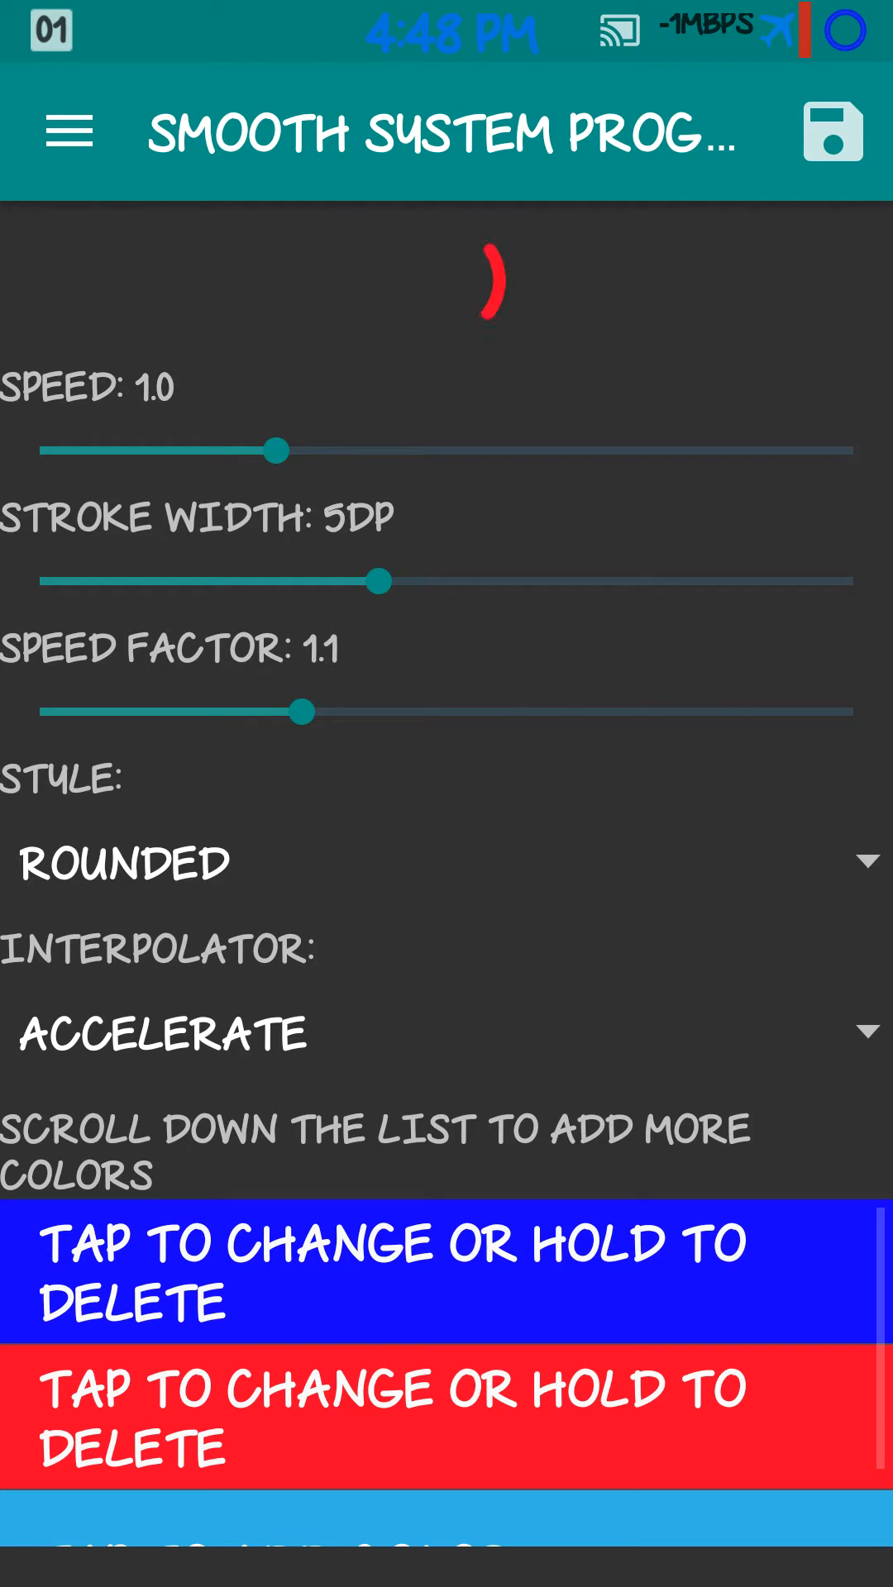
Try spinner speeds 3.0, 0.9 and 1.3, then settle on speed 1.0.
drag(278, 449, 801, 450)
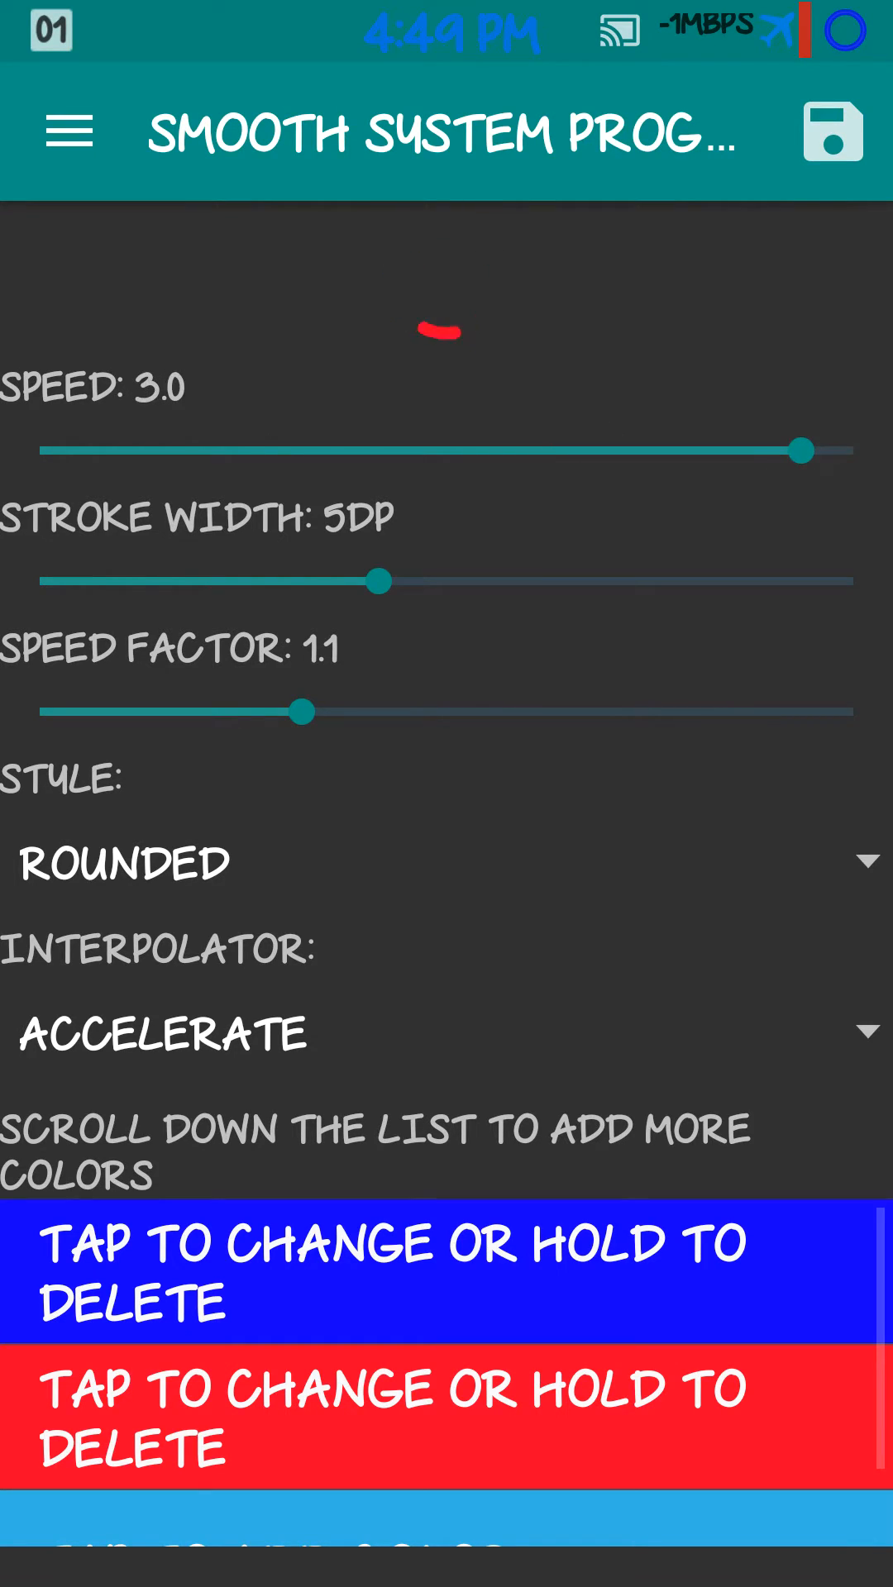
drag(800, 449, 258, 450)
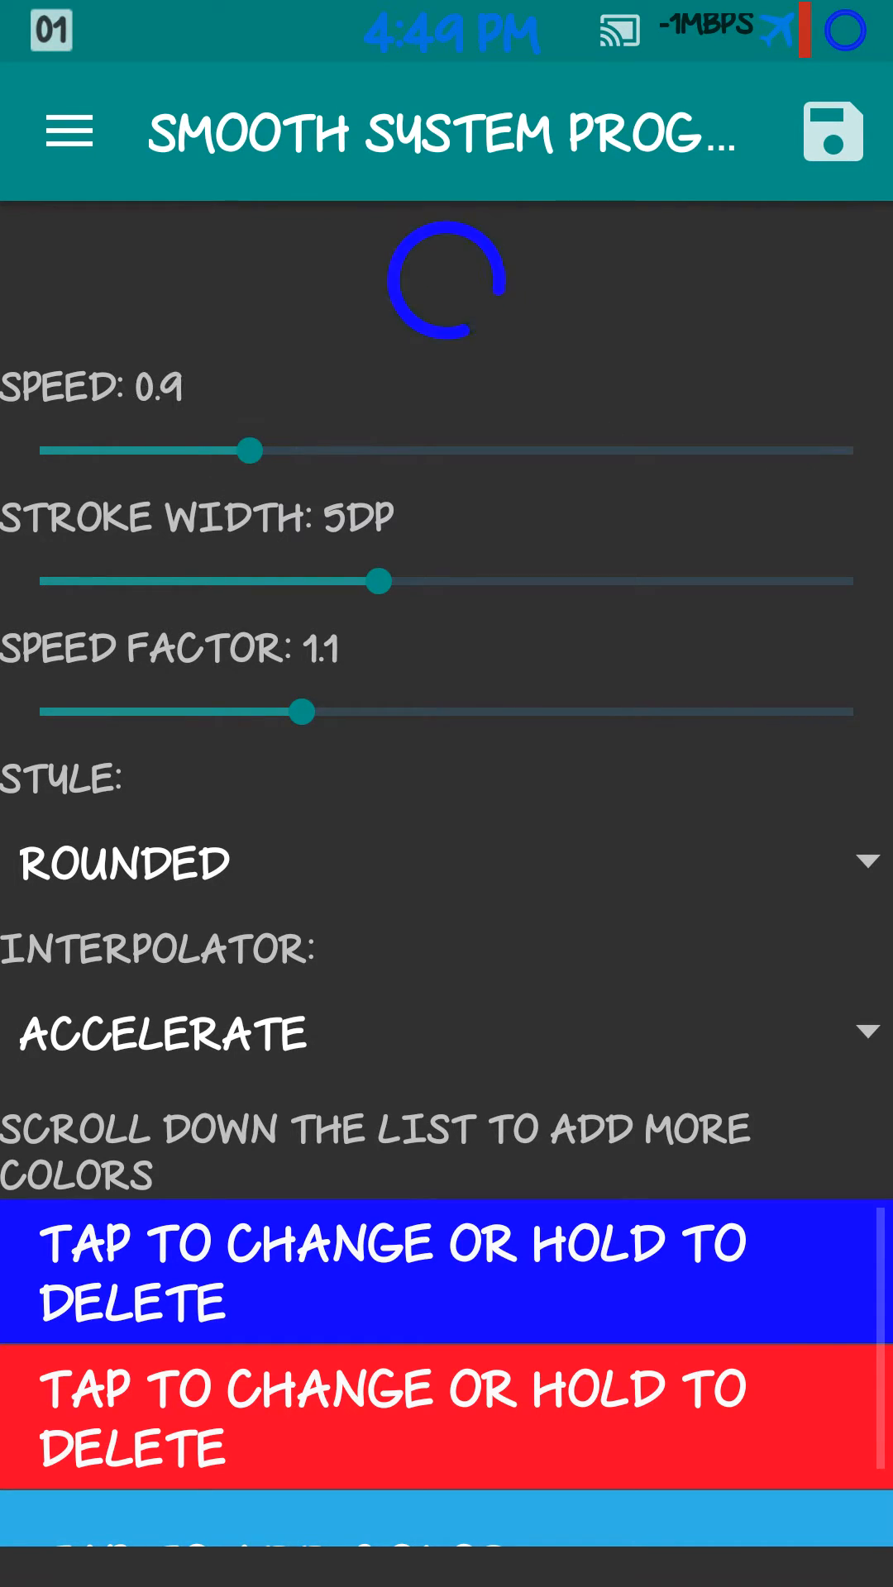
drag(253, 450, 354, 449)
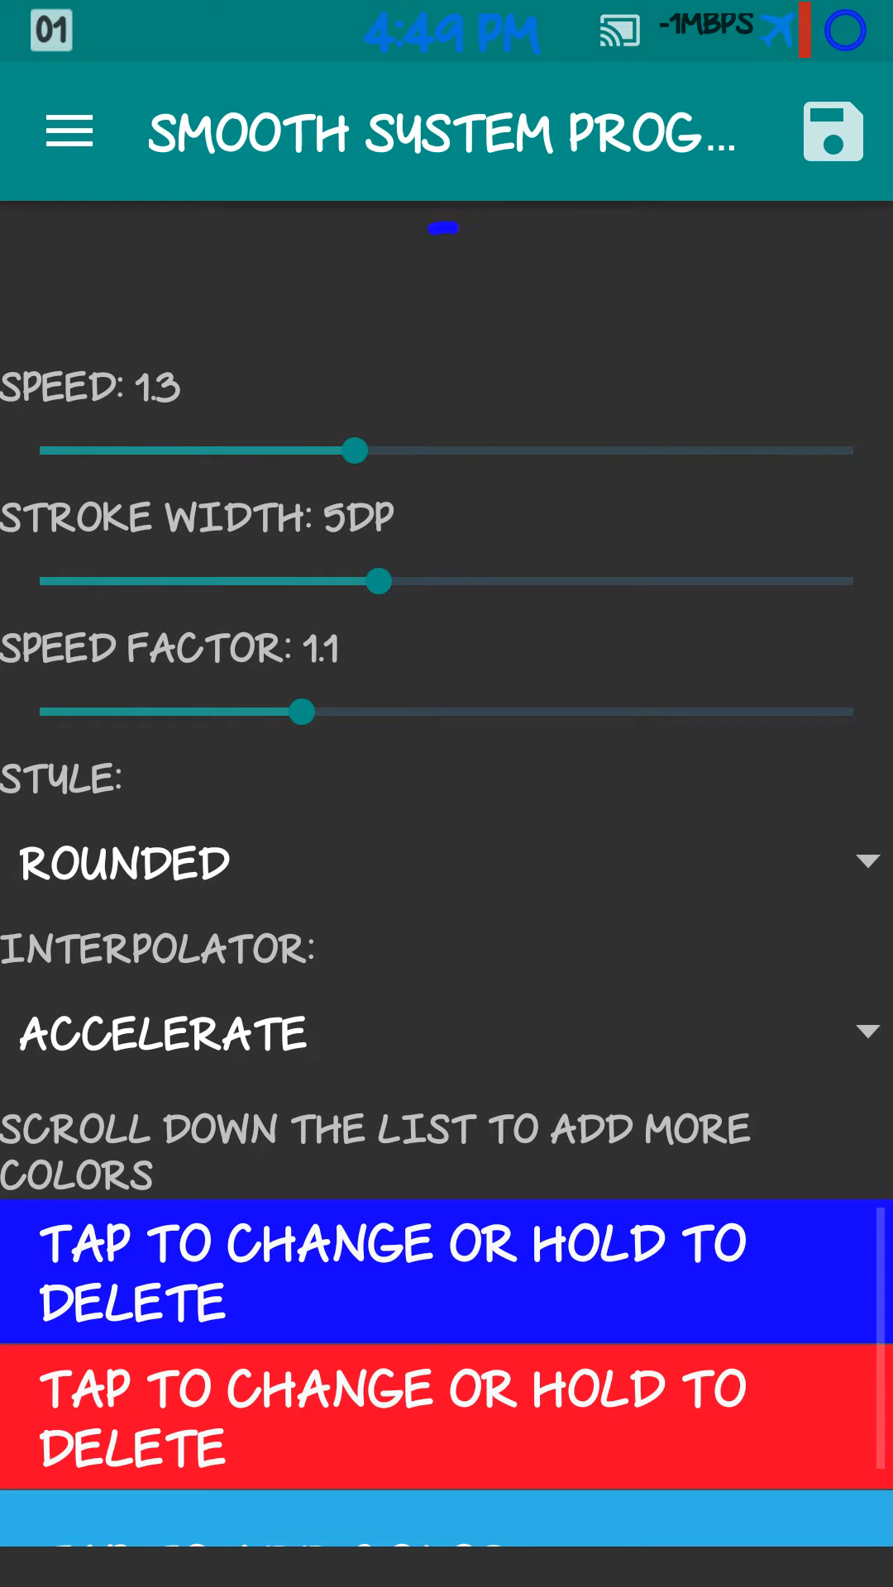
drag(354, 450, 273, 449)
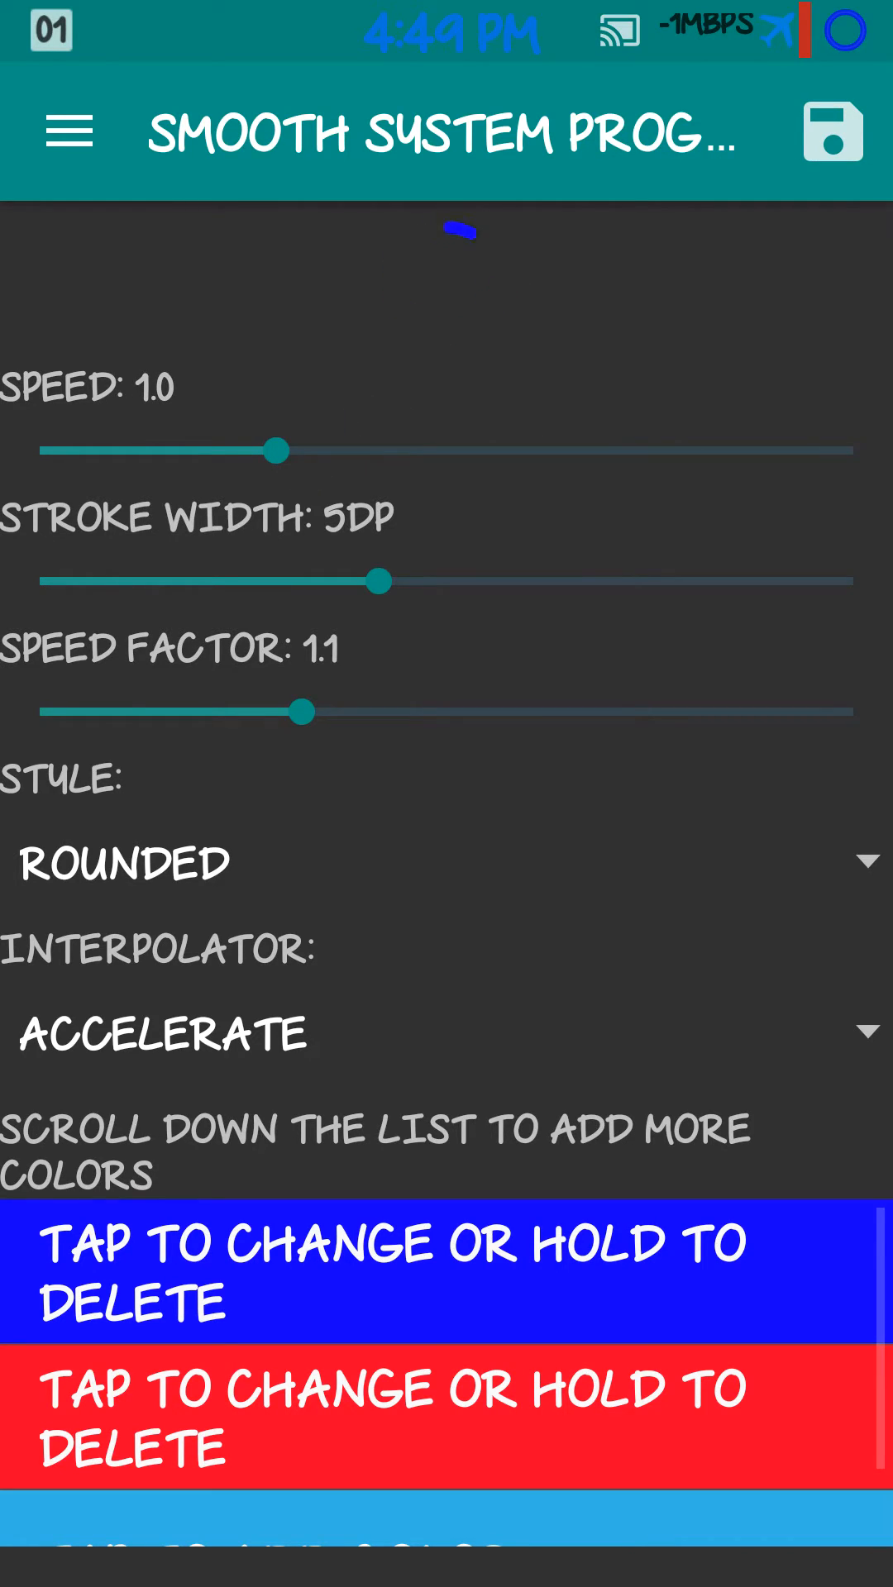
Try stroke widths of 12dp and 0dp, returning the ring to 5dp.
drag(380, 580, 855, 581)
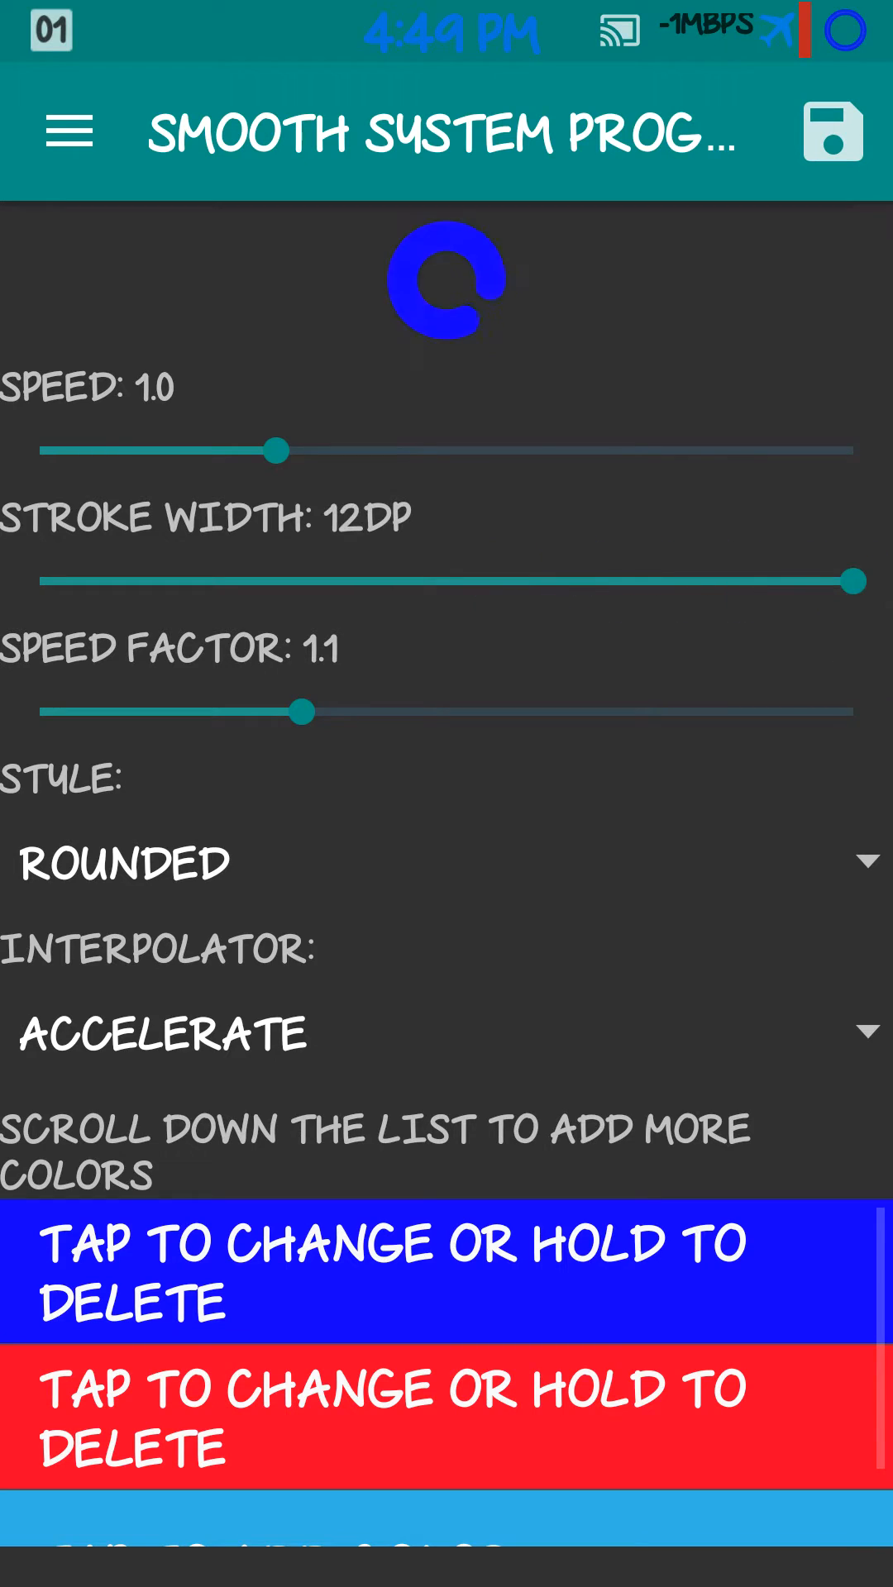
drag(850, 580, 380, 580)
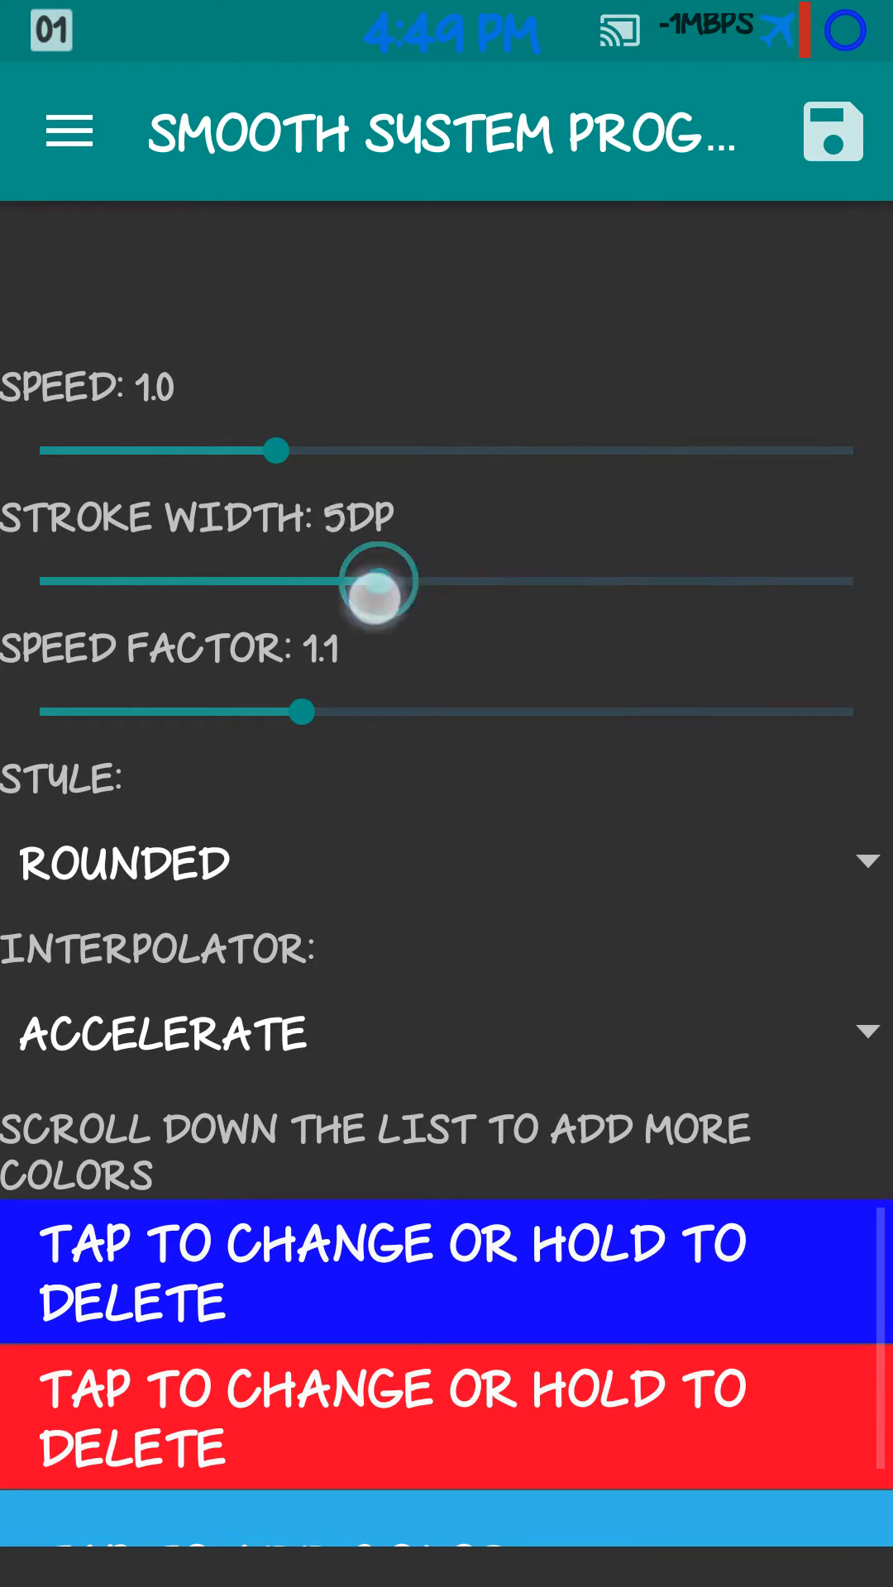
drag(382, 581, 40, 580)
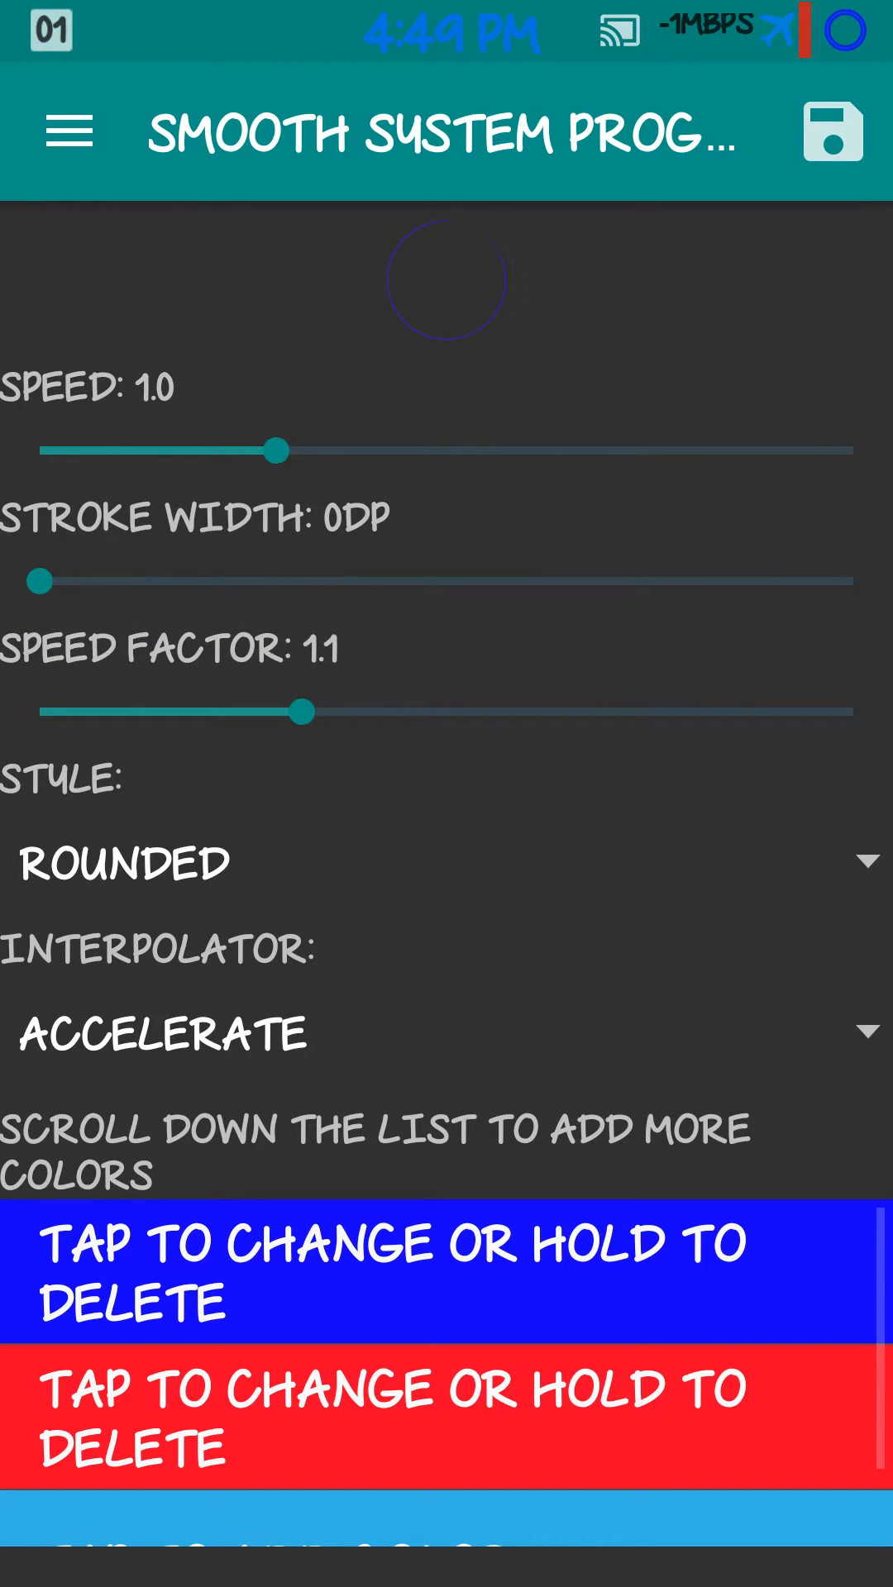
drag(40, 580, 380, 580)
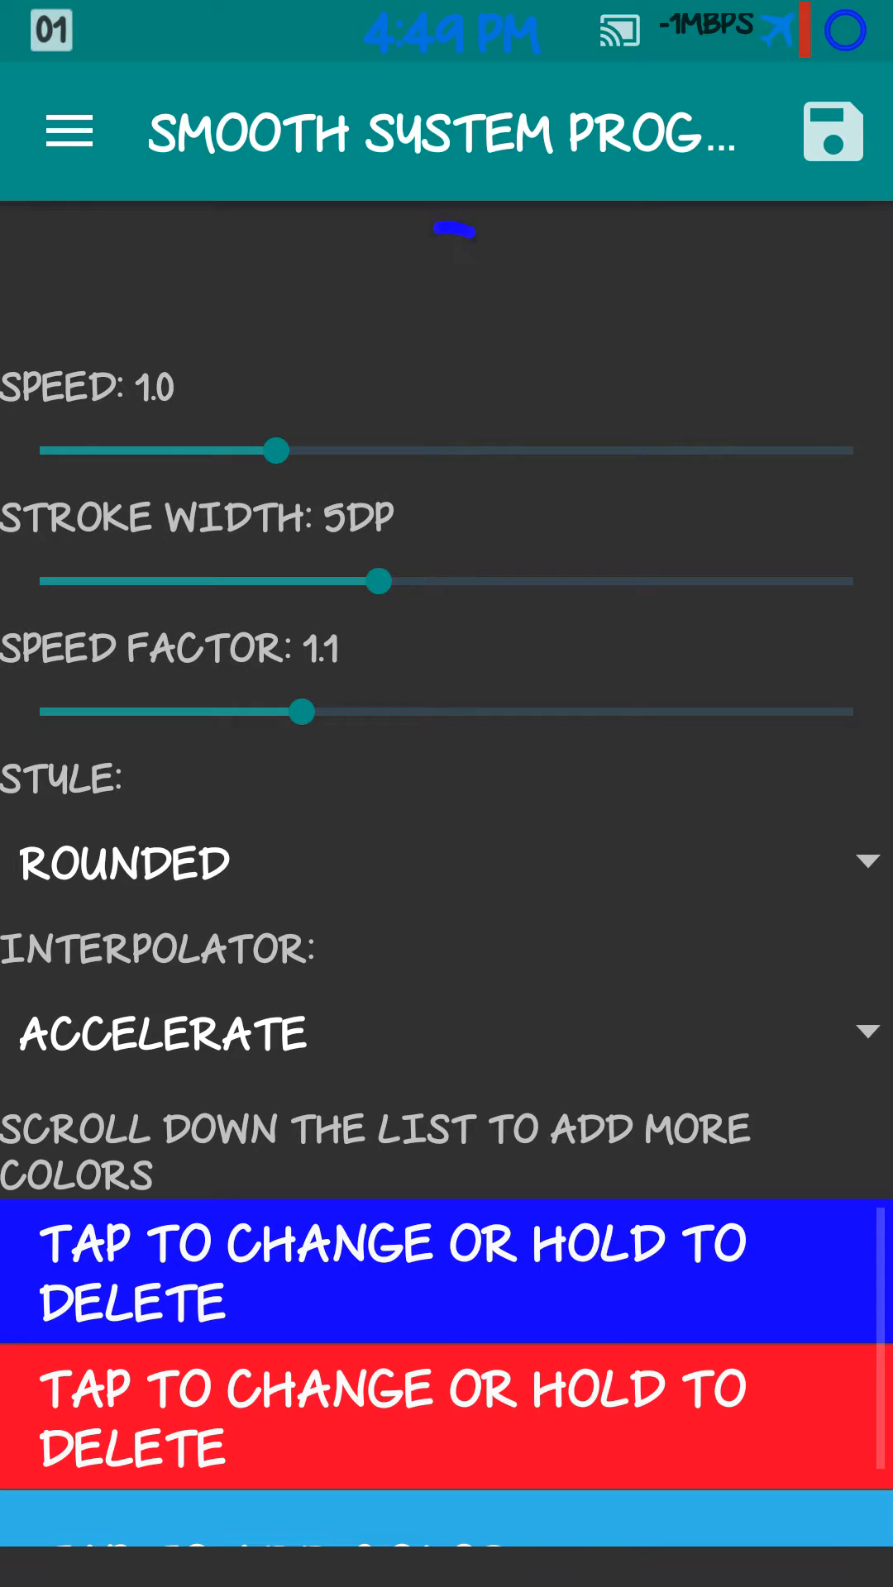
Try speed factors 2.7 and 1.4, then set the speed factor to 1.0.
drag(298, 711, 744, 711)
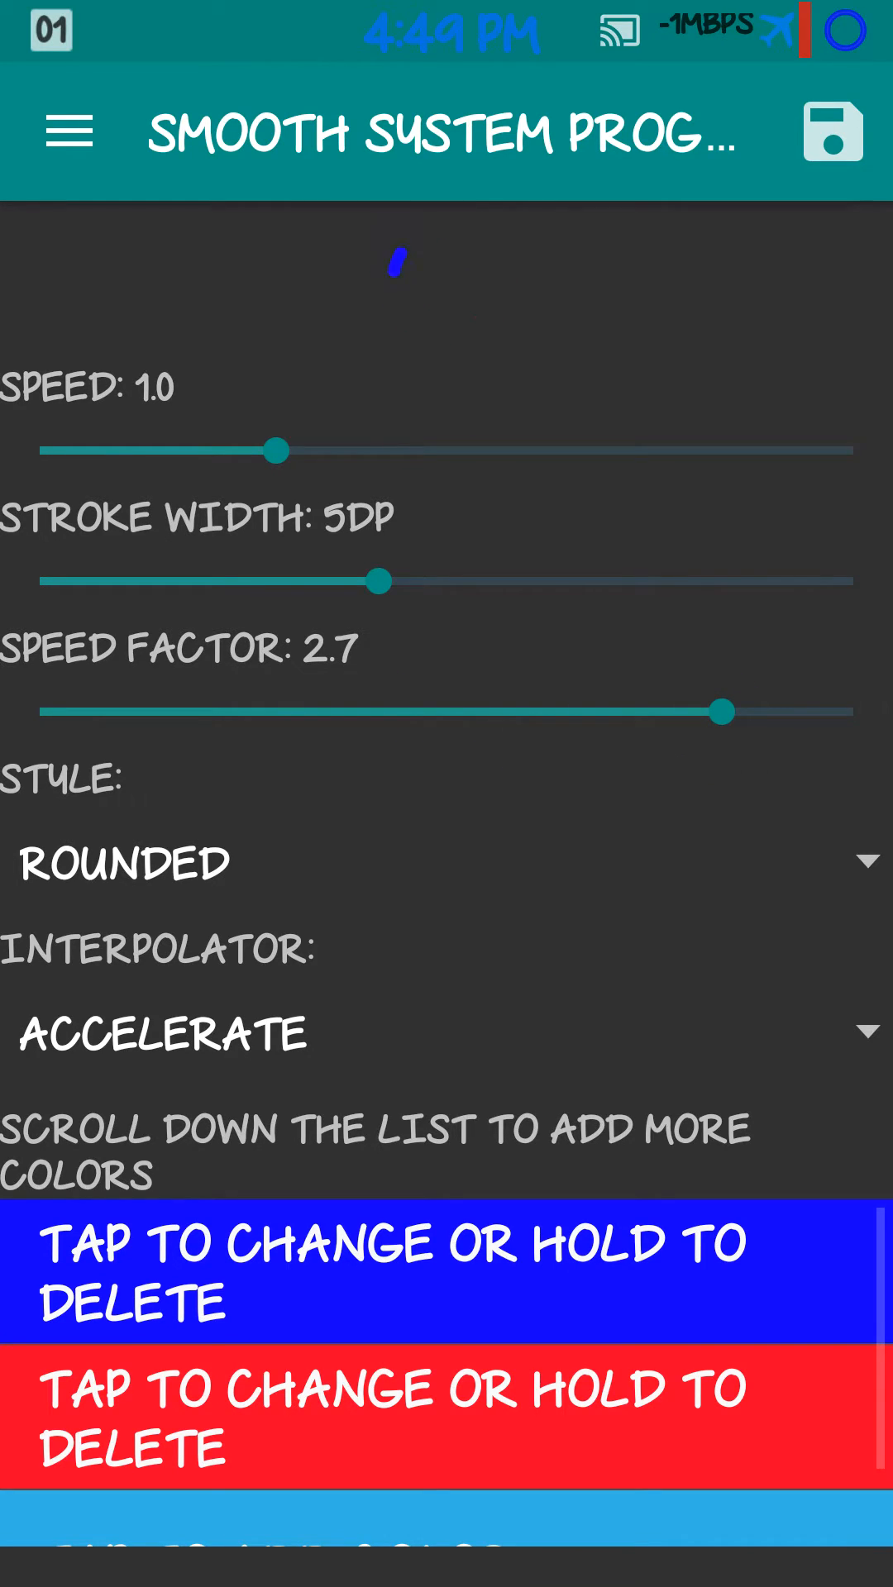
drag(744, 711, 386, 711)
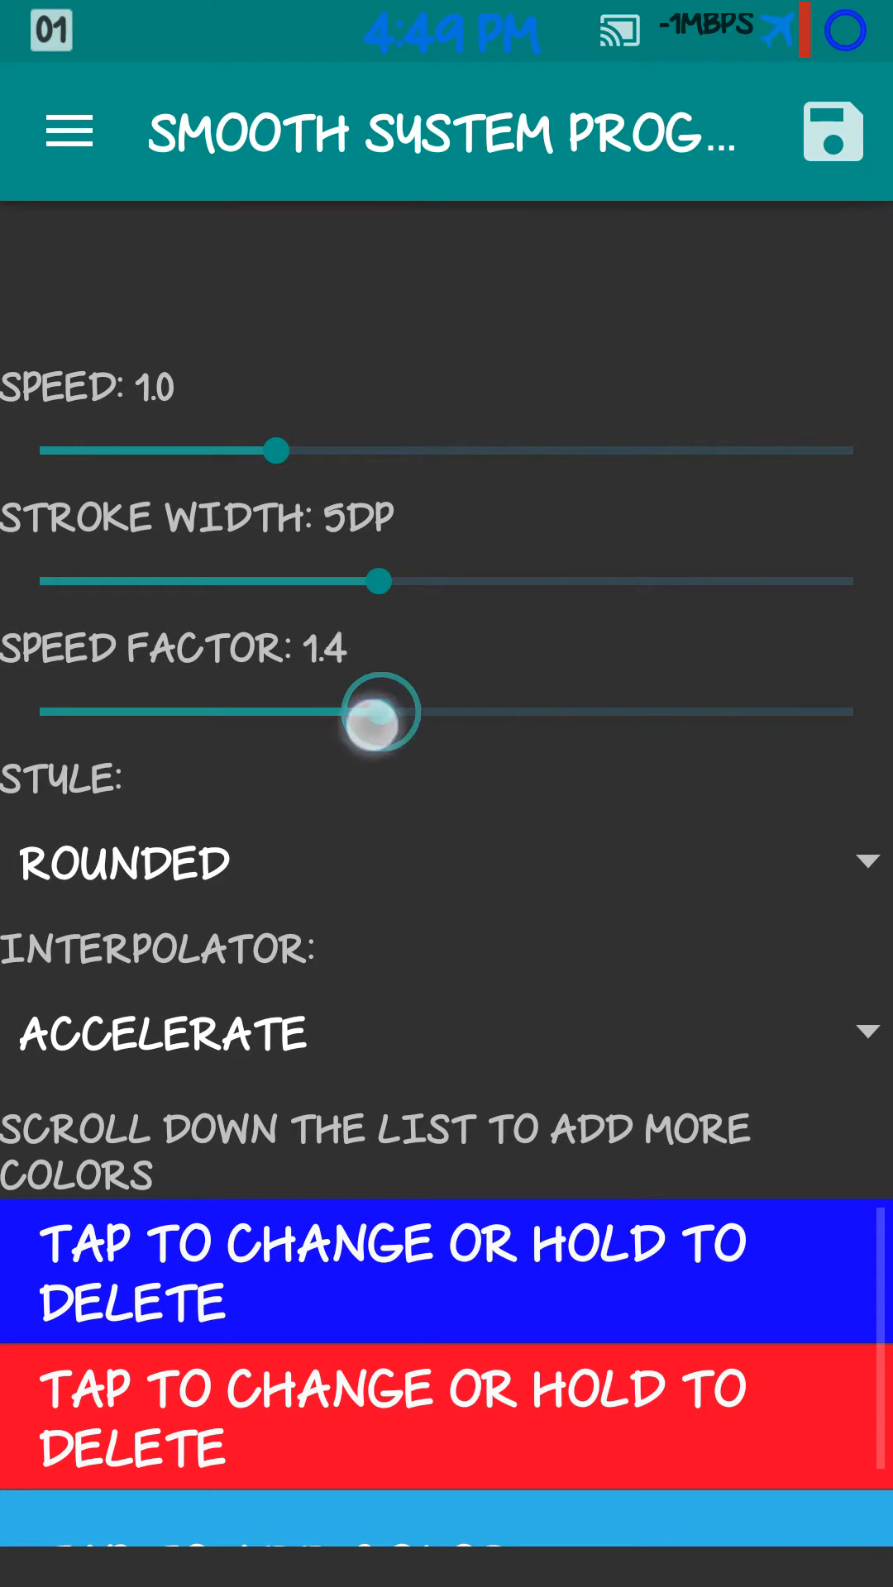
drag(382, 711, 40, 711)
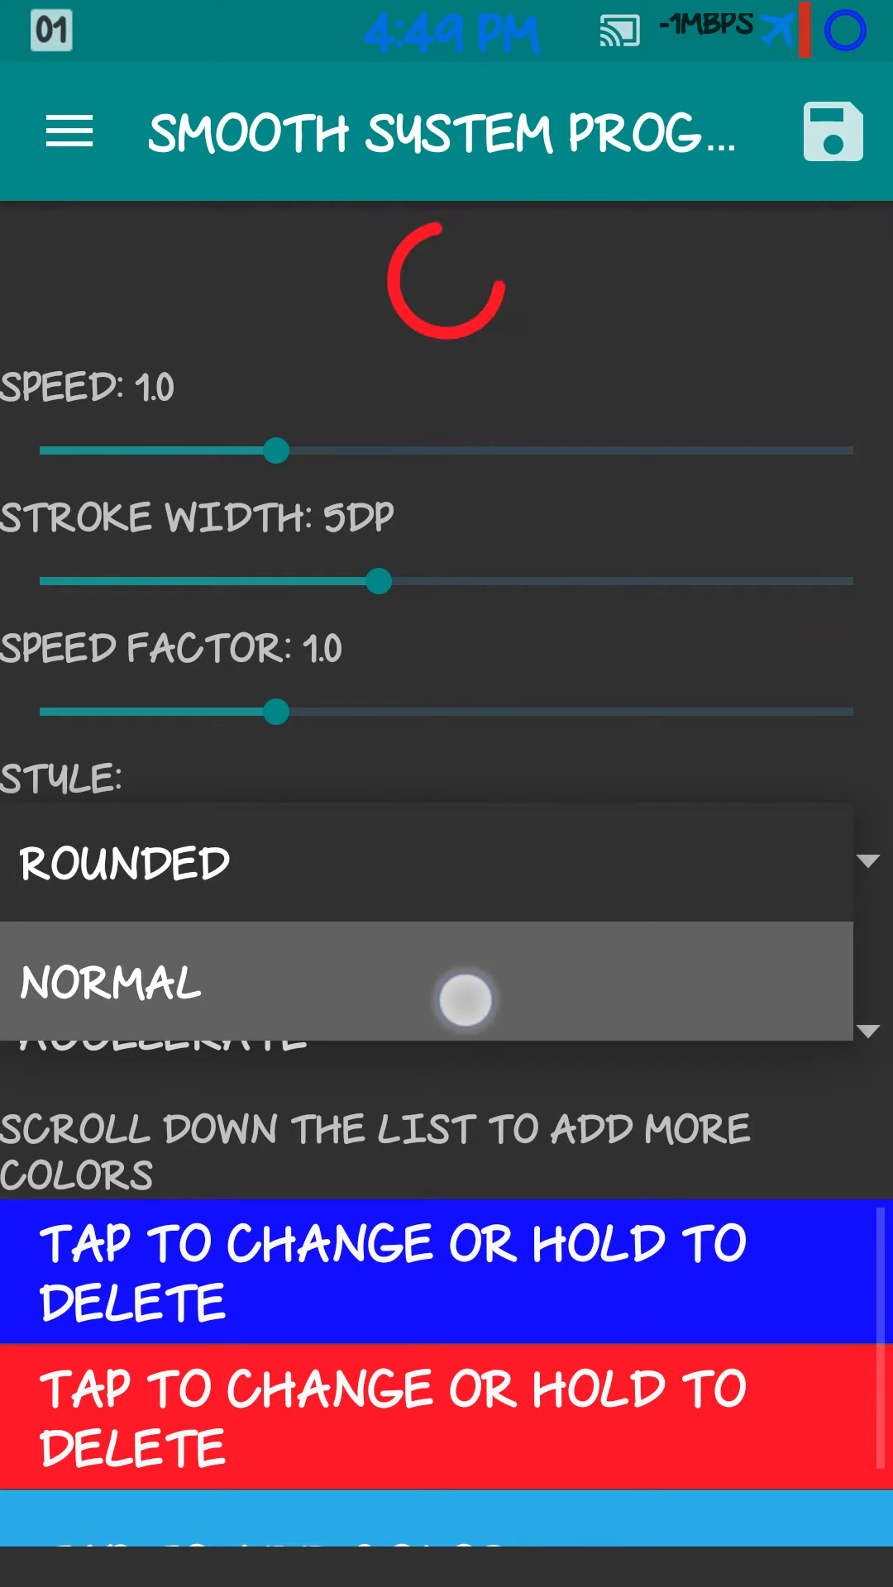
click(111, 982)
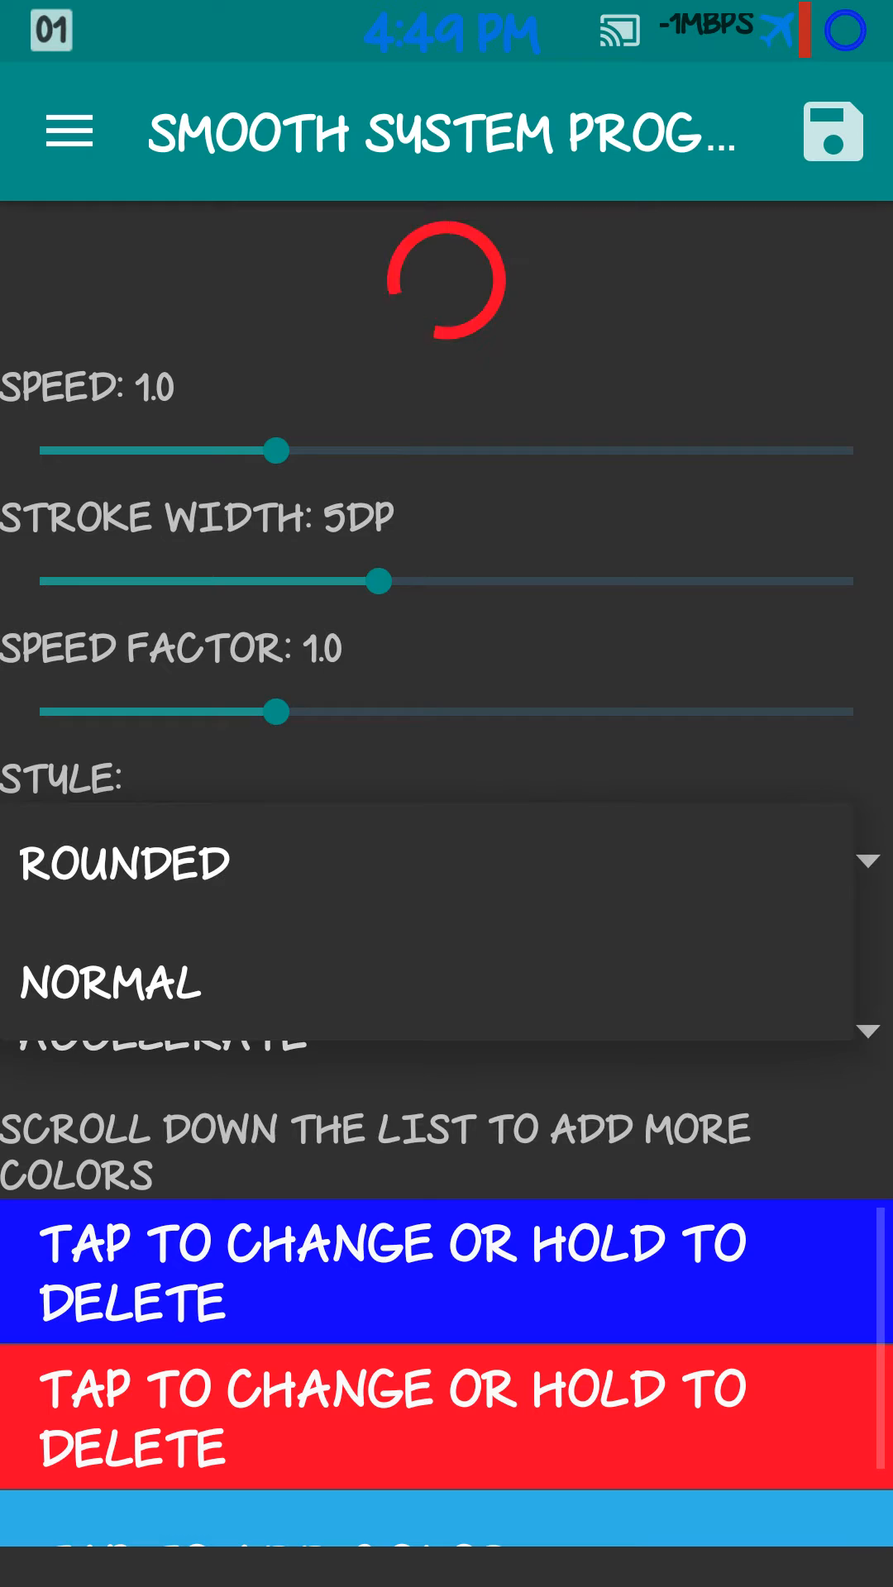
click(121, 861)
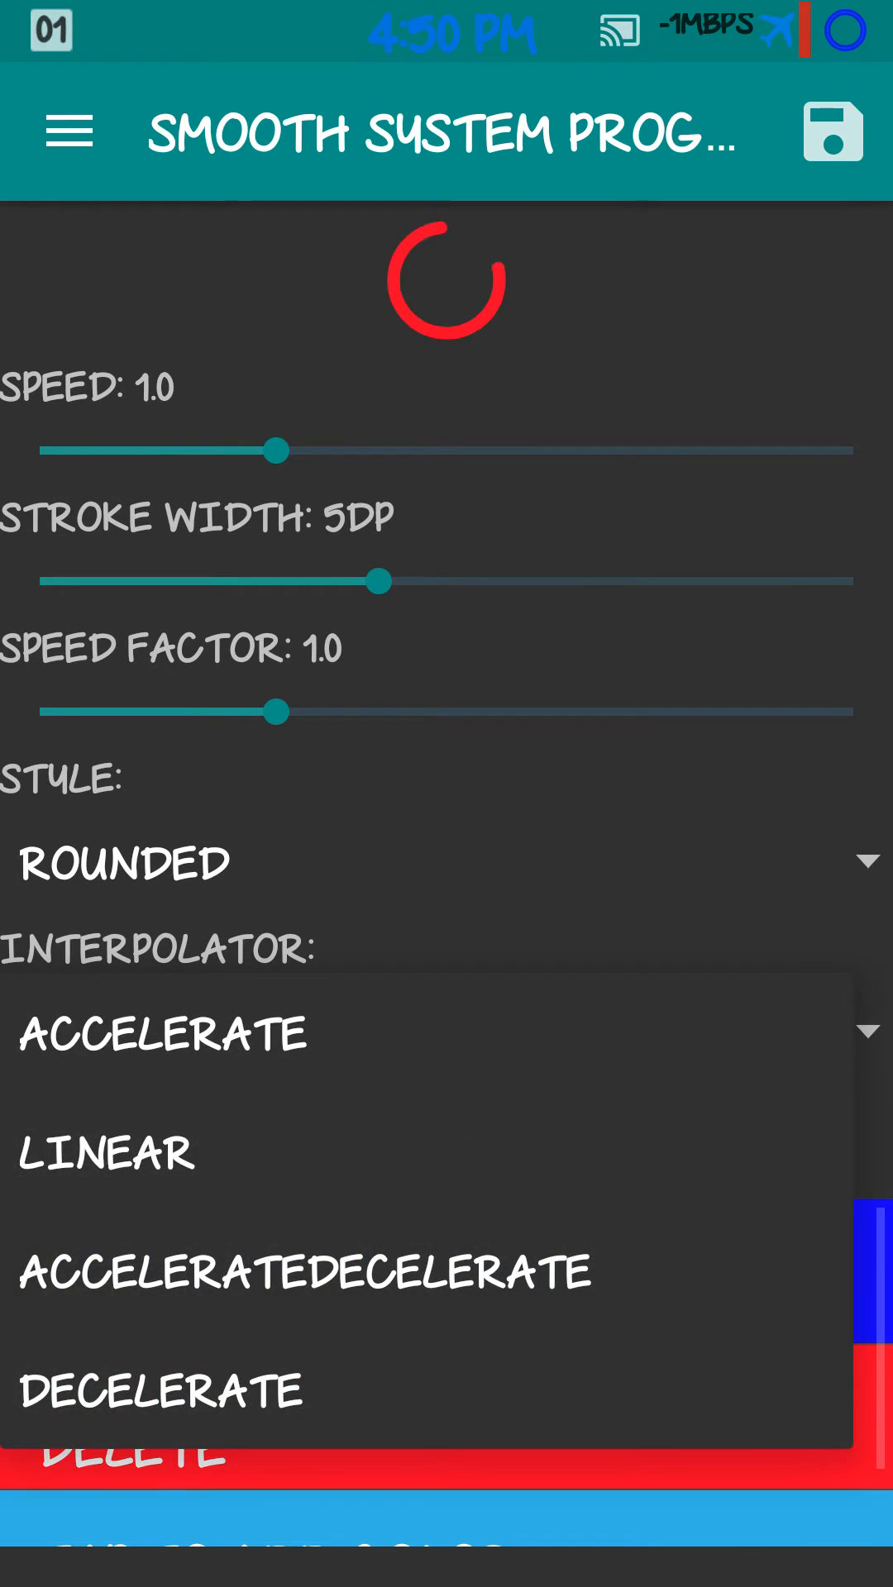
Try the Linear and Decelerate interpolators, then return to Accelerate.
click(106, 1153)
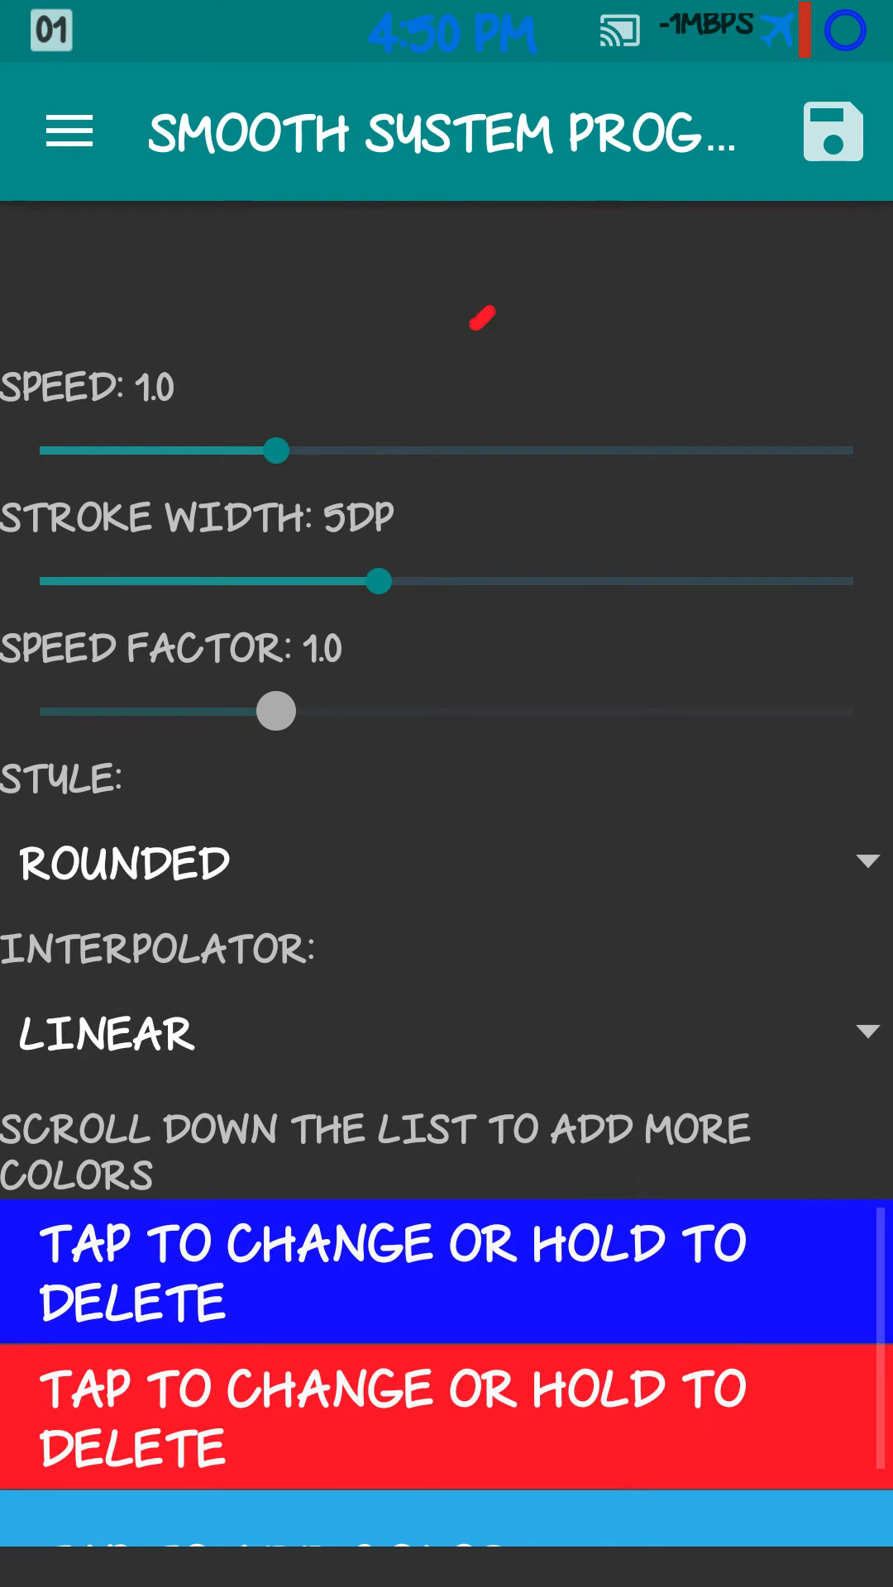
click(445, 1034)
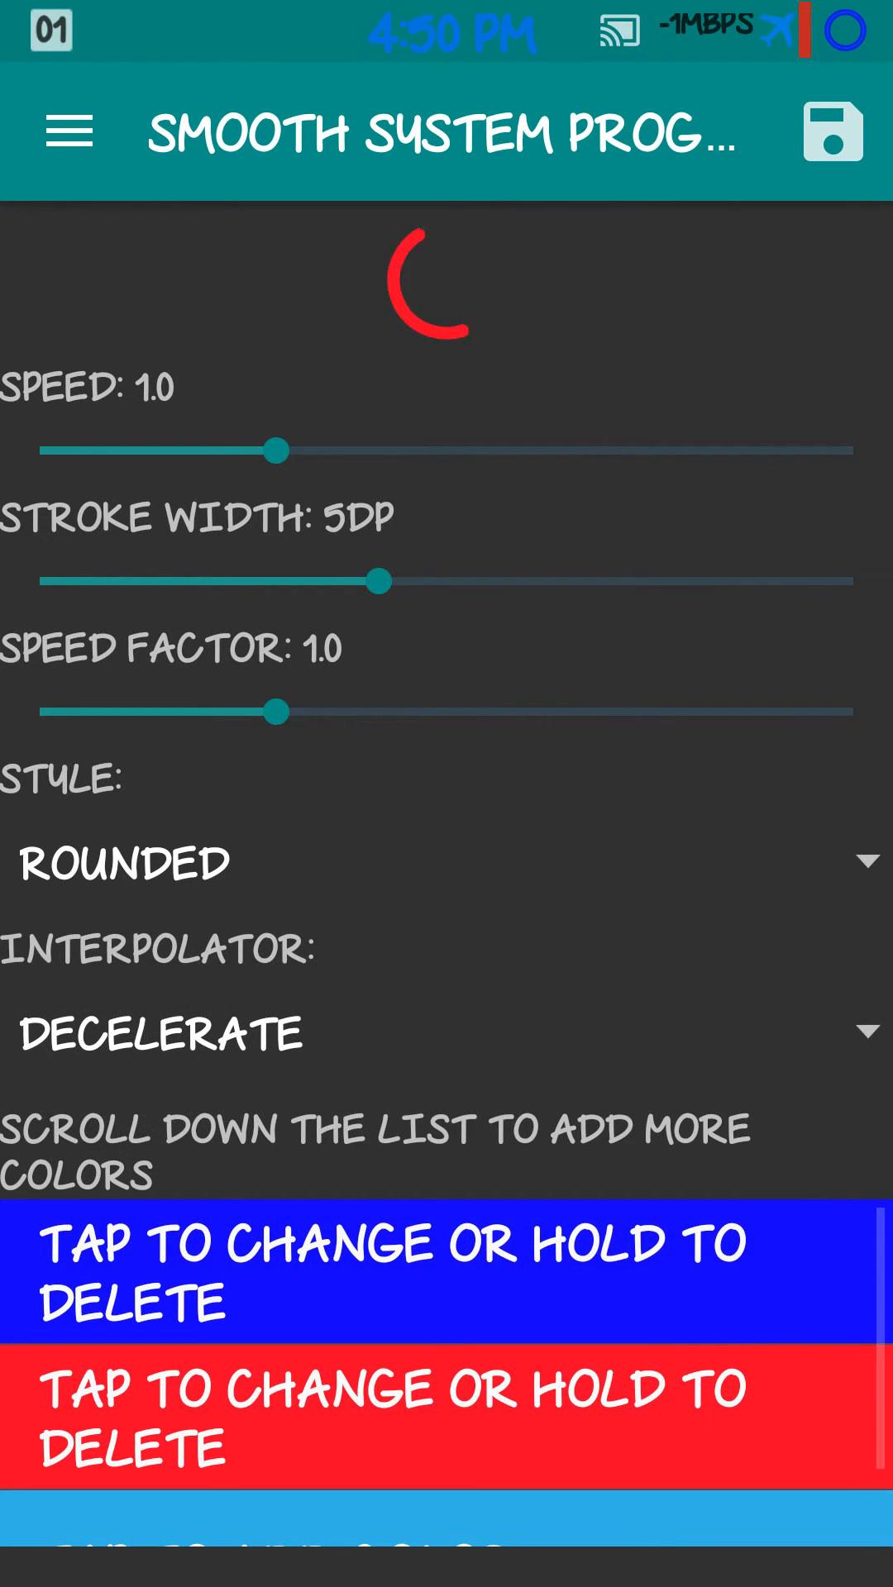
click(159, 1034)
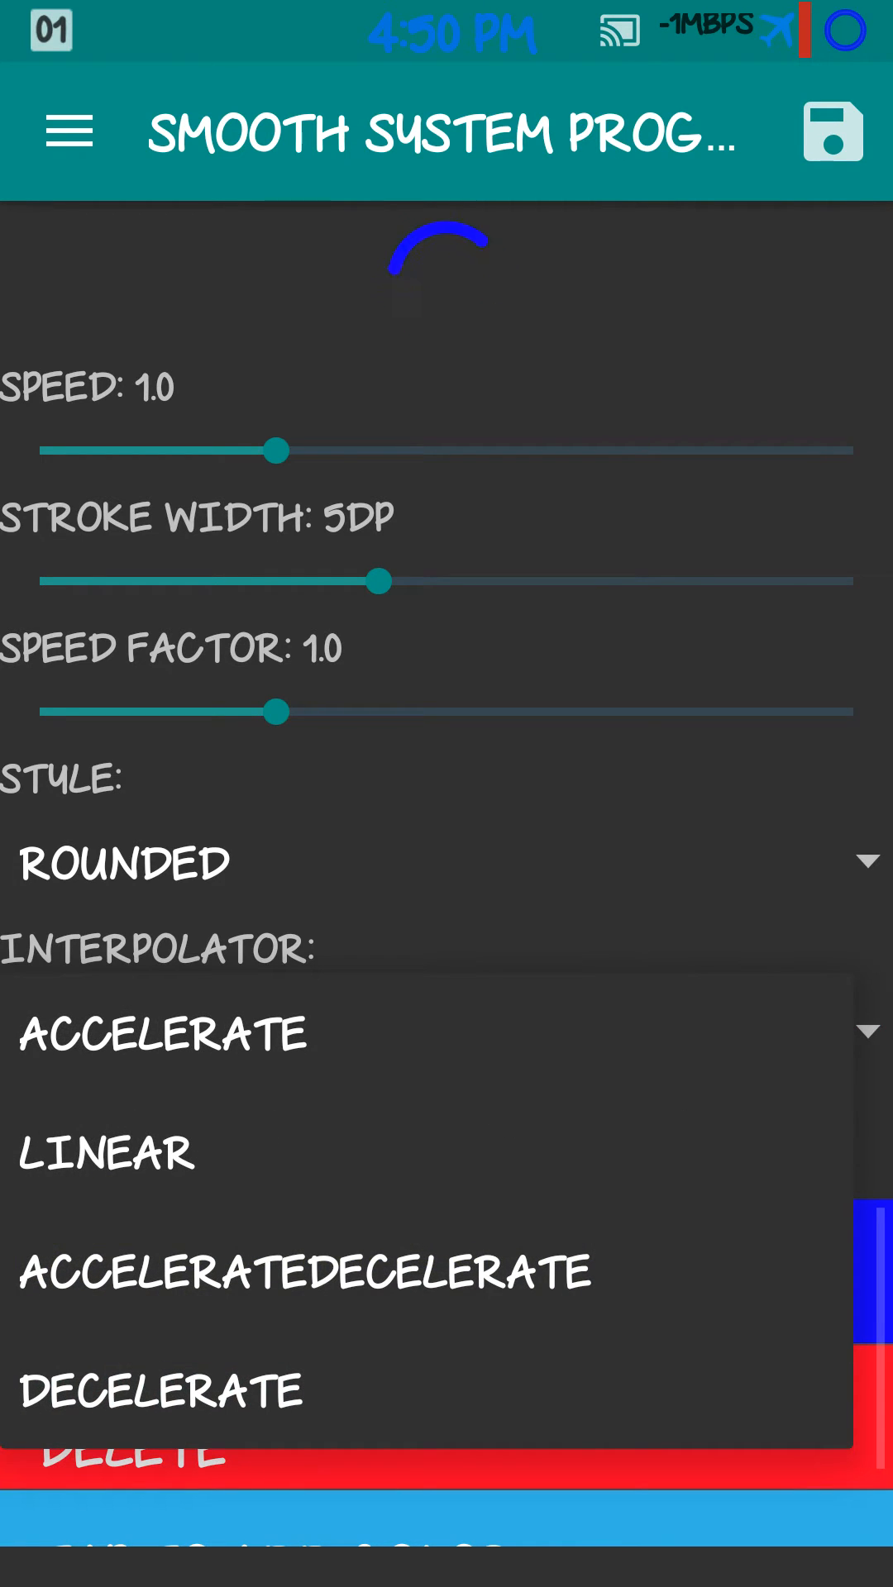
click(161, 1030)
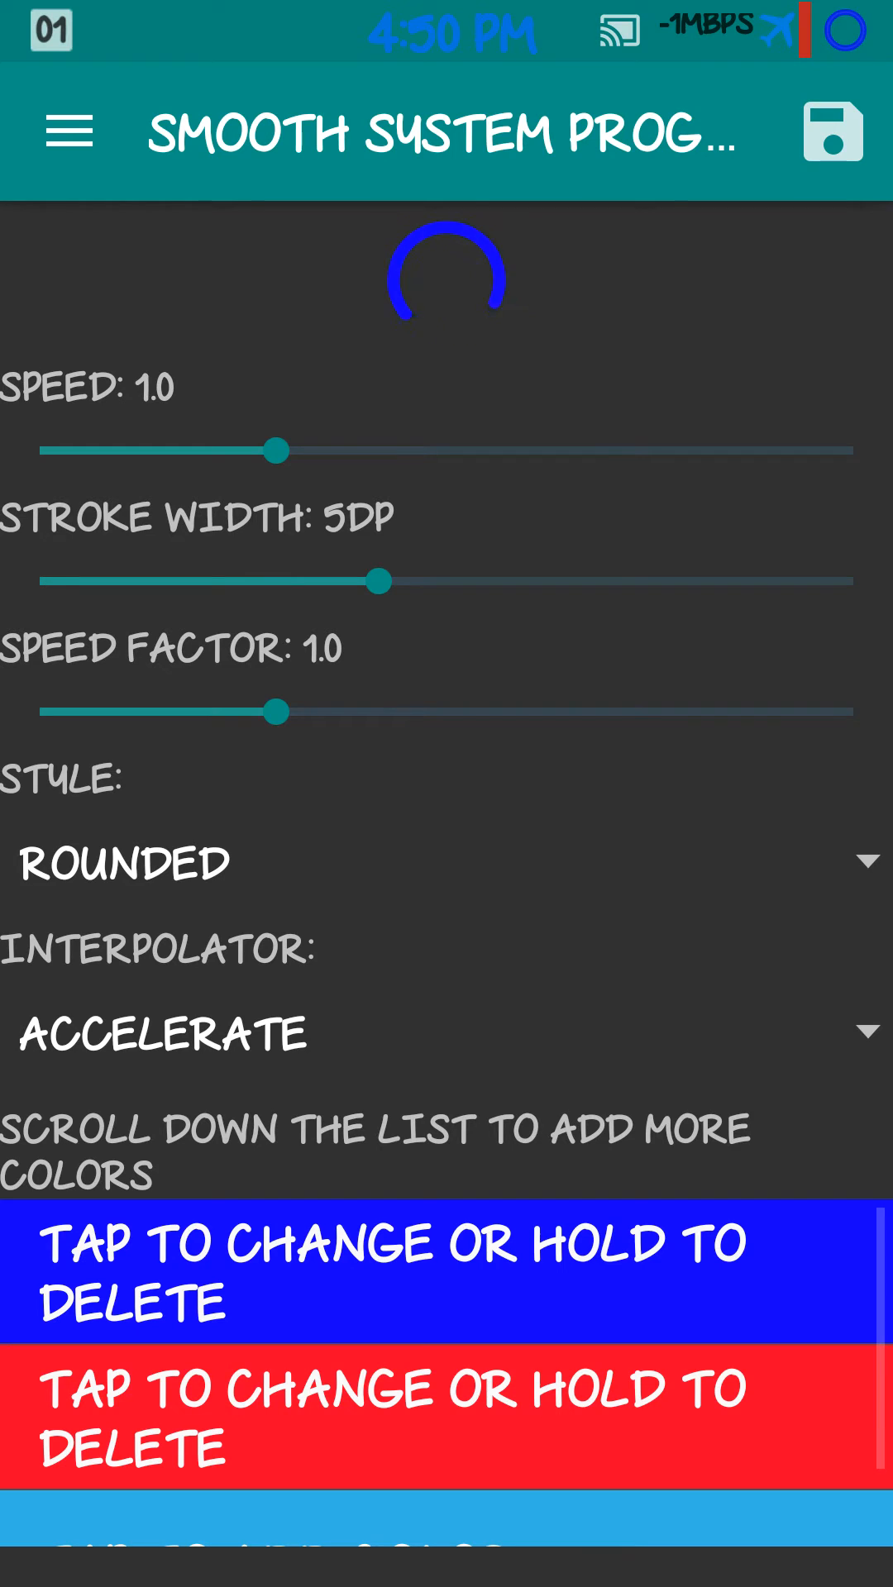
Change the circular bar's blue colour to red on the hue ring.
click(445, 1273)
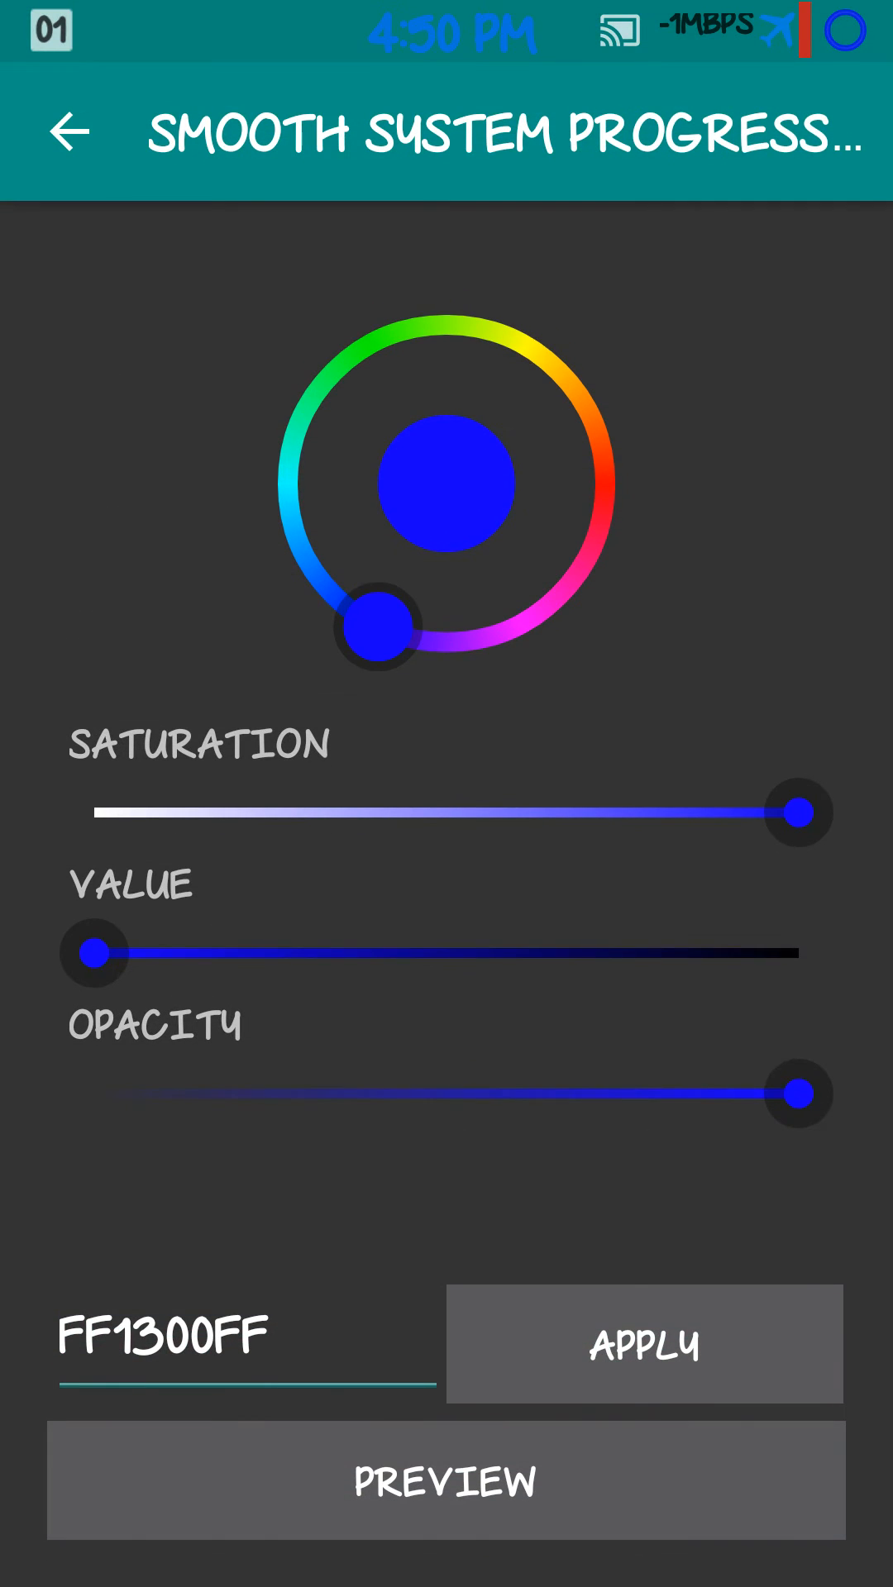
drag(377, 628, 597, 445)
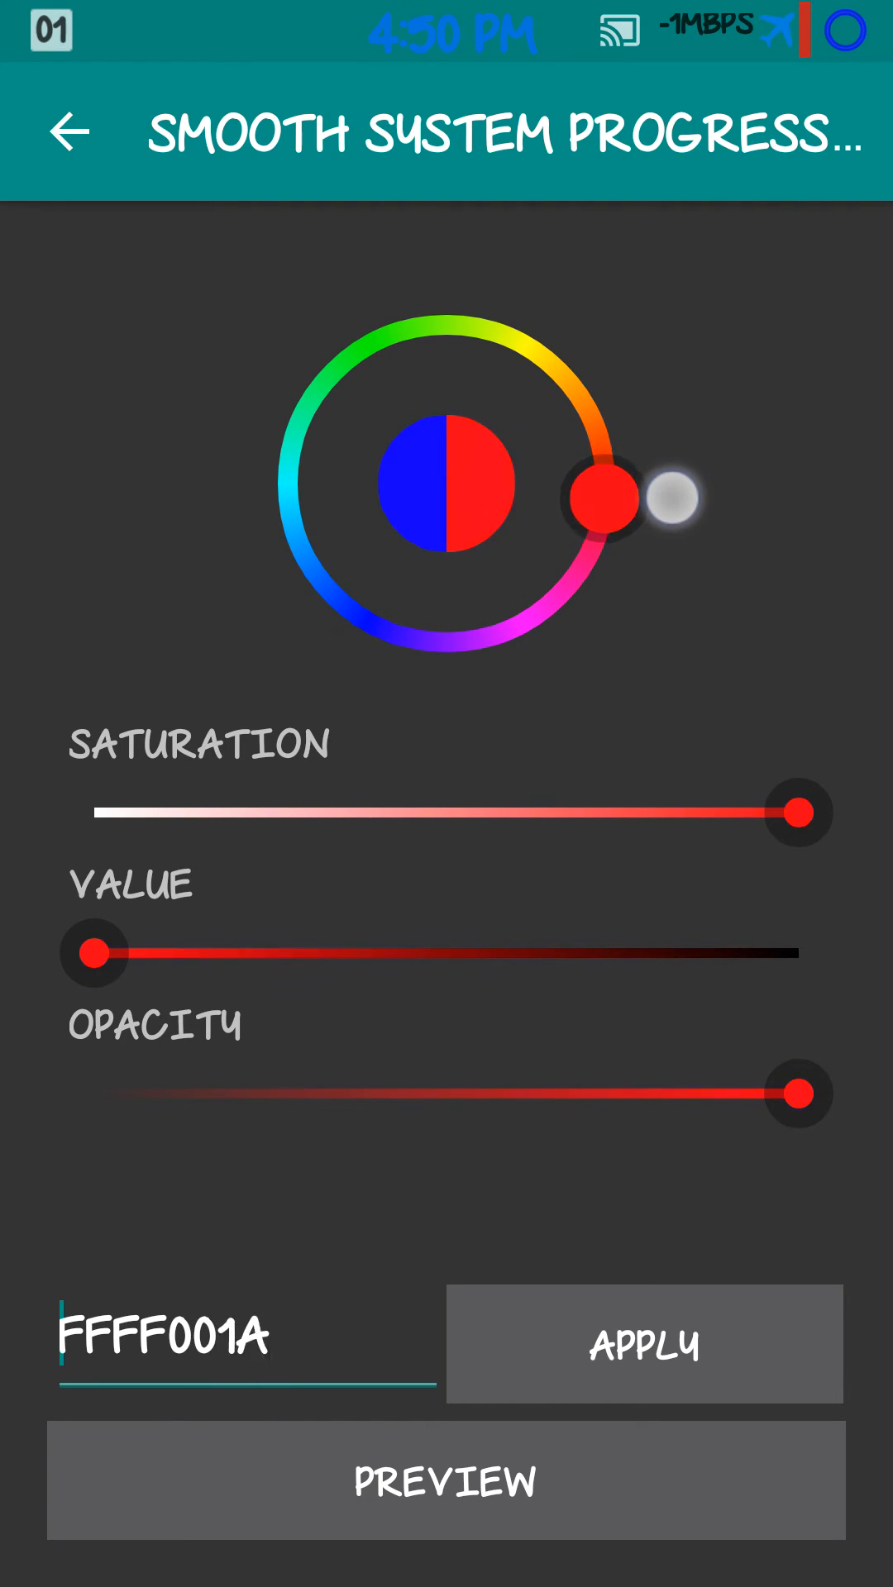
drag(602, 496, 552, 368)
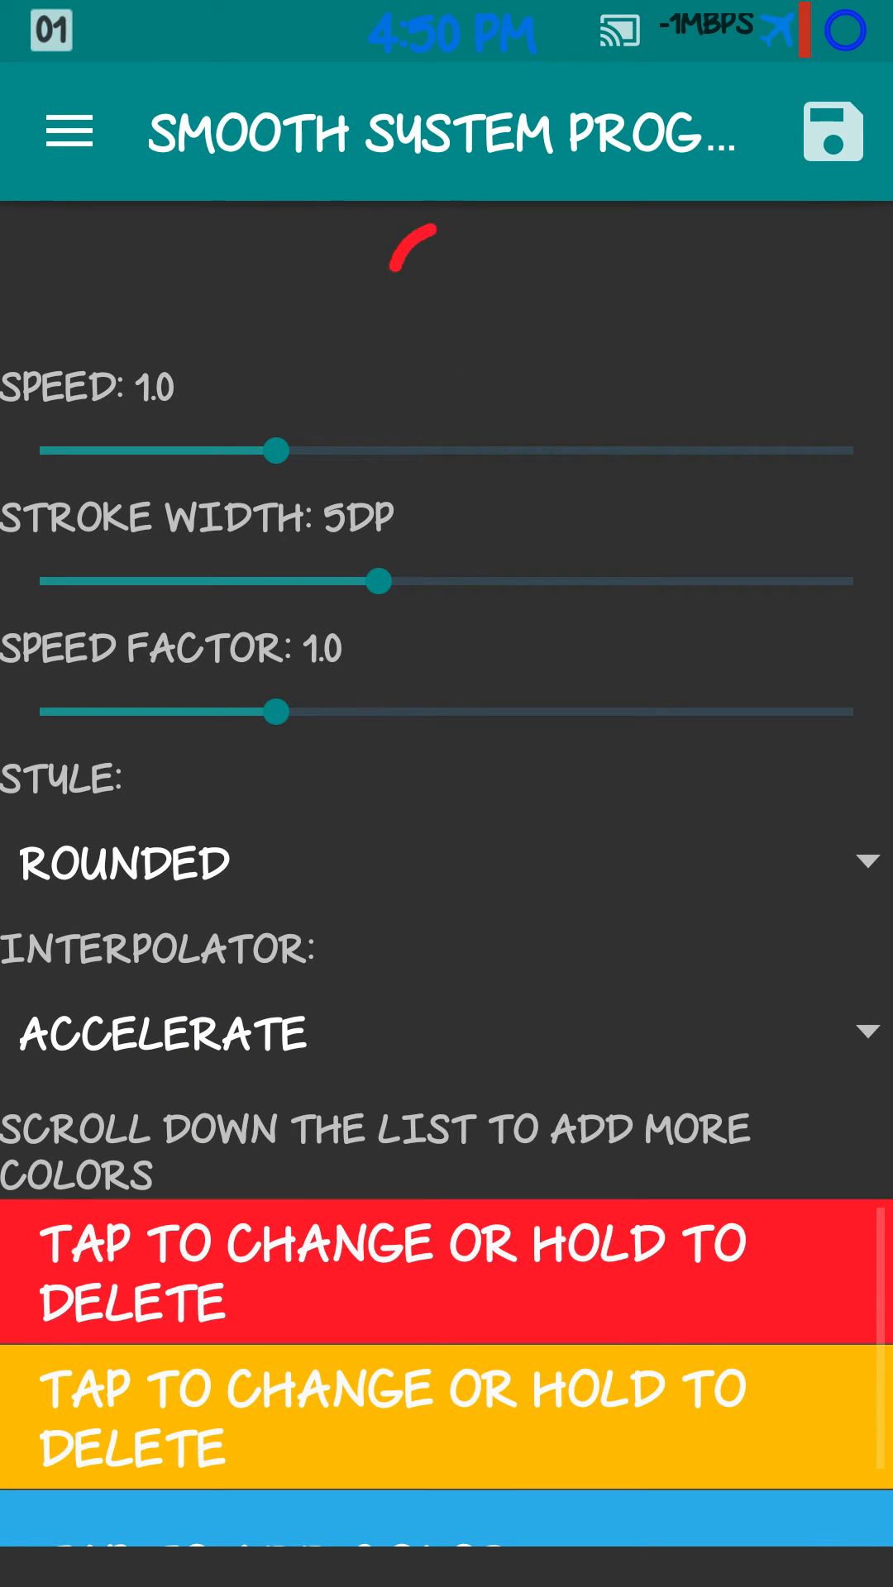
Replace the yellow colour with blue, save, and bring up the app section menu.
click(445, 1417)
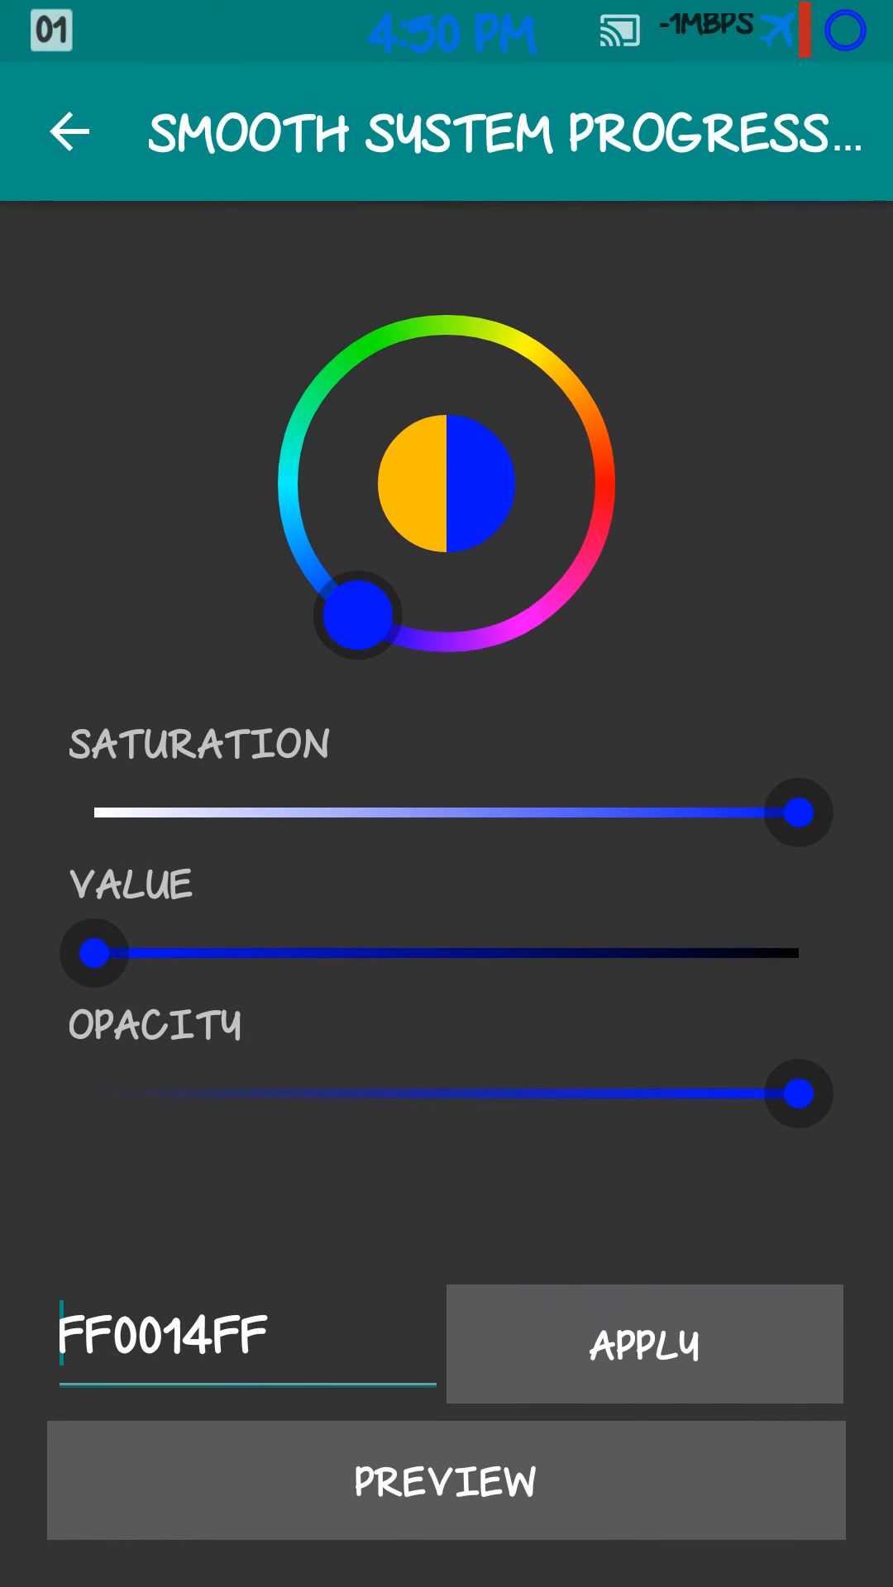
click(643, 1343)
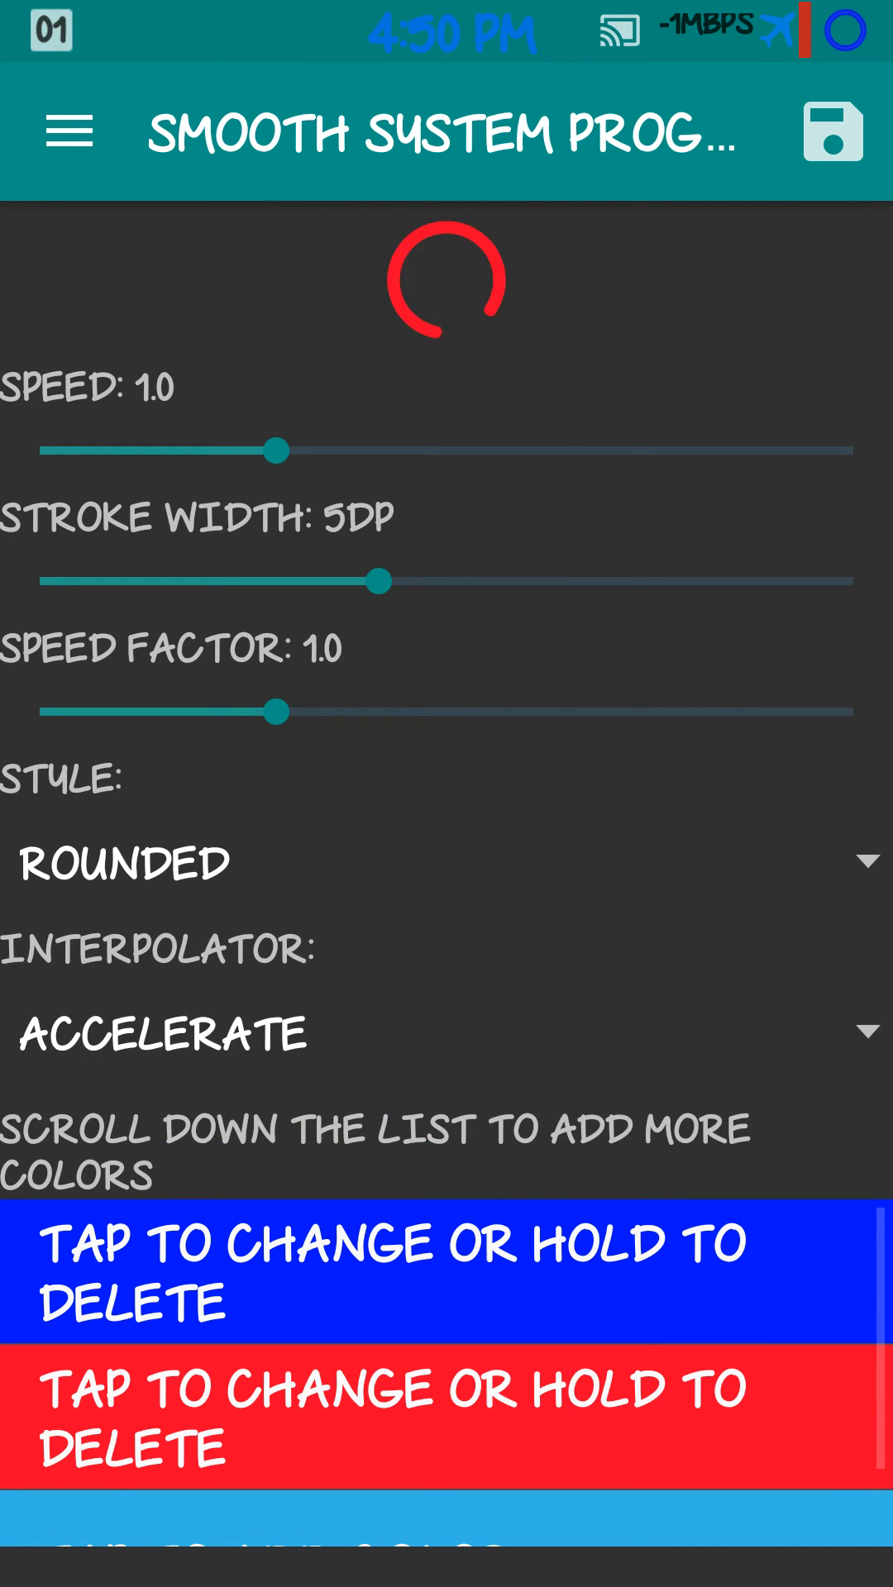
click(861, 132)
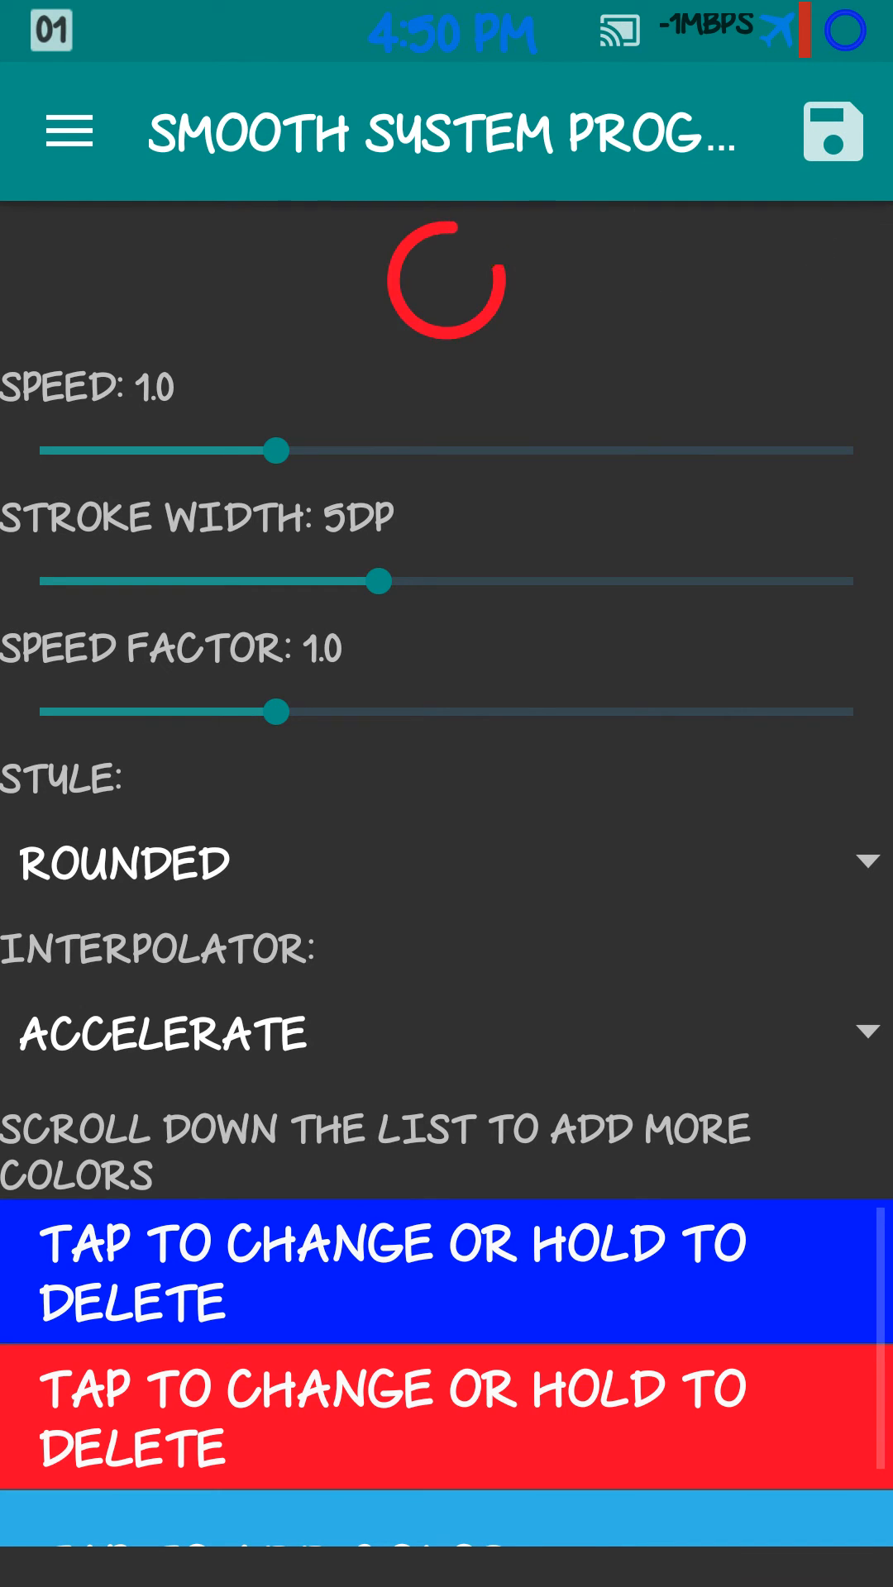
click(69, 131)
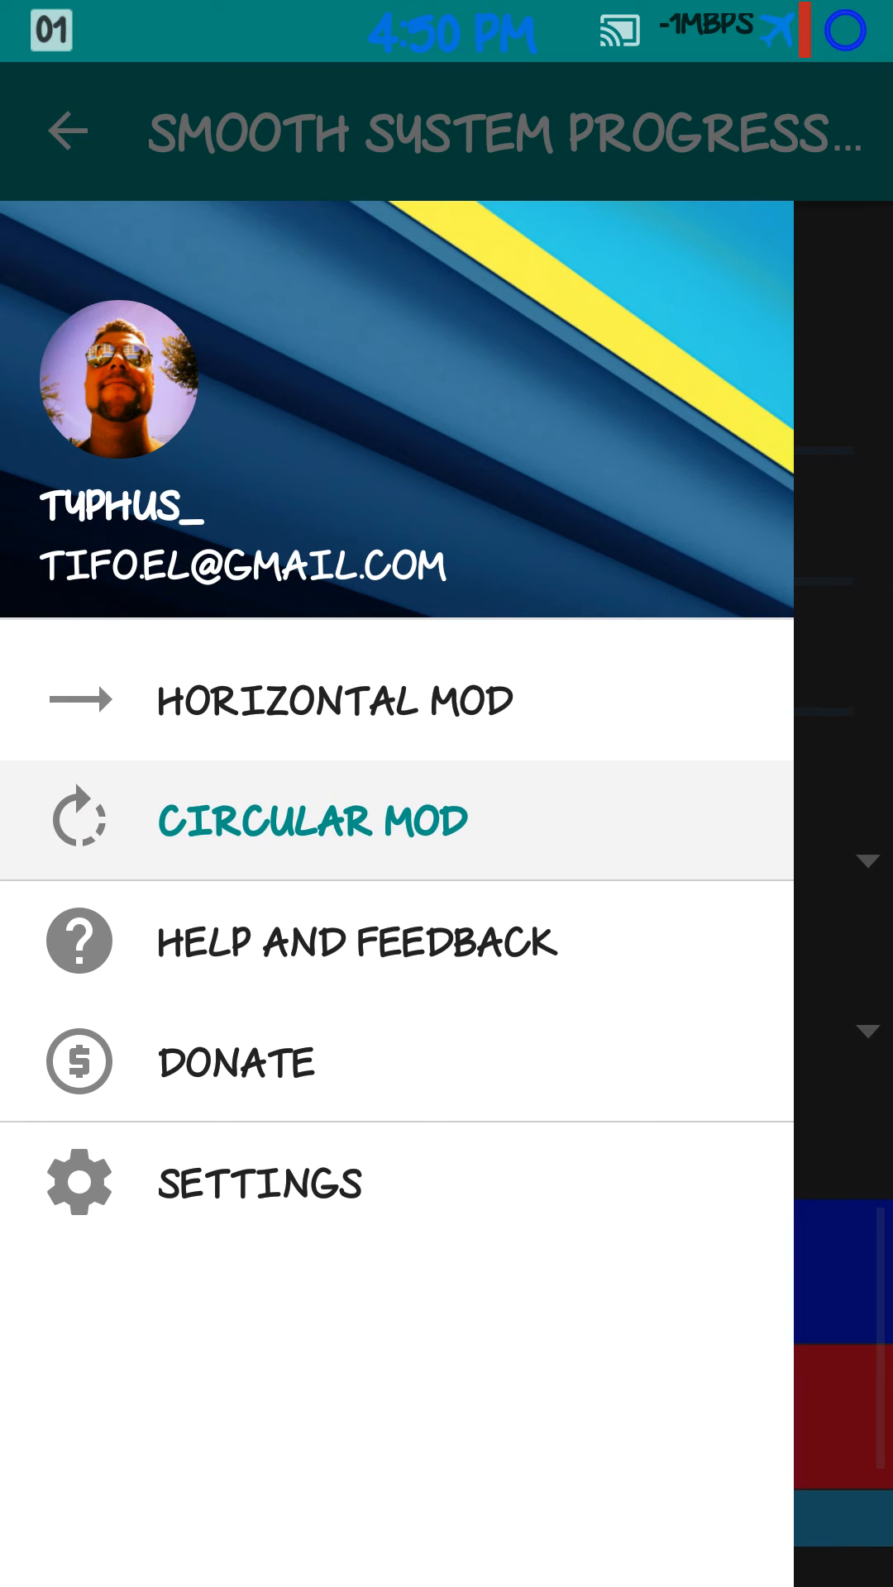